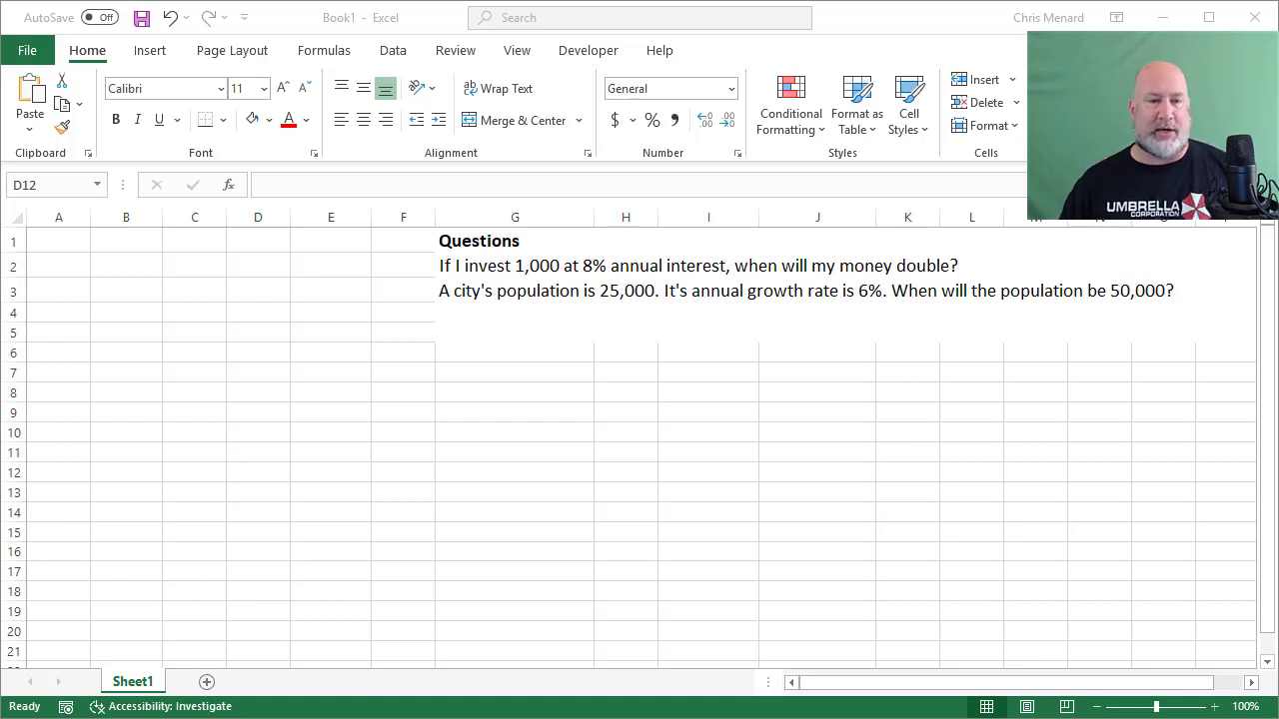
Enter 72 in E5, the 8 rate in E6, and =E5/E6 in E7 giving 9 years to double.
left_click(258, 472)
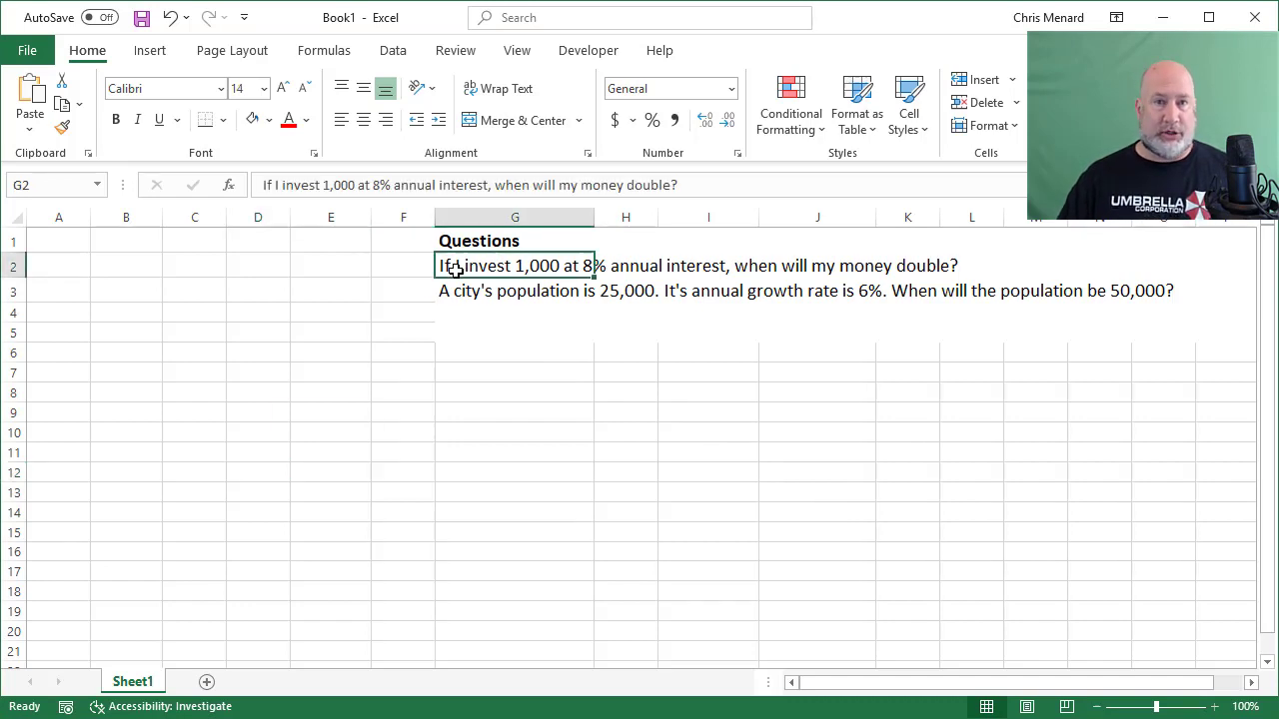
mouse_move(408, 272)
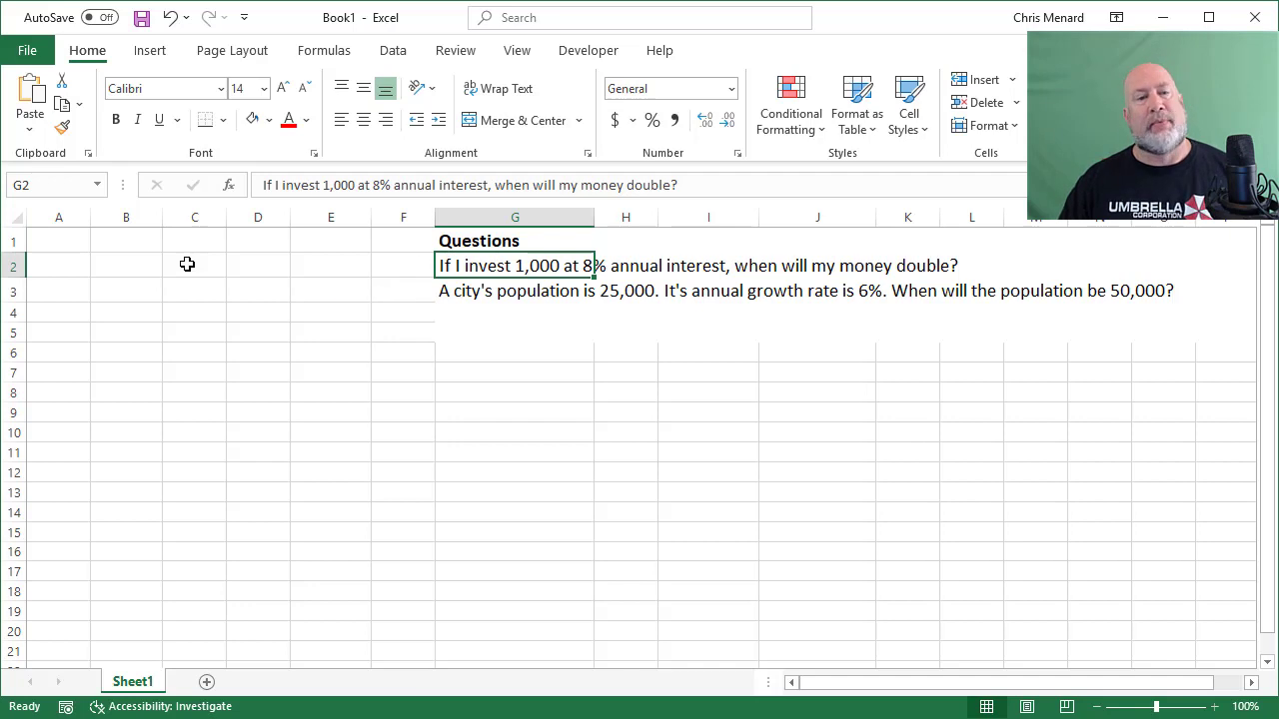
left_click(331, 332)
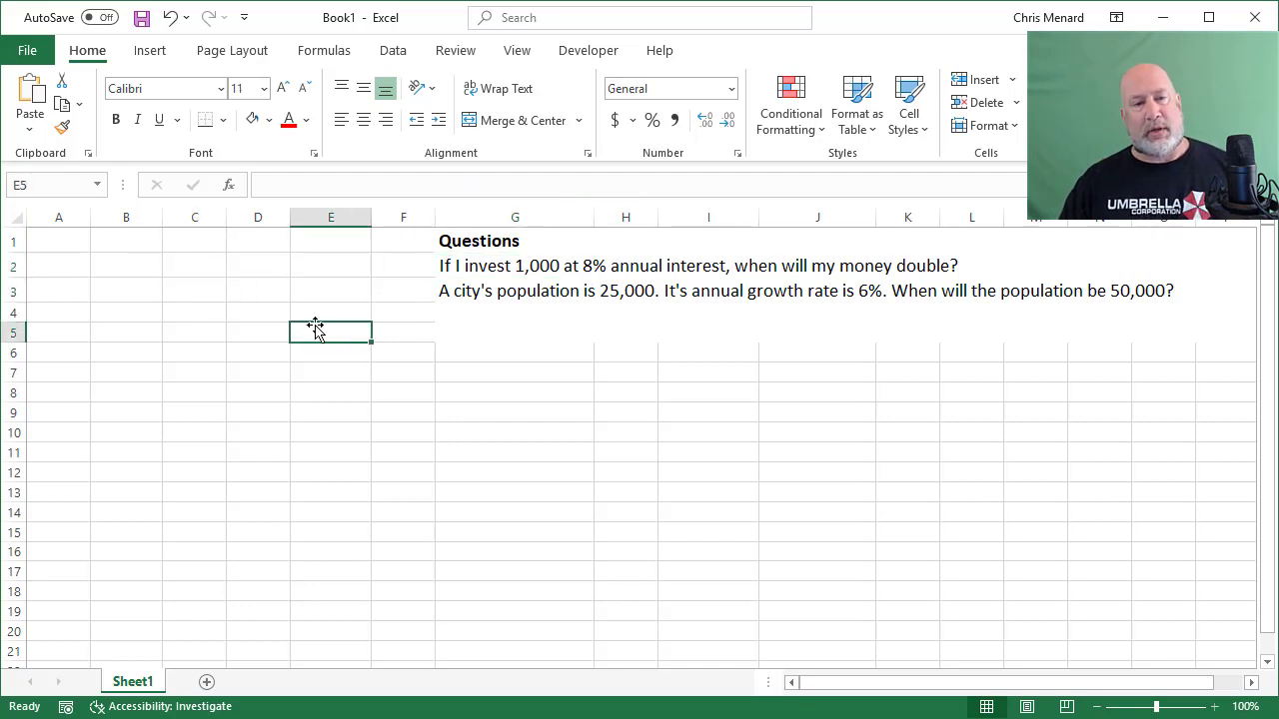
type("72")
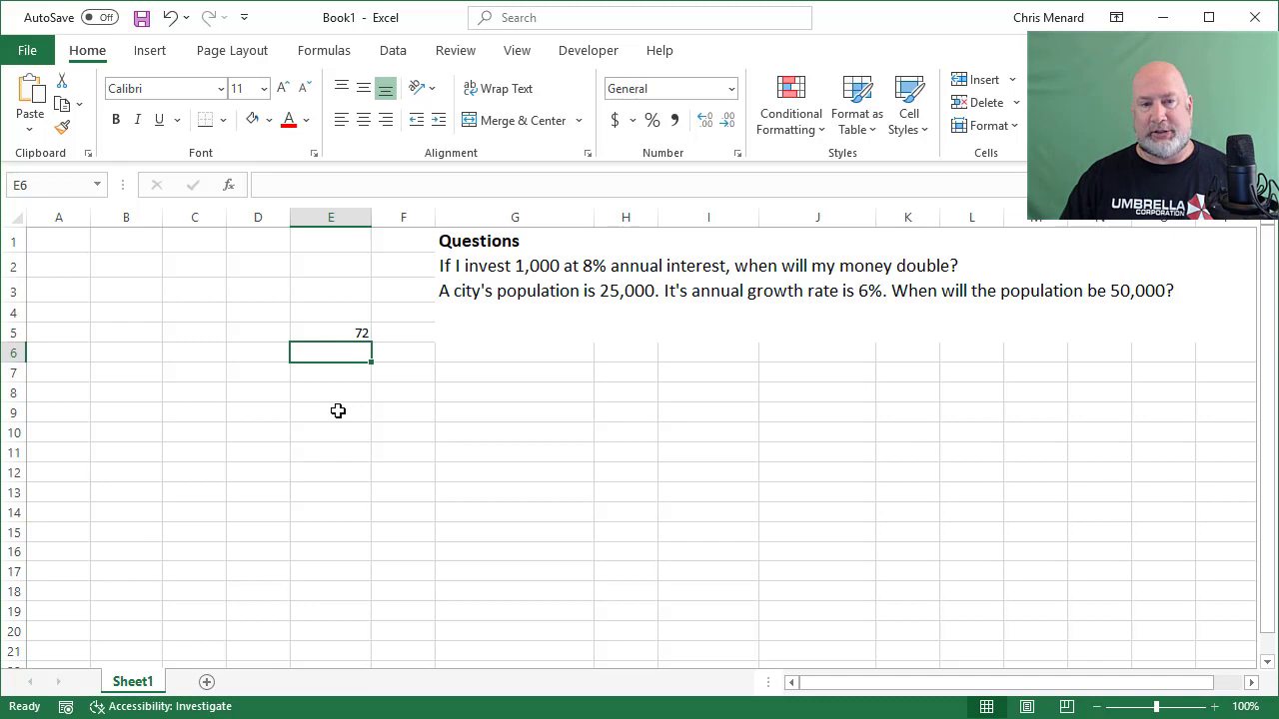
type("8")
left_click(329, 374)
type("=")
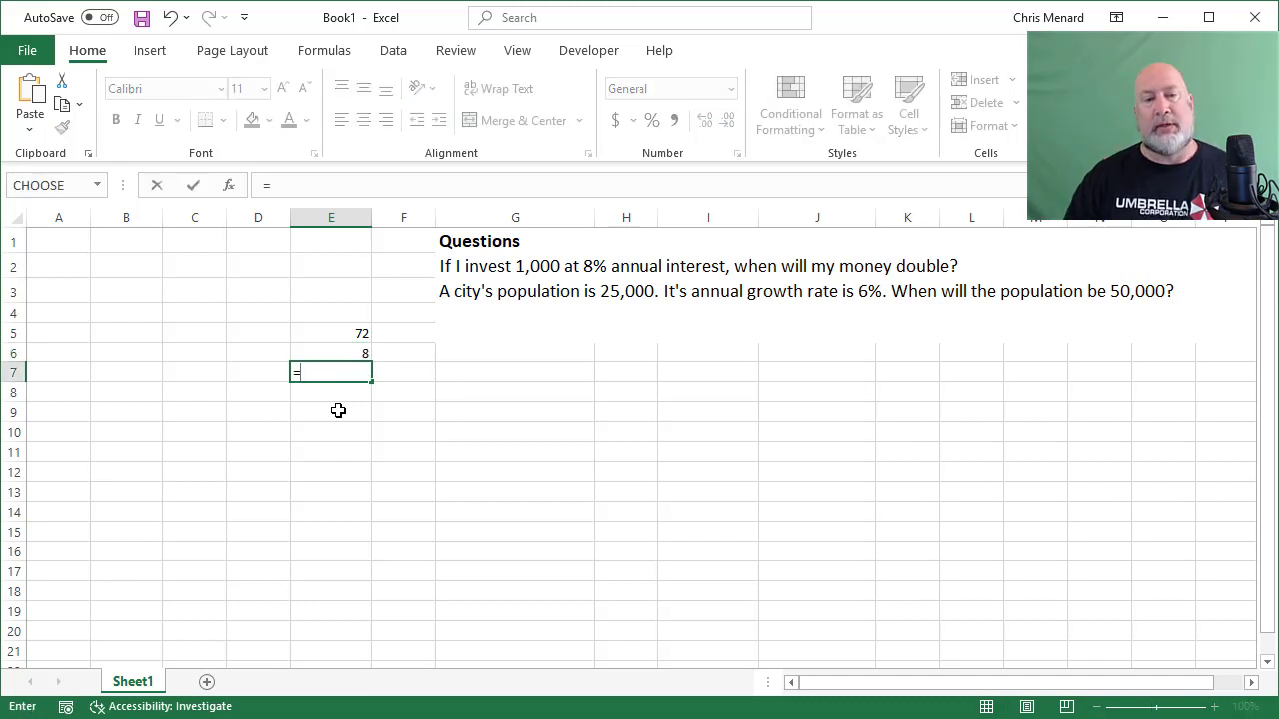
type("E5/E6")
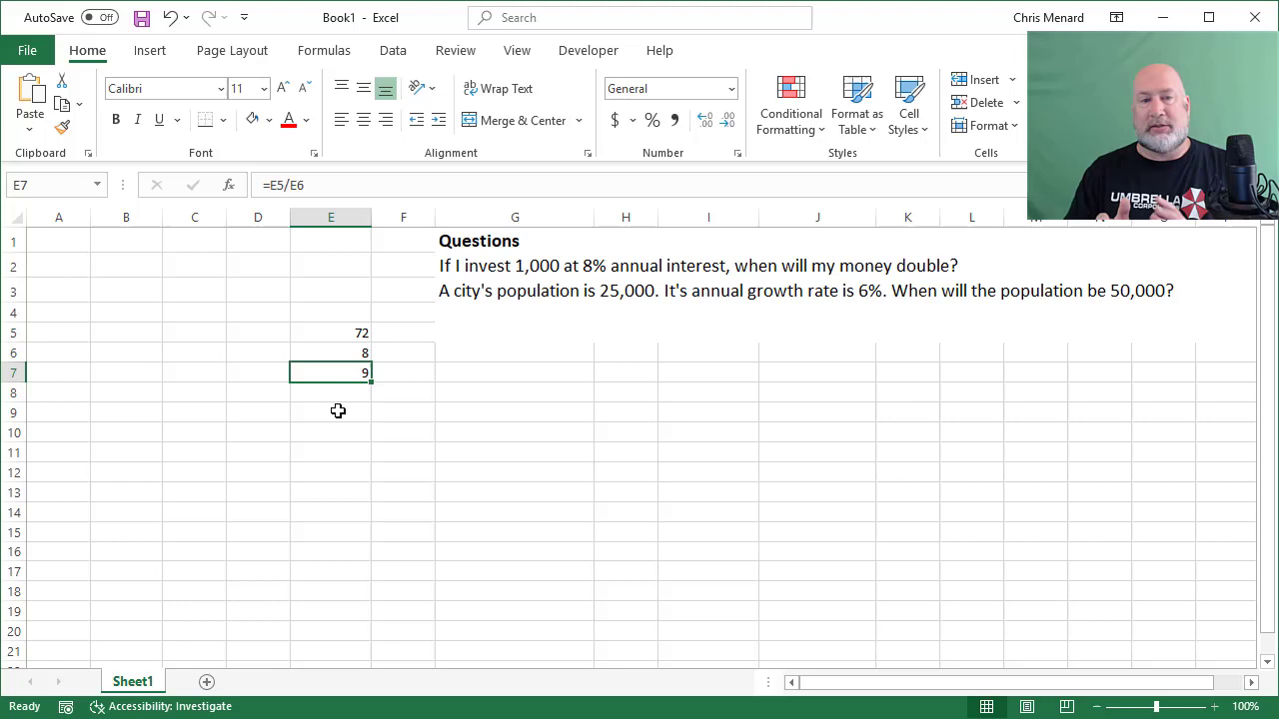
Briefly test a different rate in E6, then restore it to 8 and move to A2.
left_click(331, 352)
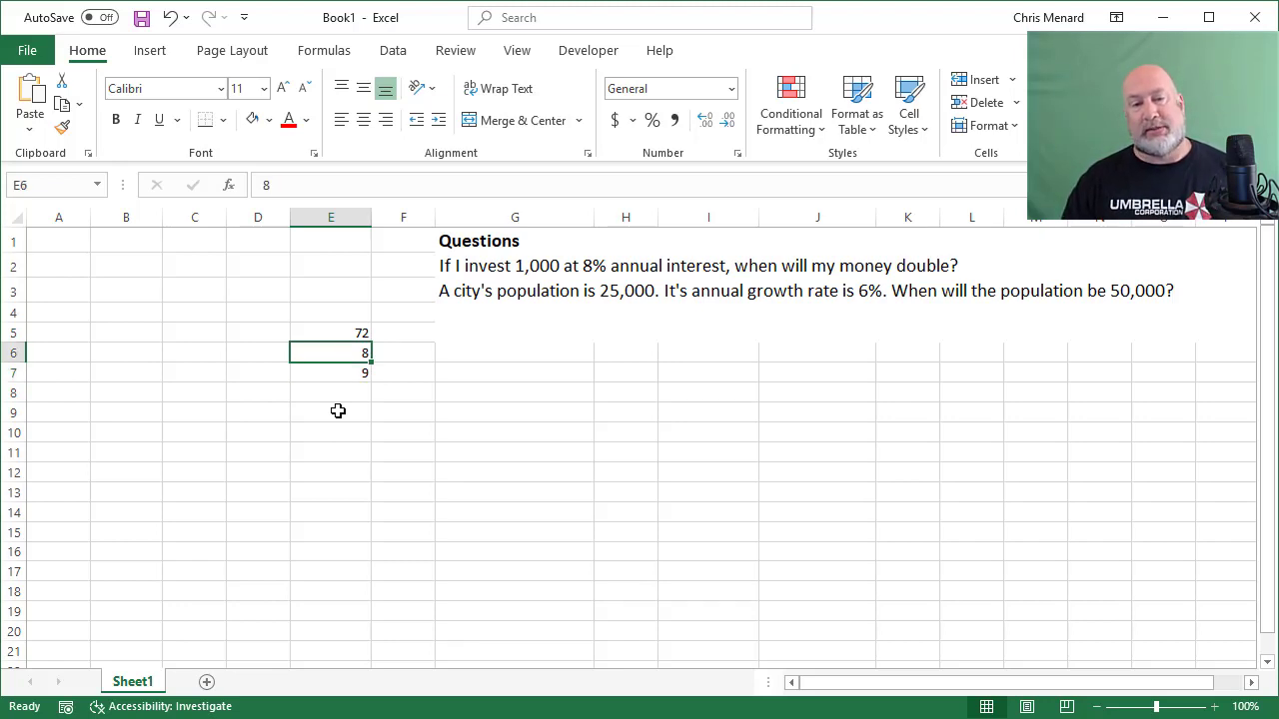
type("6")
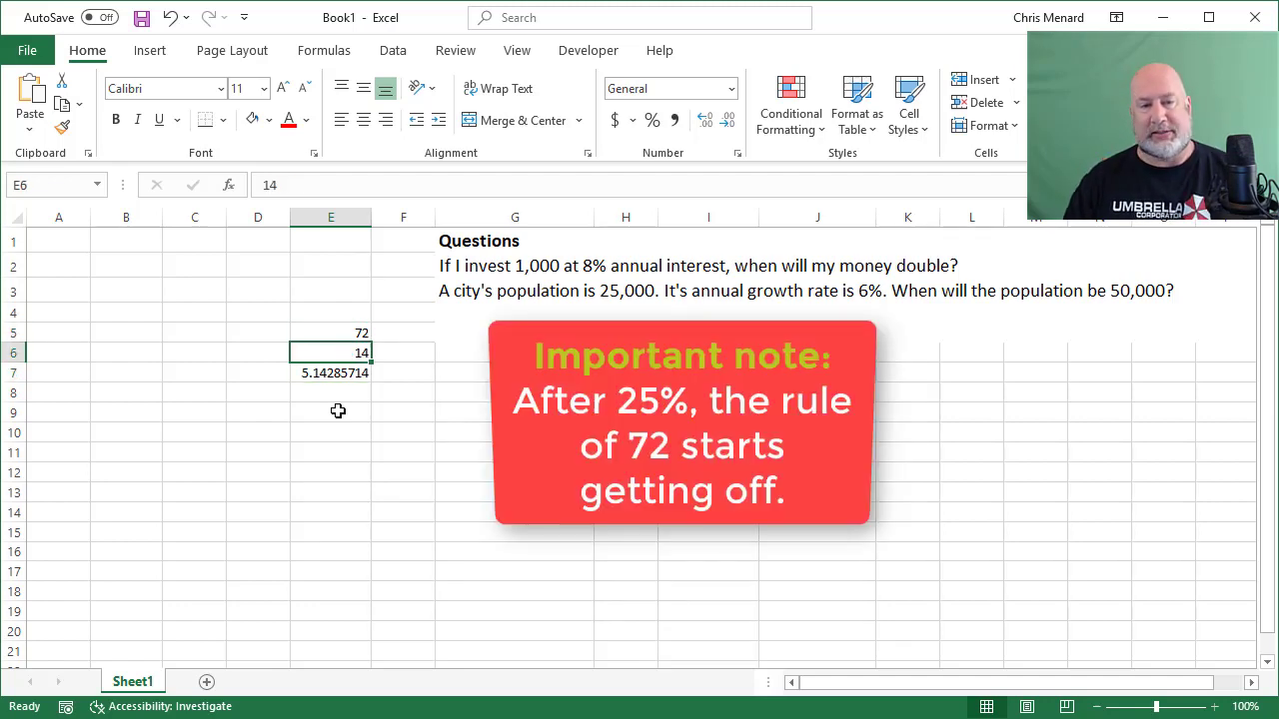
type("8")
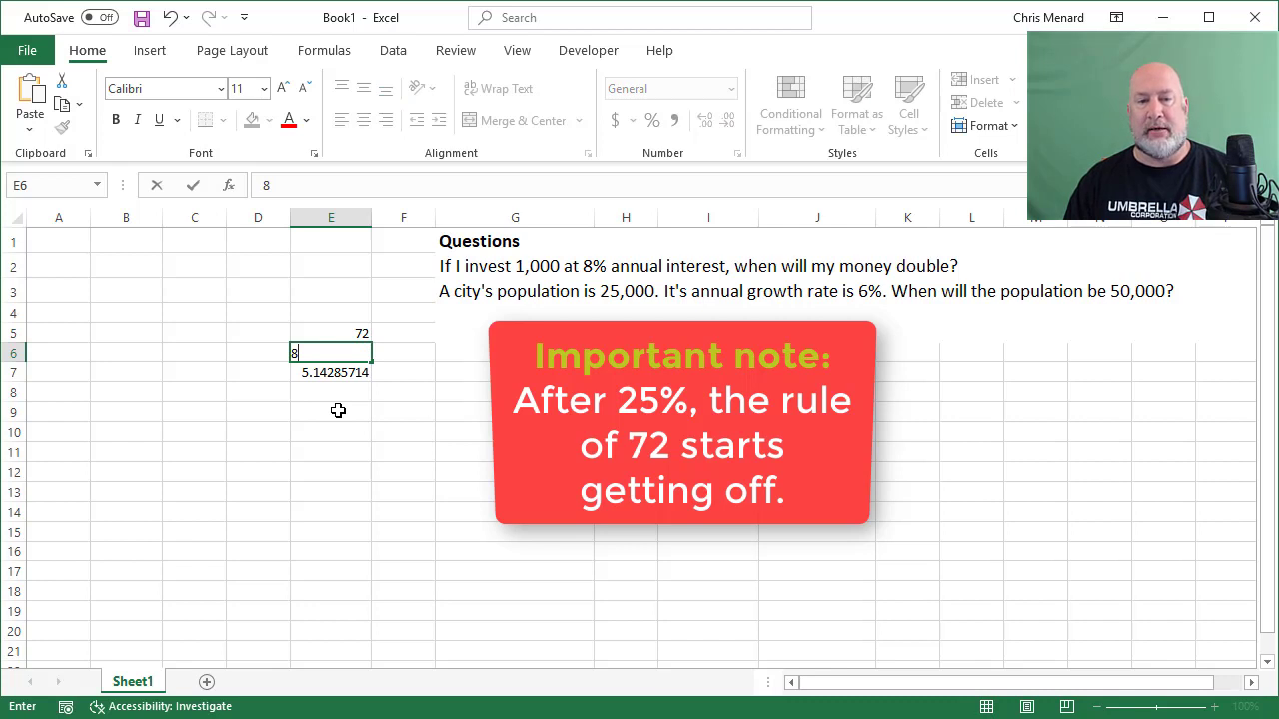
key("enter")
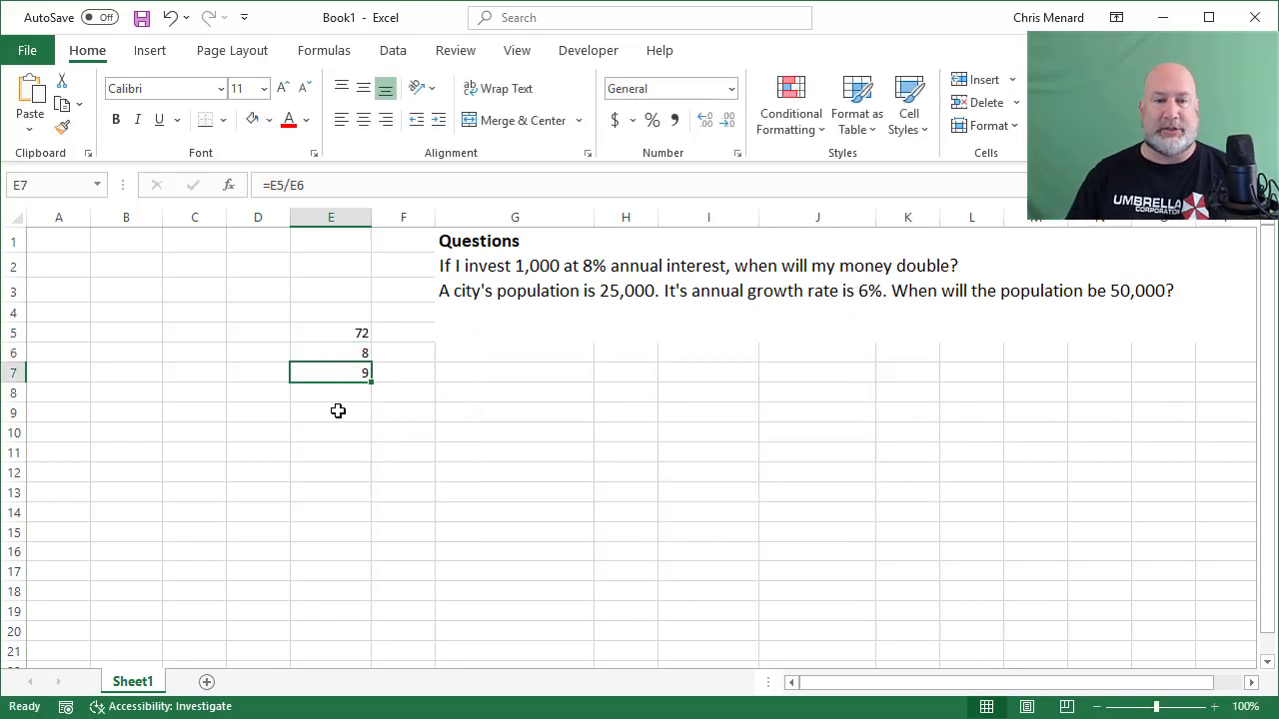
left_click(58, 332)
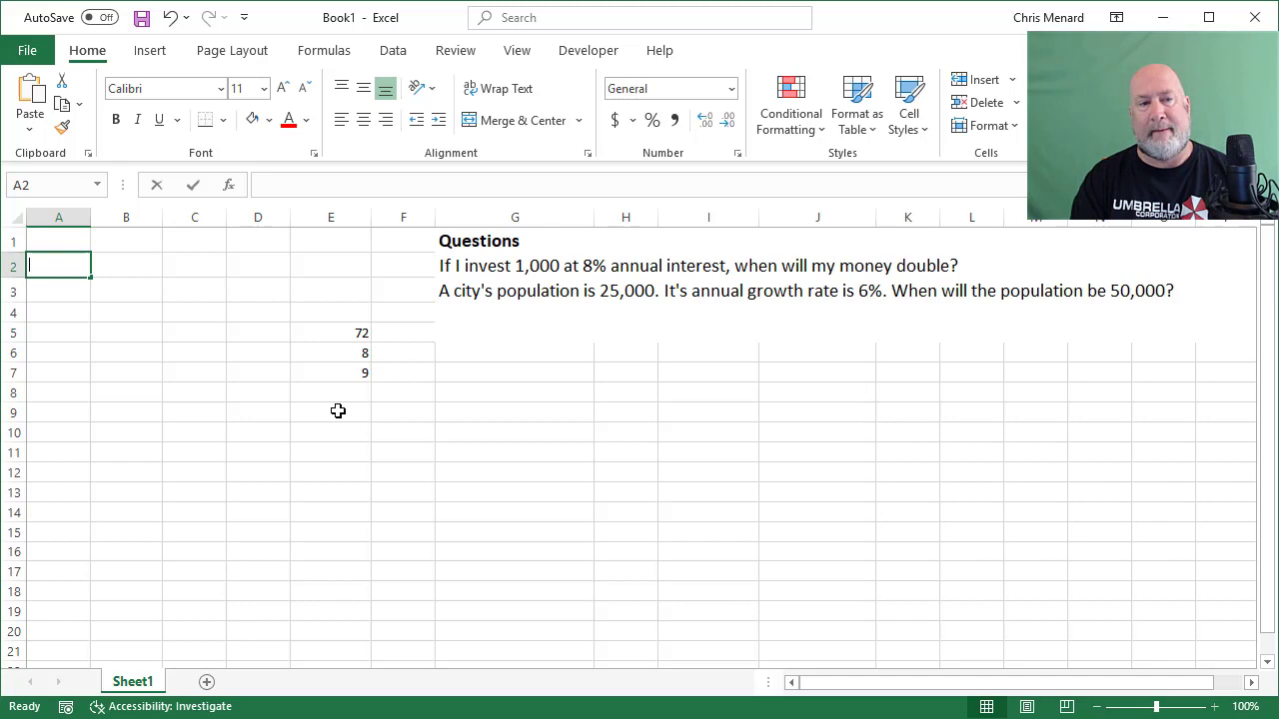
Add a Start heading with period 1 and a Number heading with 1000 below it.
type("Start")
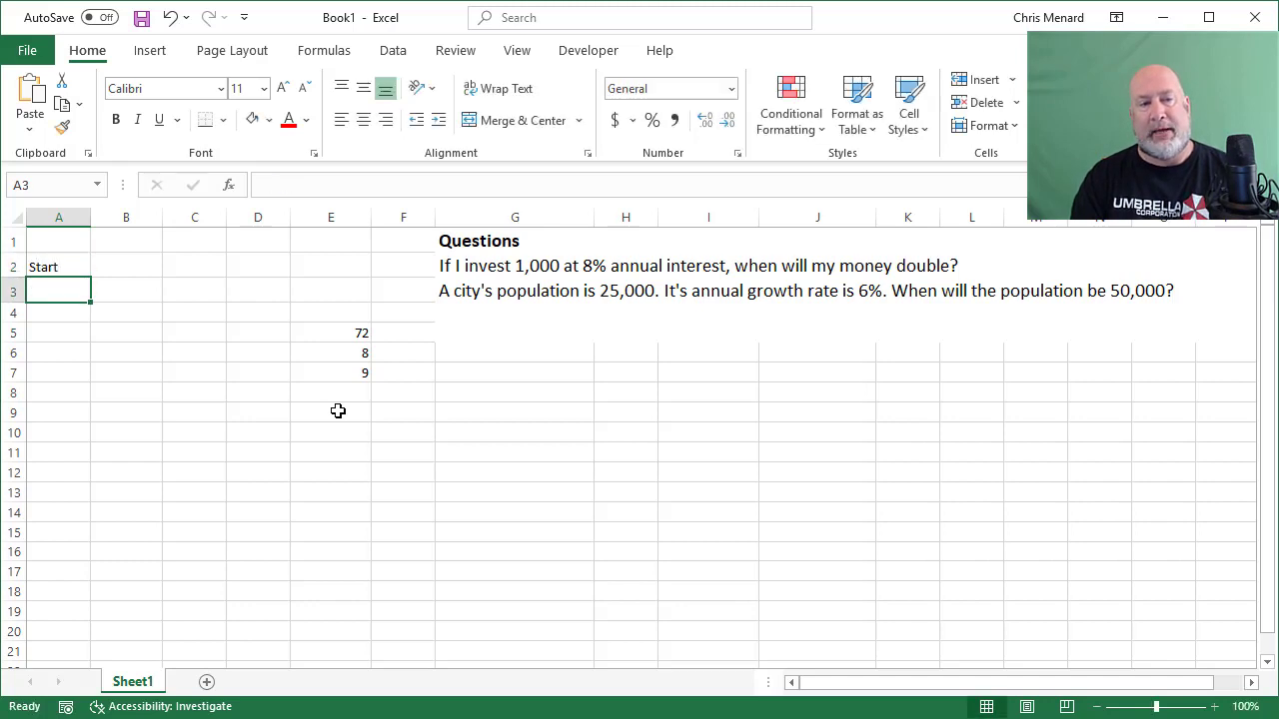
type("1")
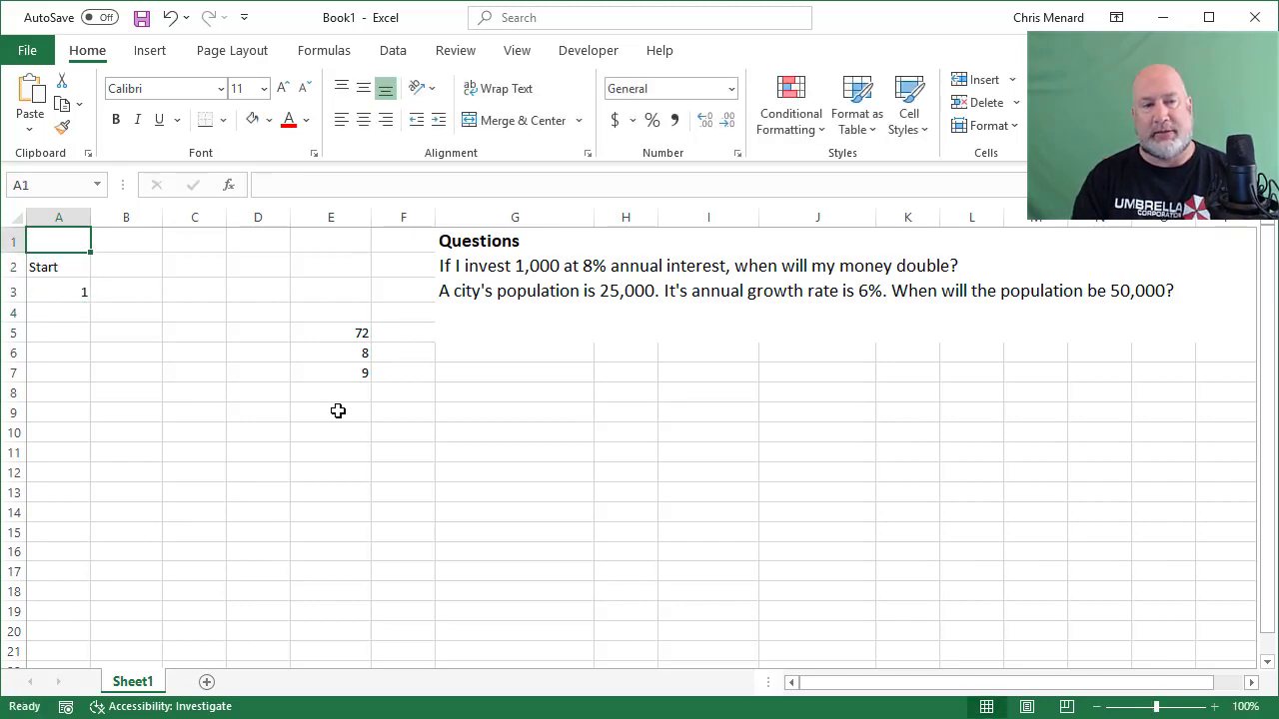
left_click(126, 240)
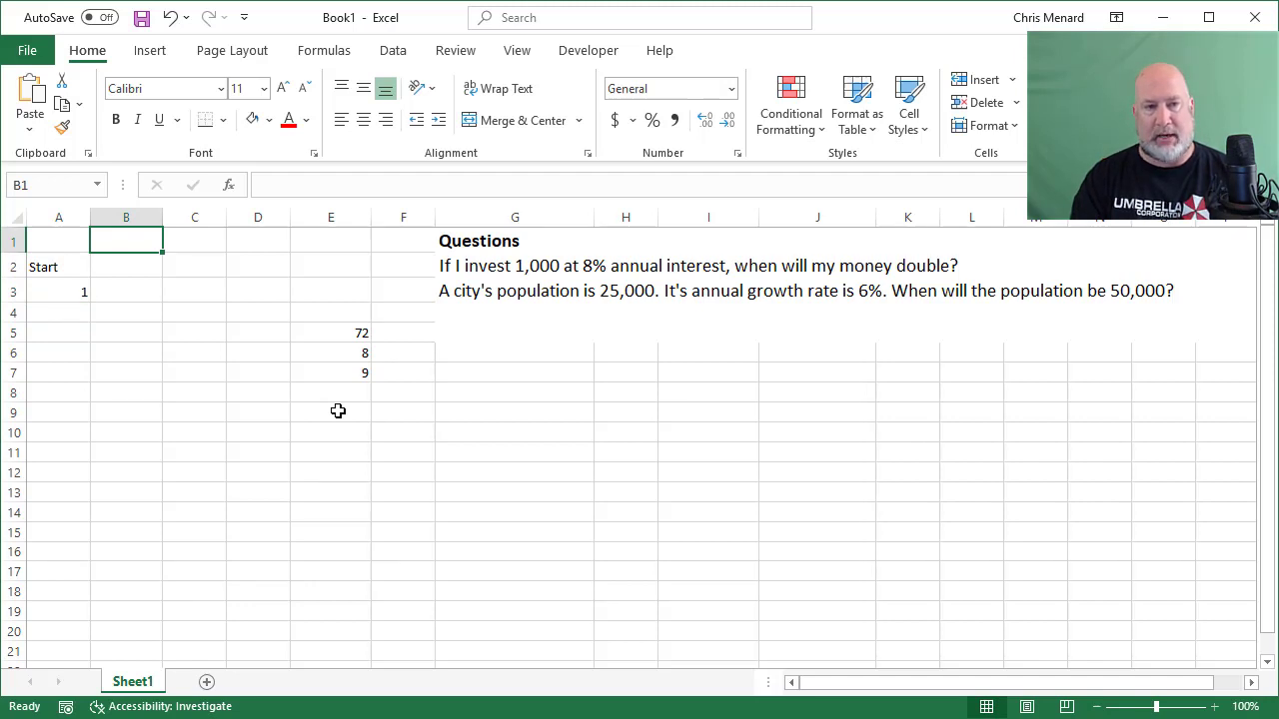
type("Number")
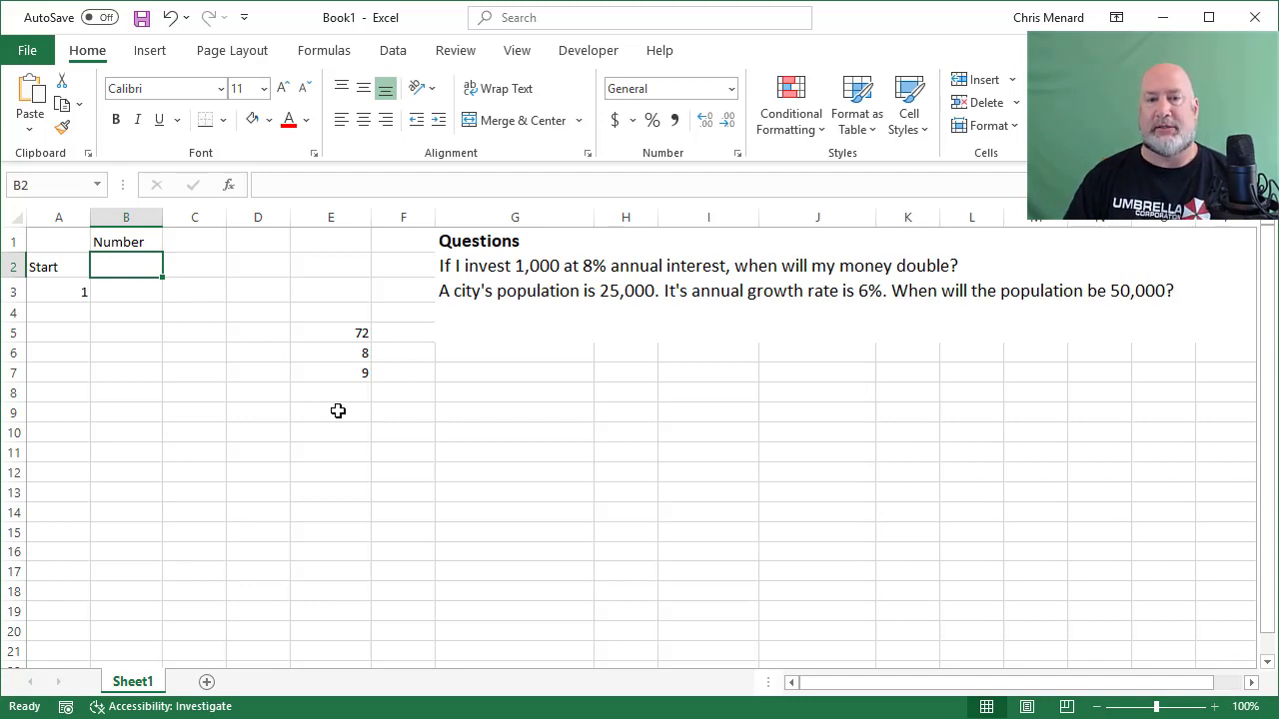
type("1000")
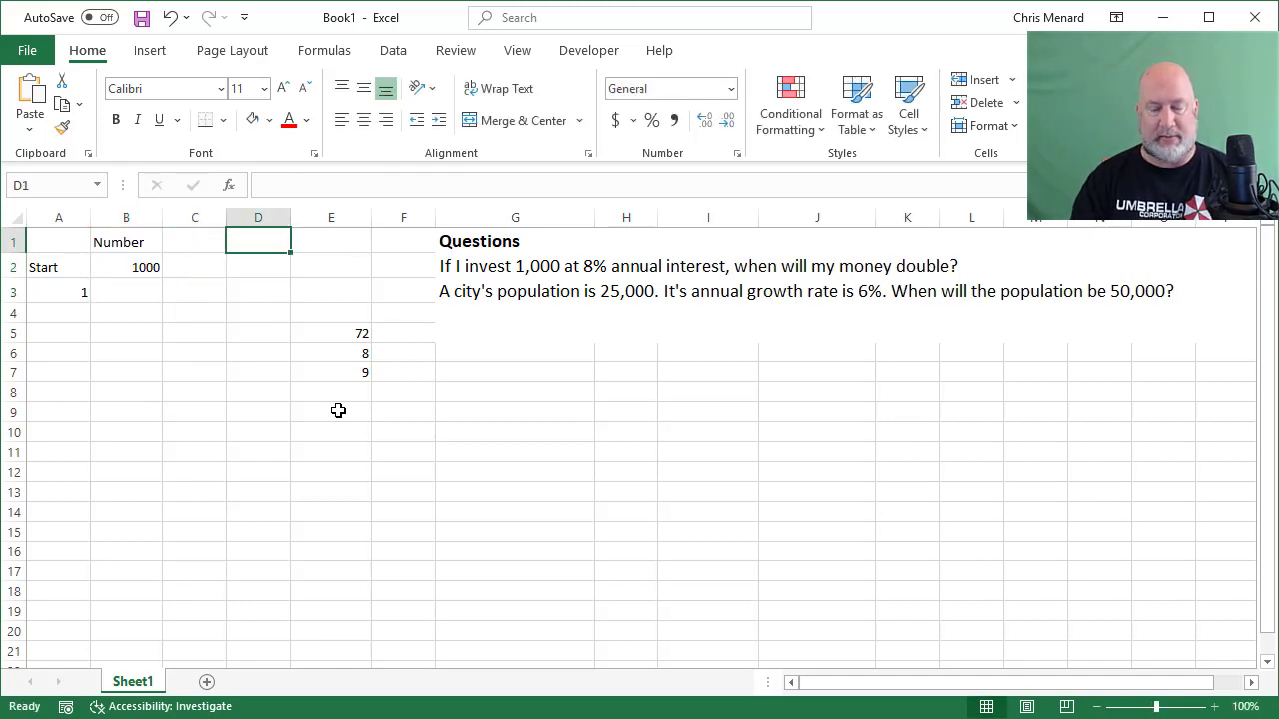
Add an Int Rate heading with 0.08 shown in Percent Style as 8%.
type("Int Rate")
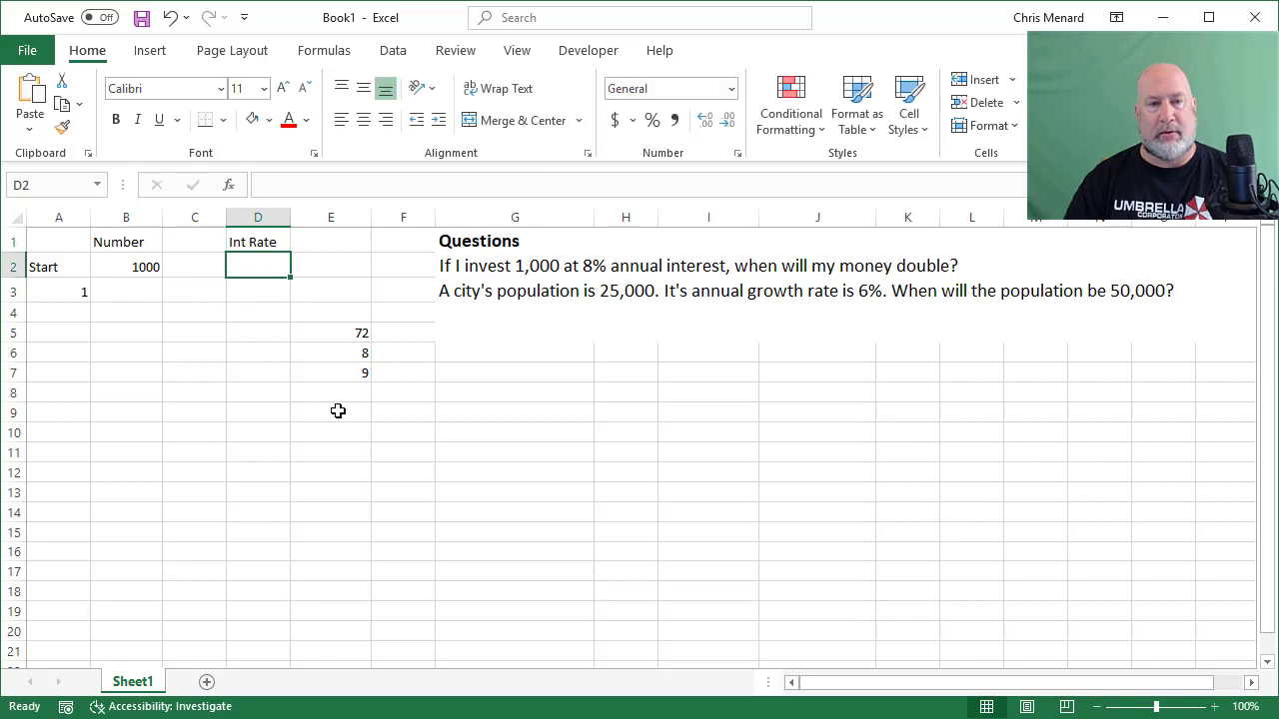
type("0.08")
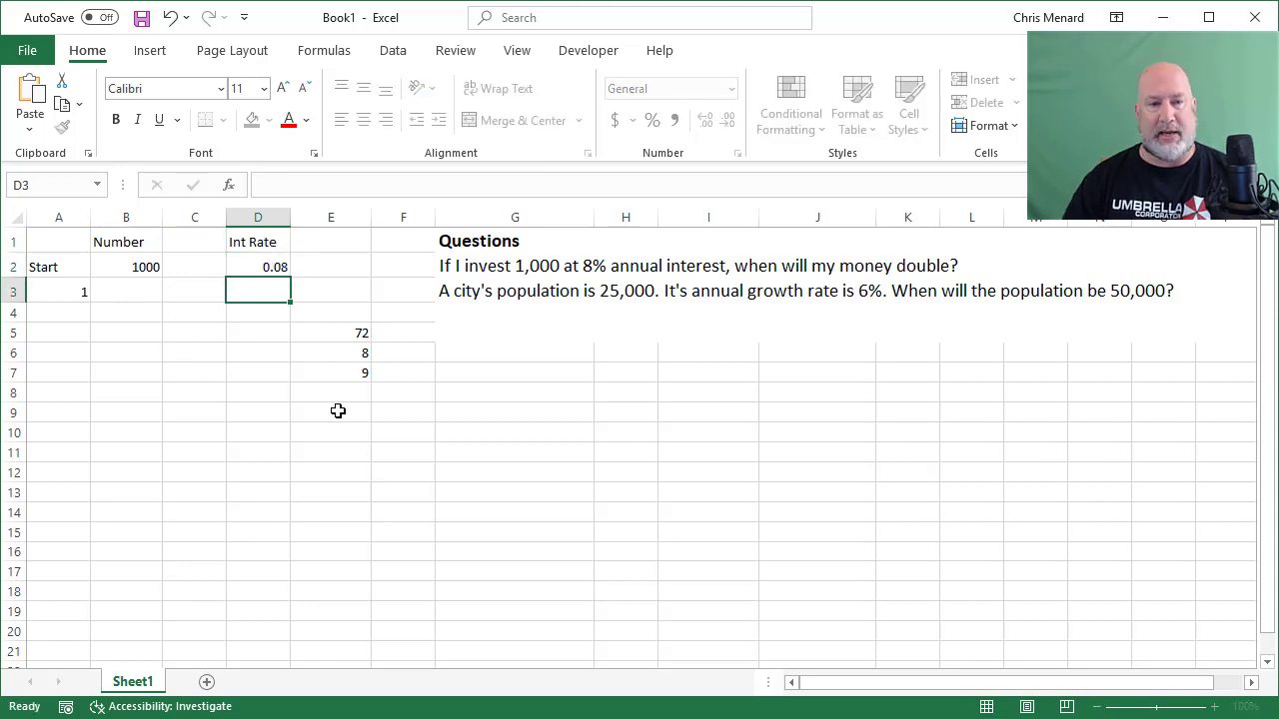
left_click(258, 266)
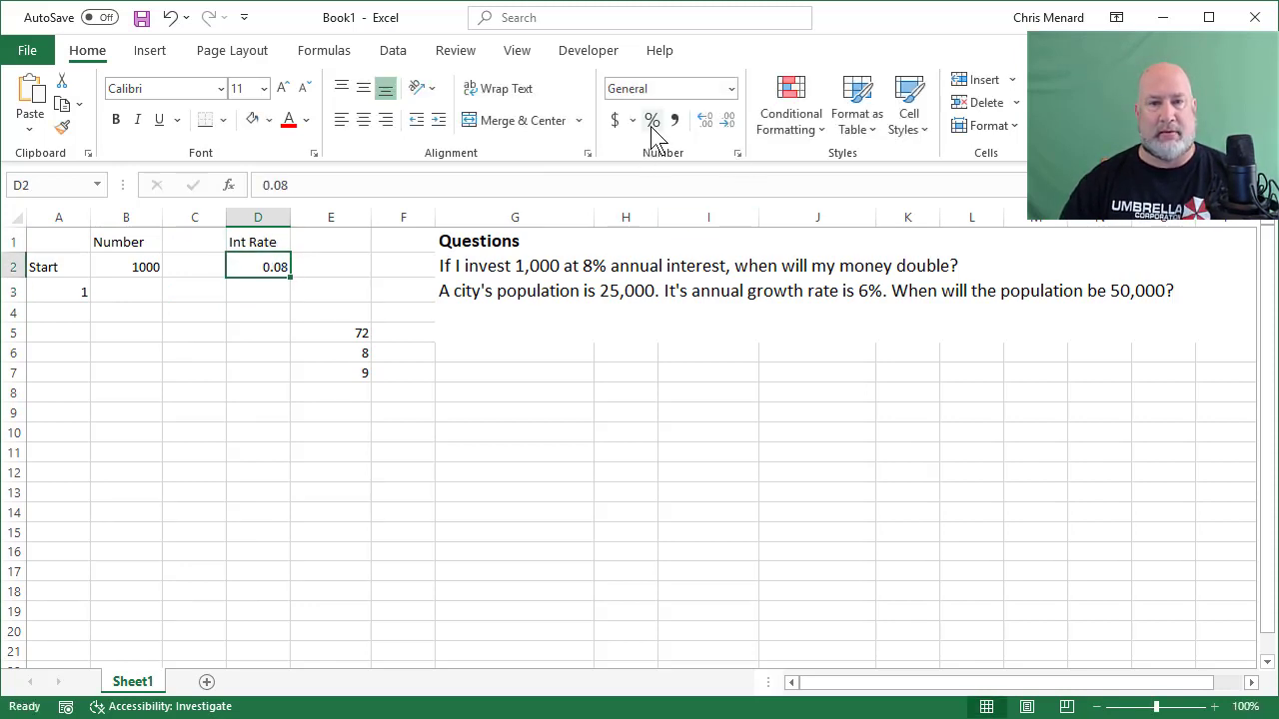
left_click(652, 120)
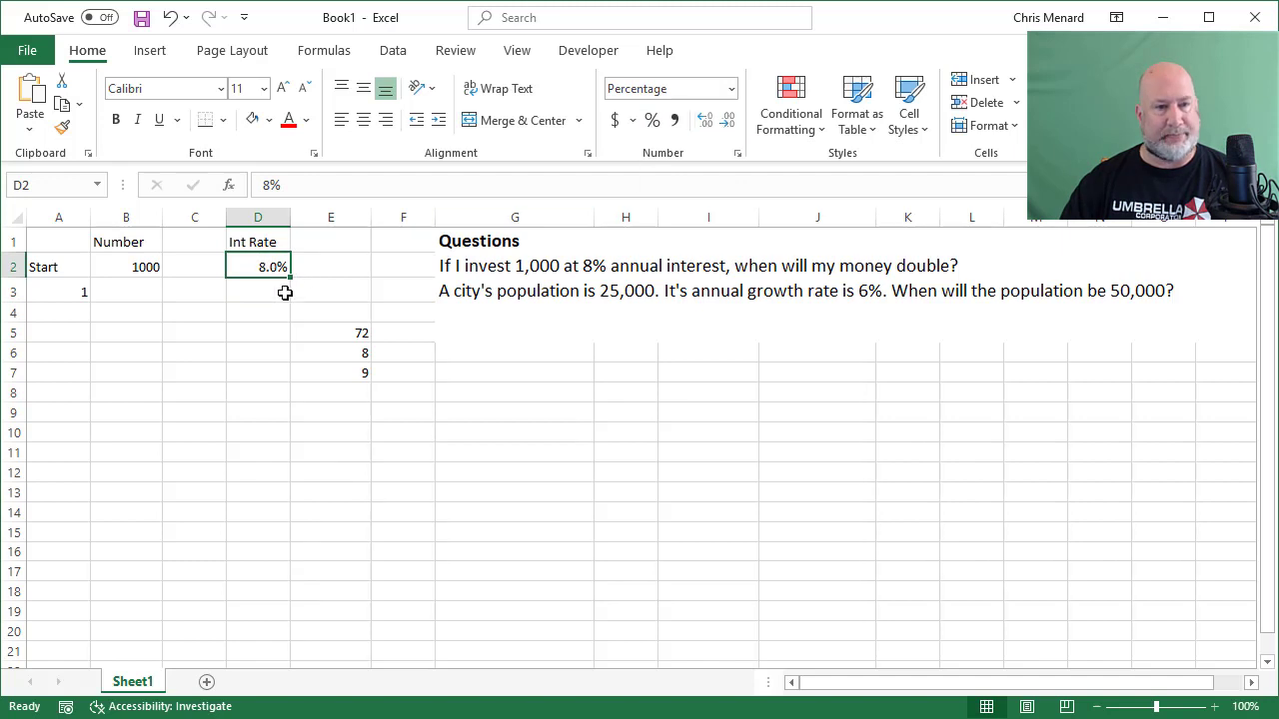
left_click(126, 292)
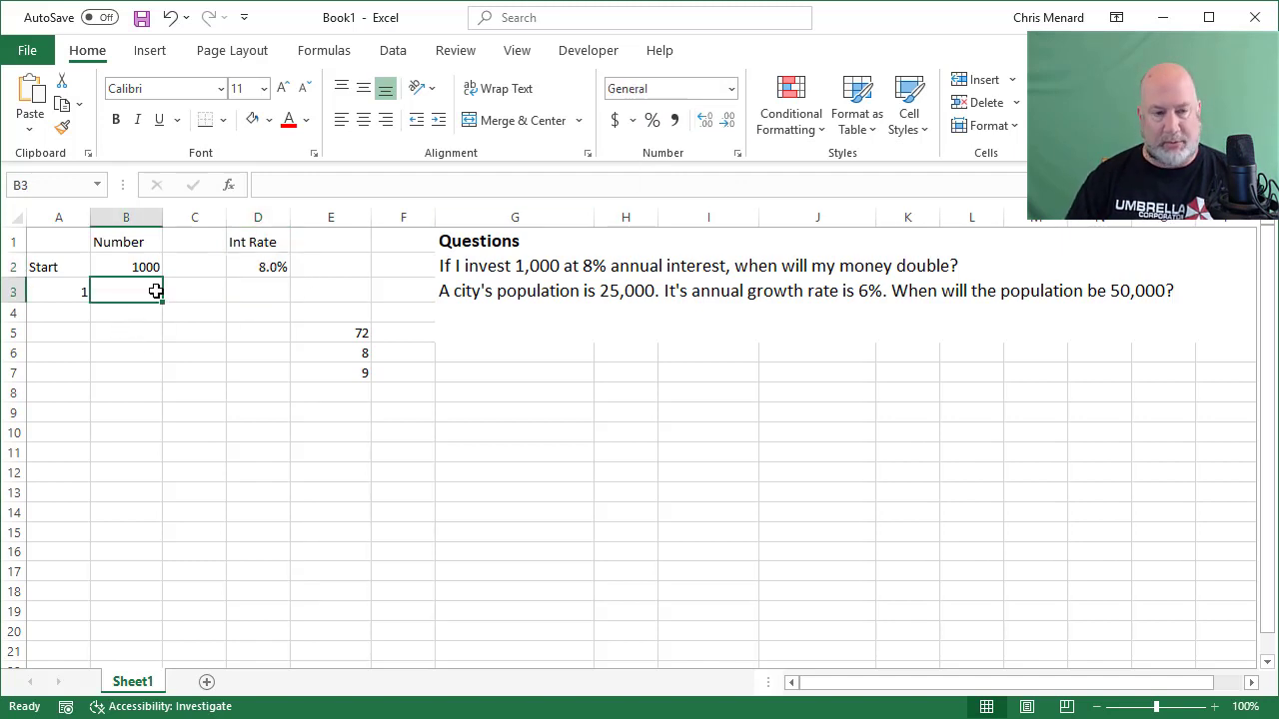
left_click(58, 292)
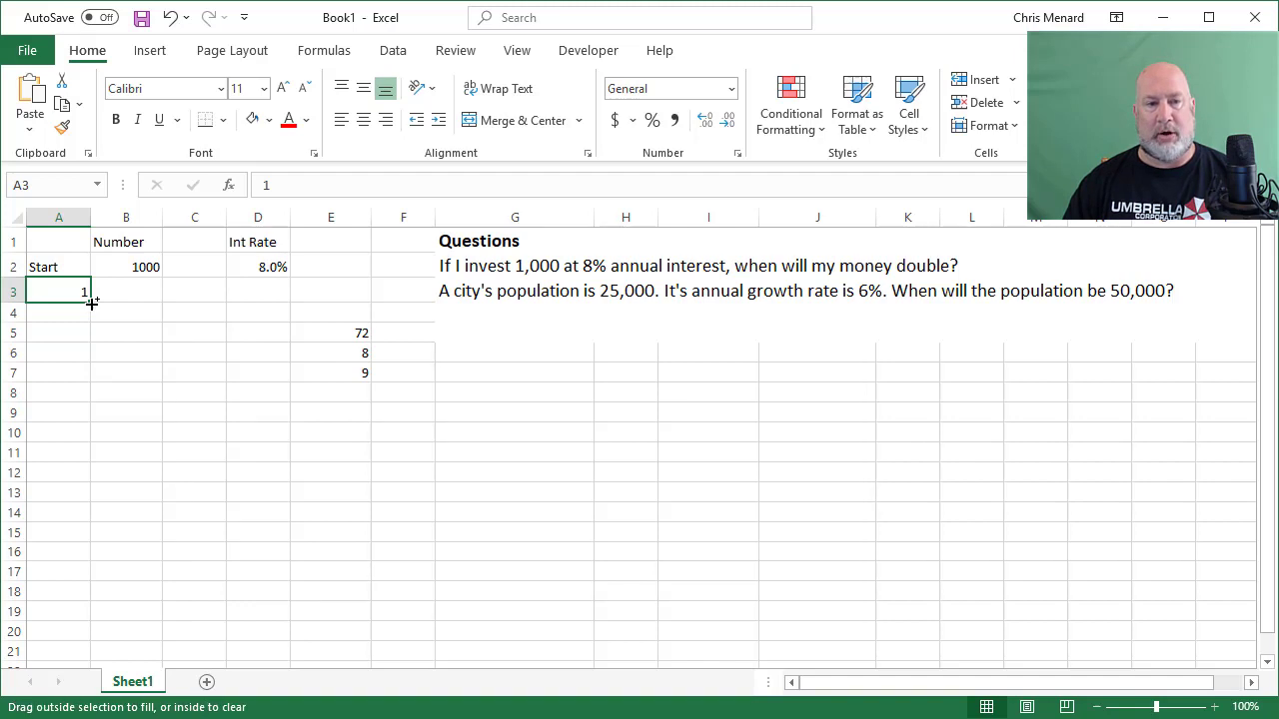
Fill periods down to 9 and enter =B2+(B2*$D$2) in B3, giving 1080.
left_click_drag(88, 304, 88, 464)
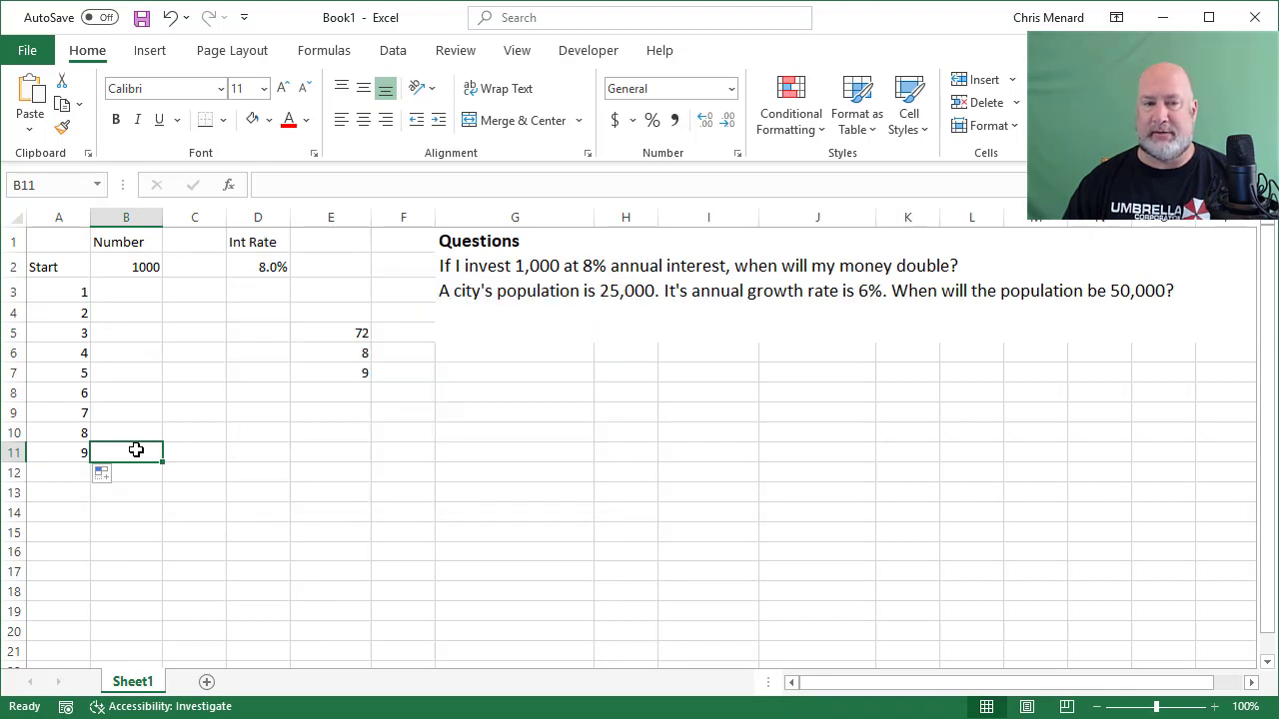
left_click(126, 292)
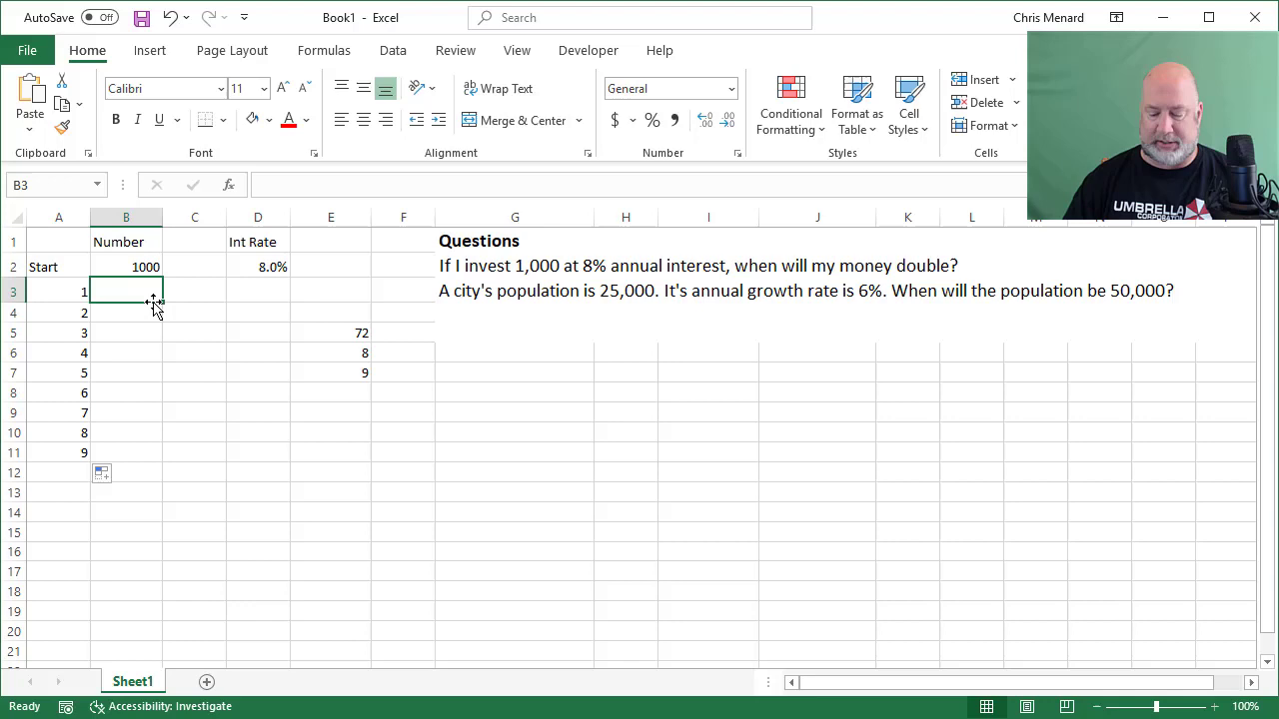
type("=B2")
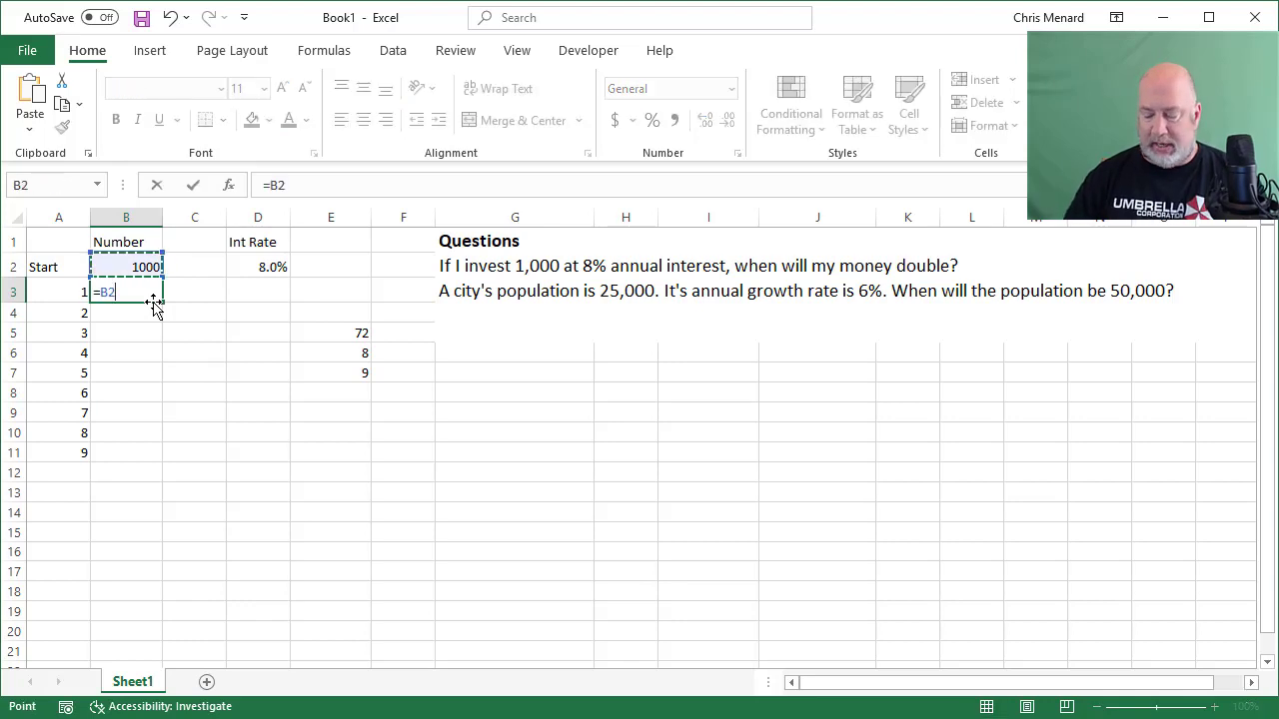
type("+(")
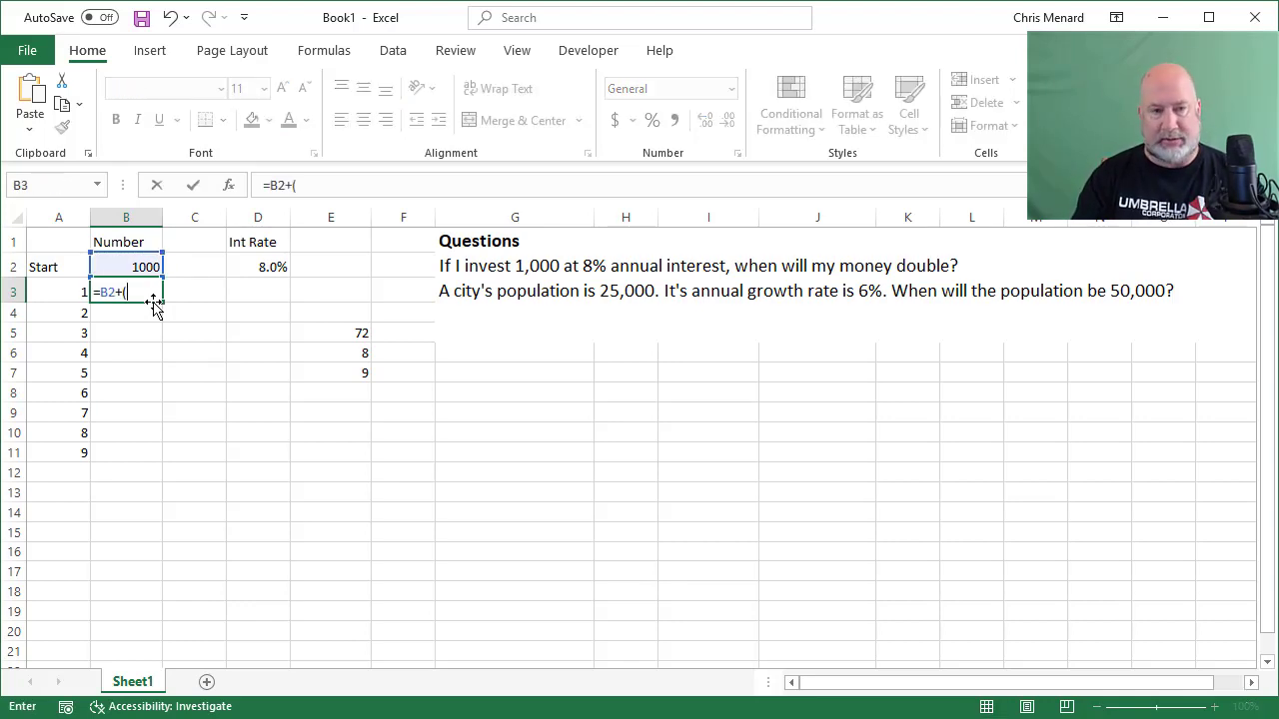
left_click(124, 266)
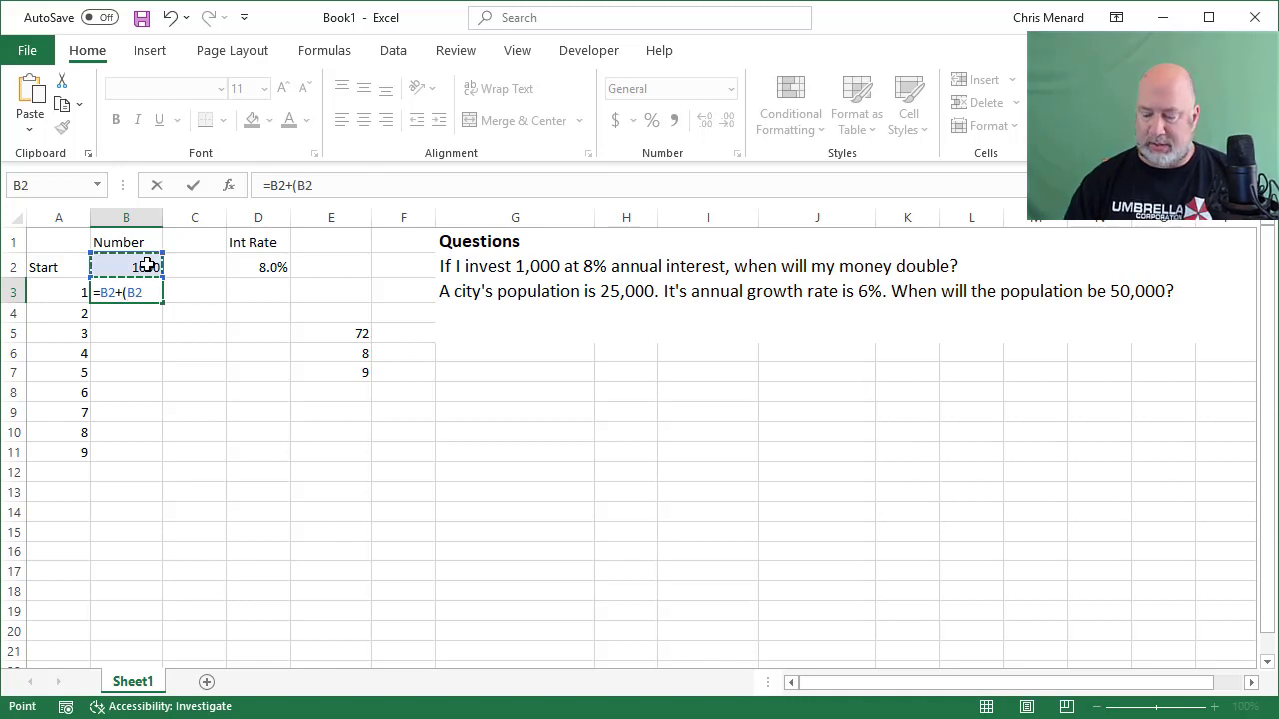
type("*")
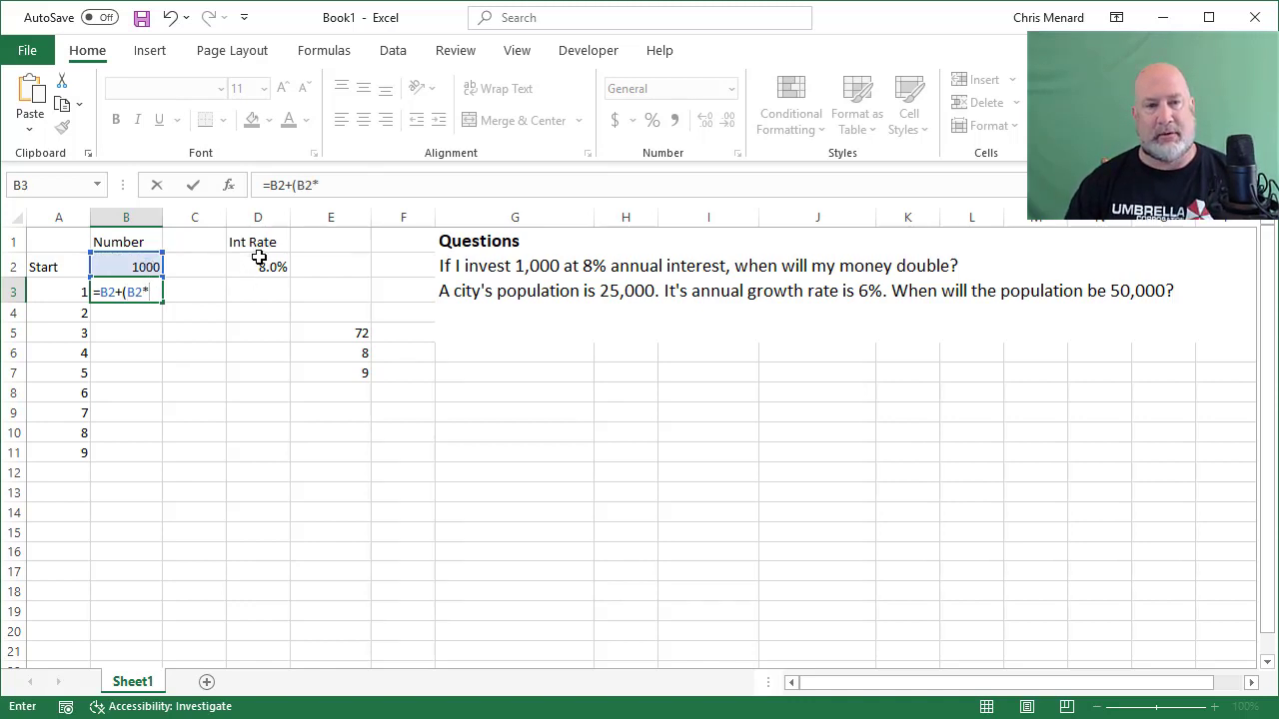
left_click(258, 266)
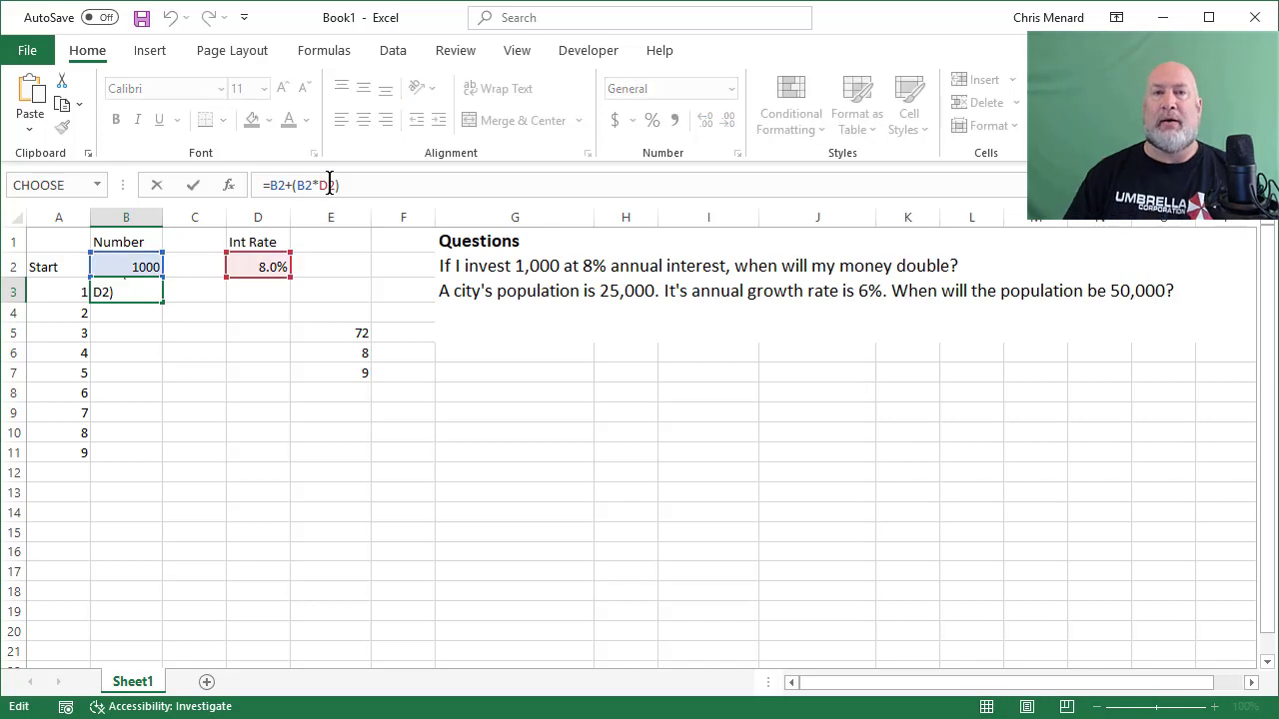
key("f4")
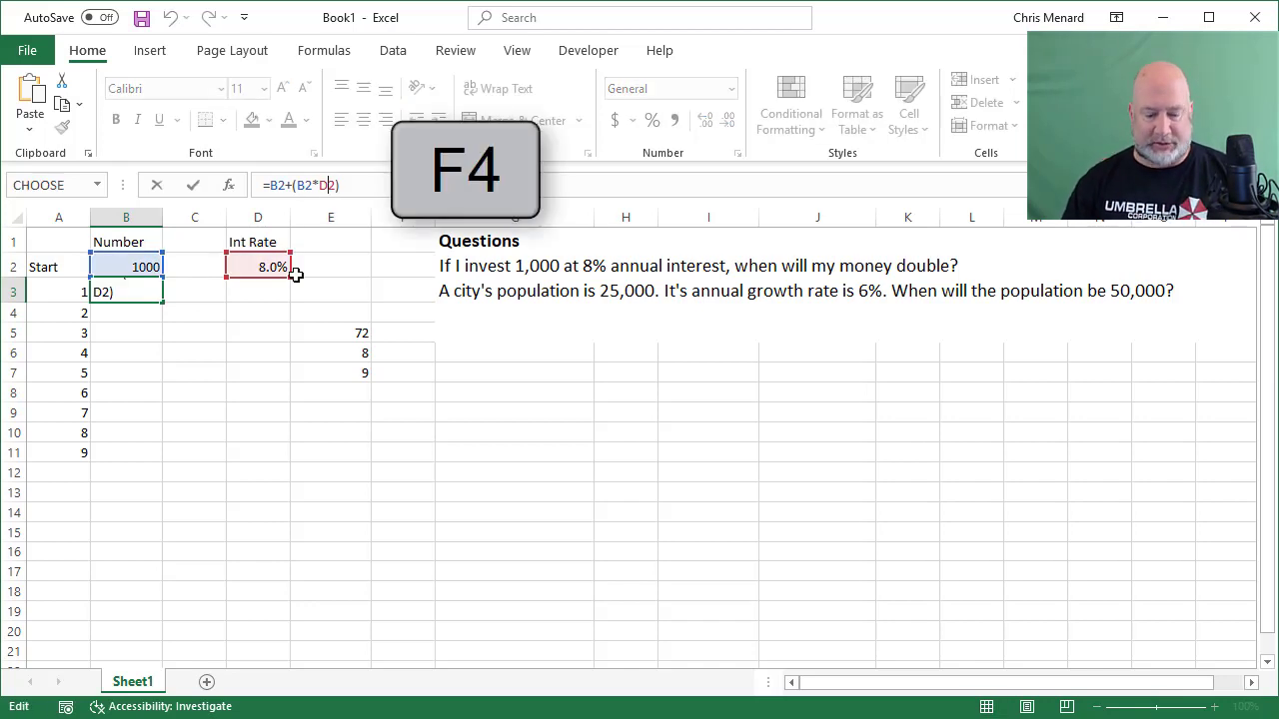
key("f4")
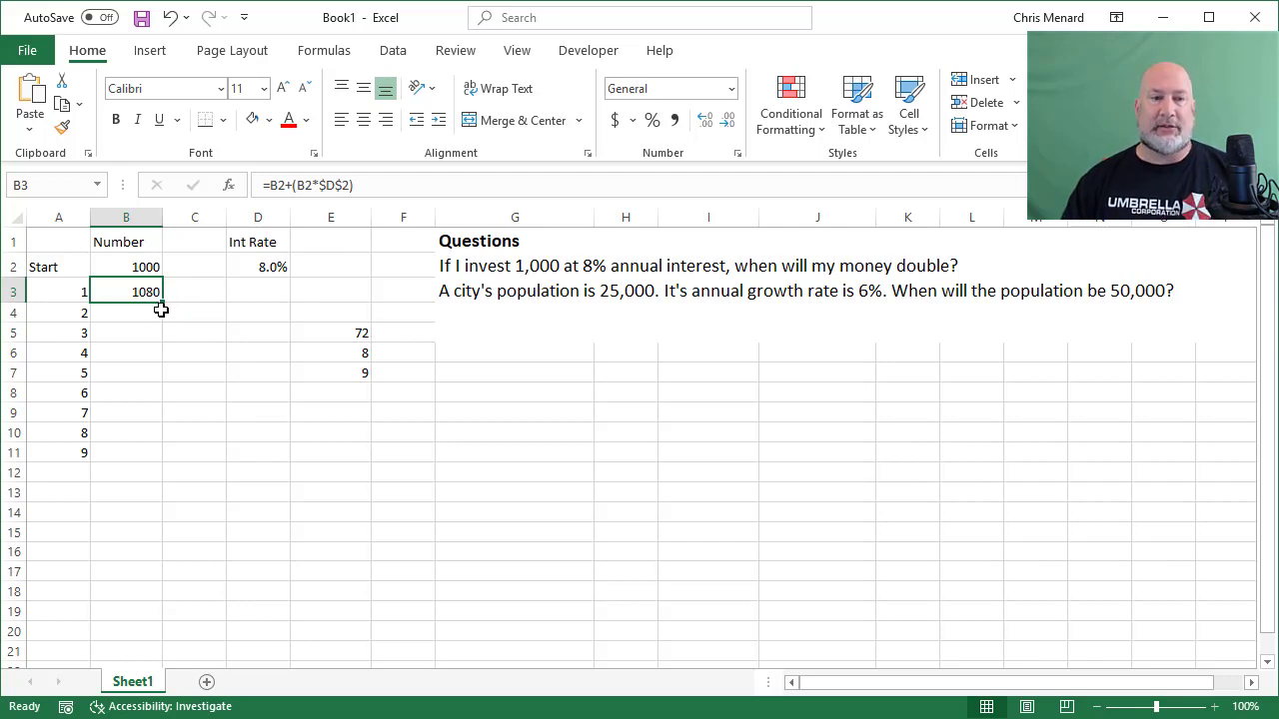
mouse_move(160, 308)
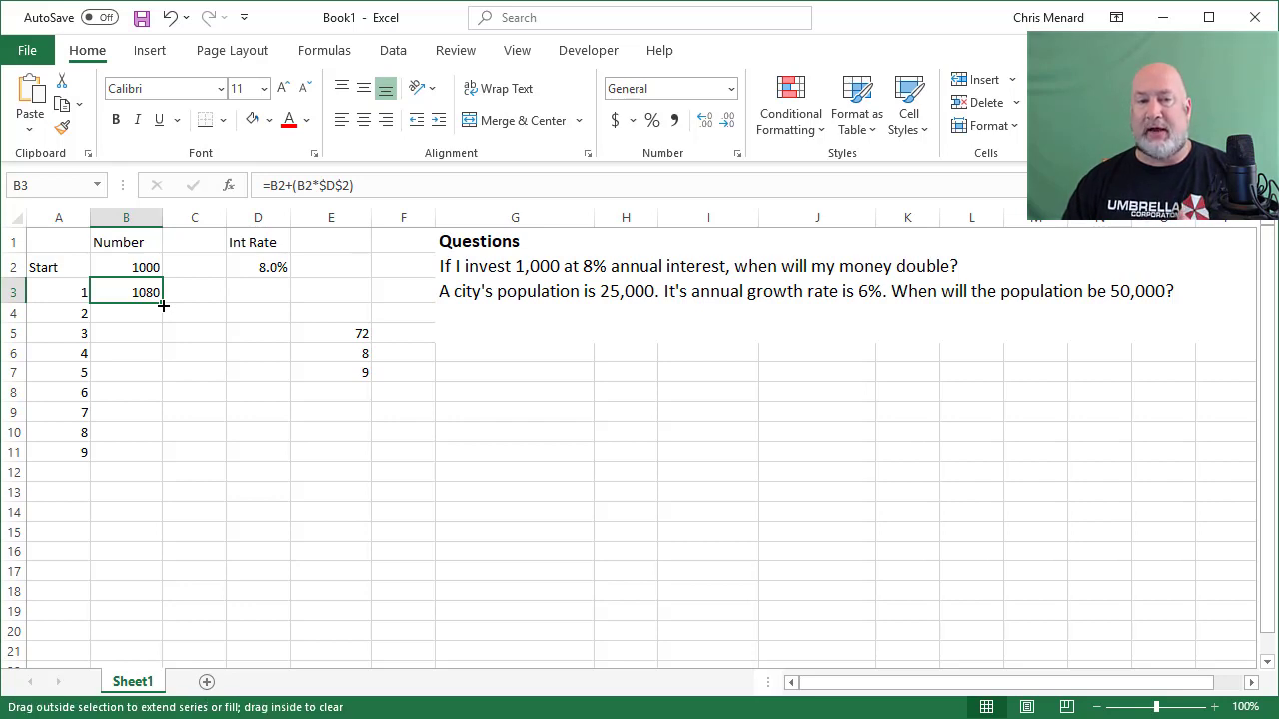
Copy the B3 growth formula down through B11 so year 9 reaches about 1999.
left_click_drag(164, 300, 164, 312)
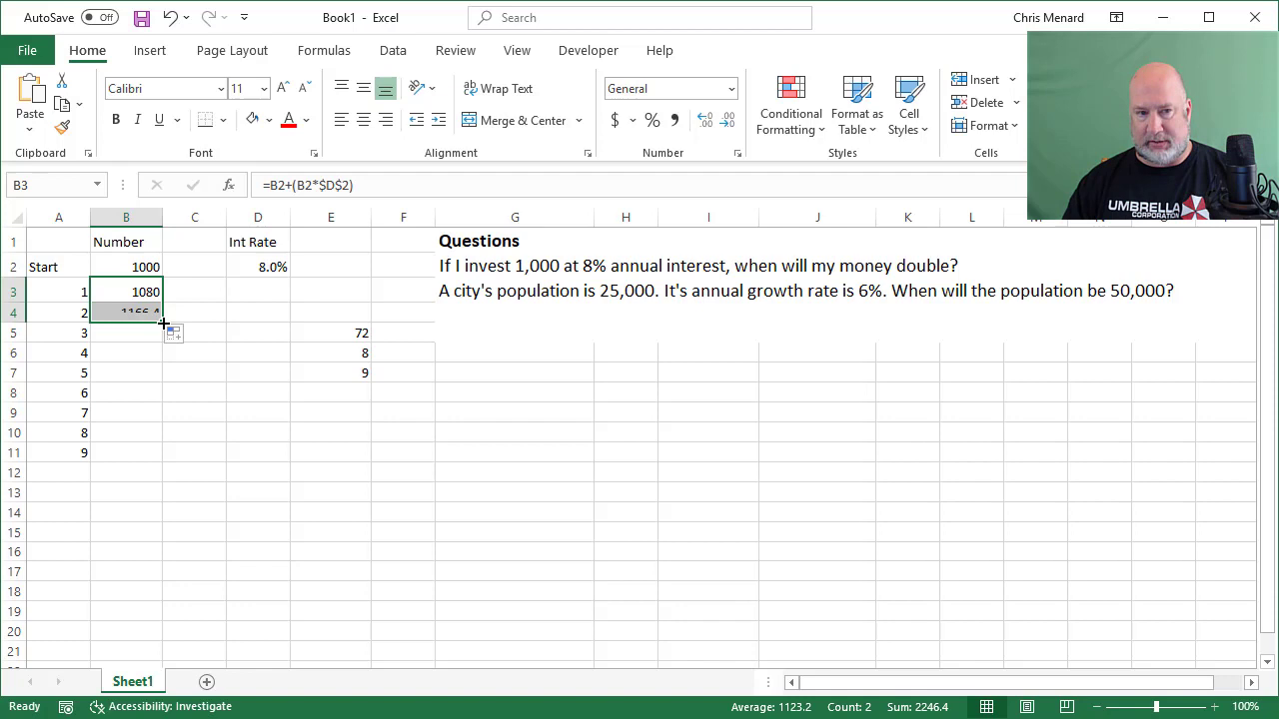
left_click_drag(164, 321, 172, 392)
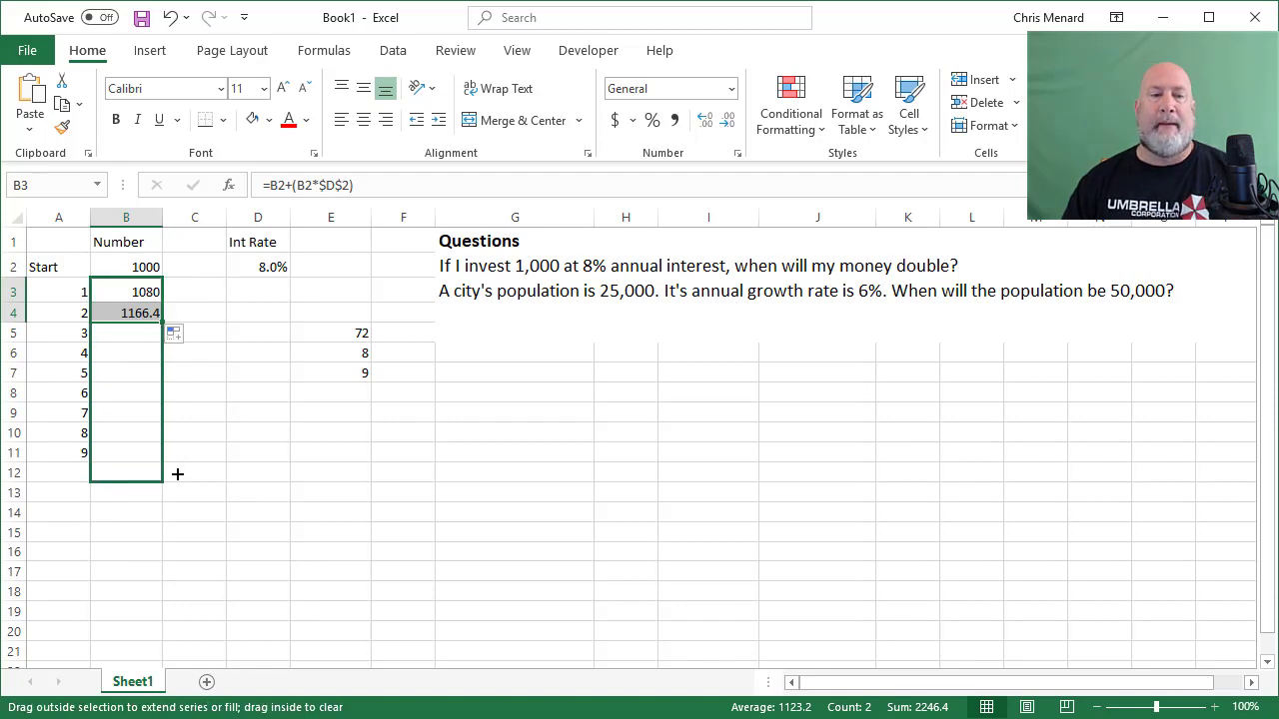
left_click_drag(126, 312, 126, 451)
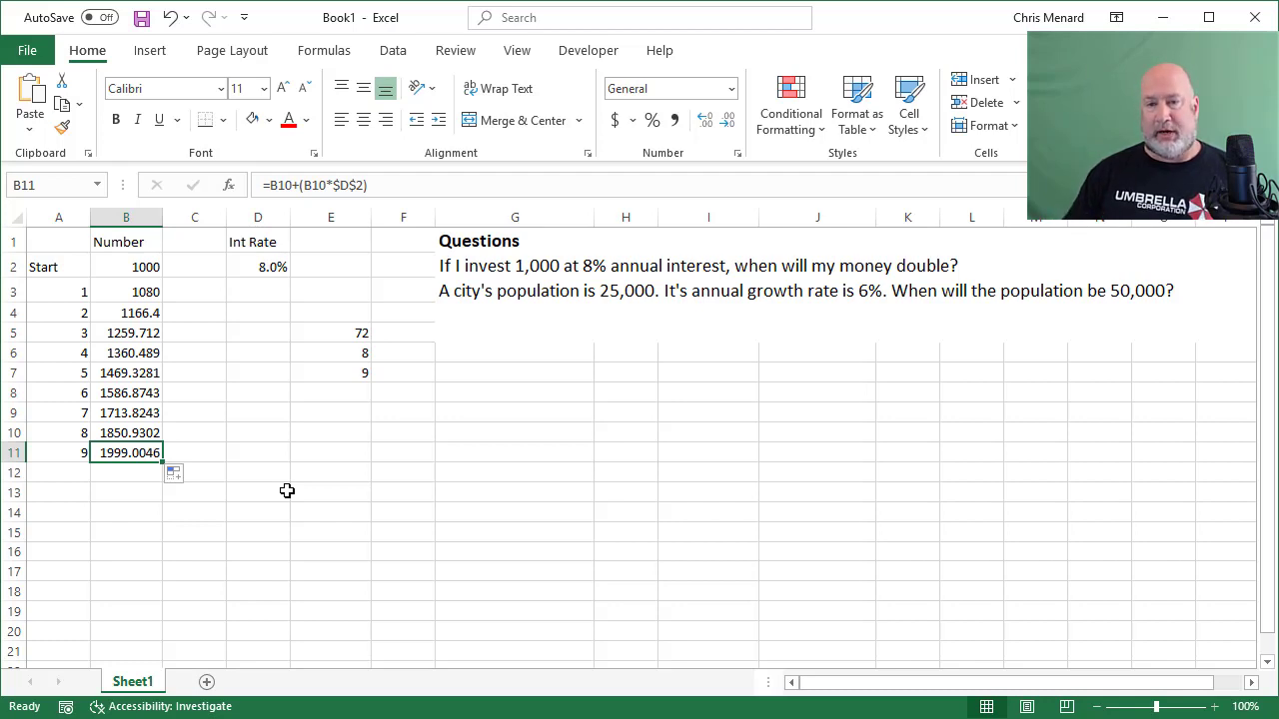
Change the start to 25000 at 6% and extend the table to year 12, passing 50,000.
left_click(124, 292)
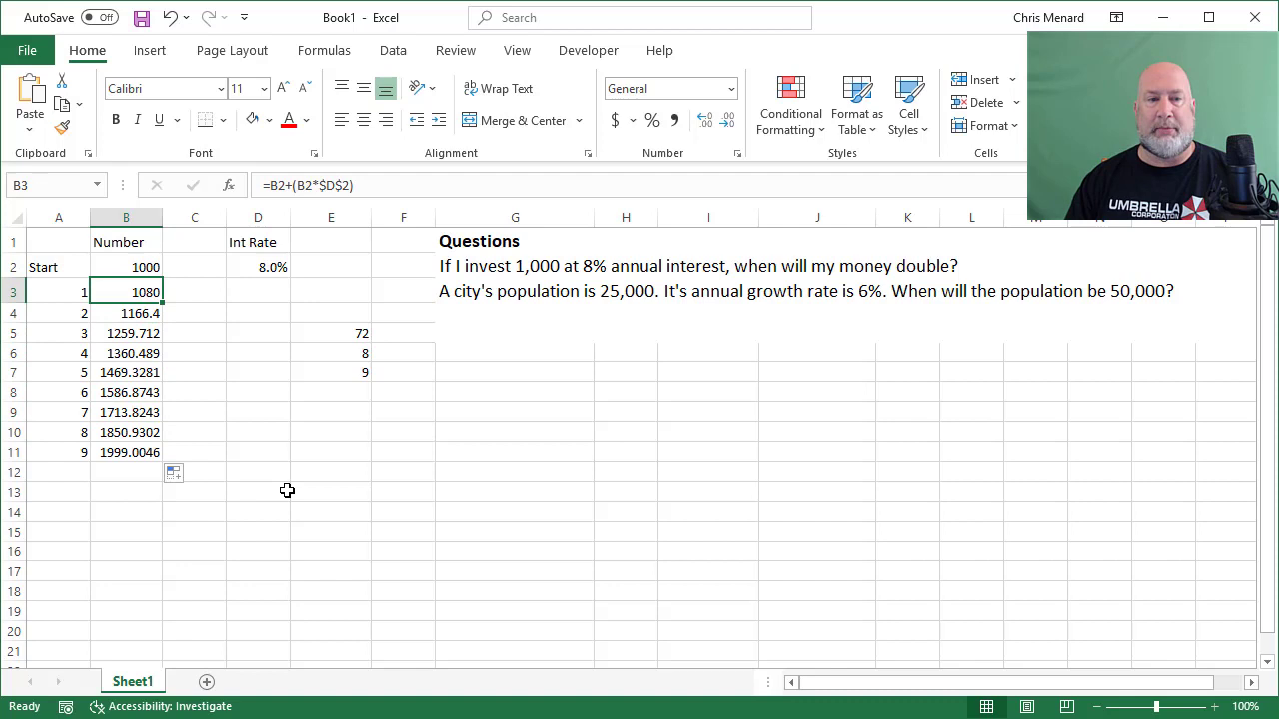
type("25")
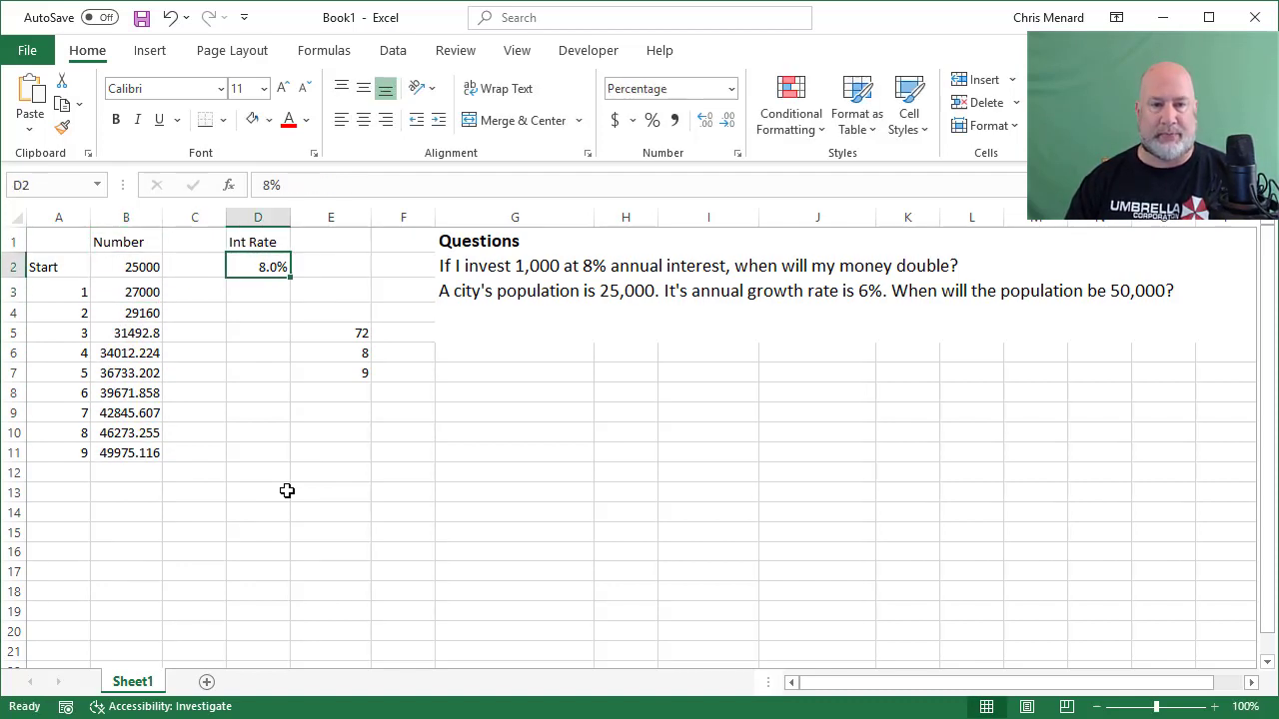
type("6%")
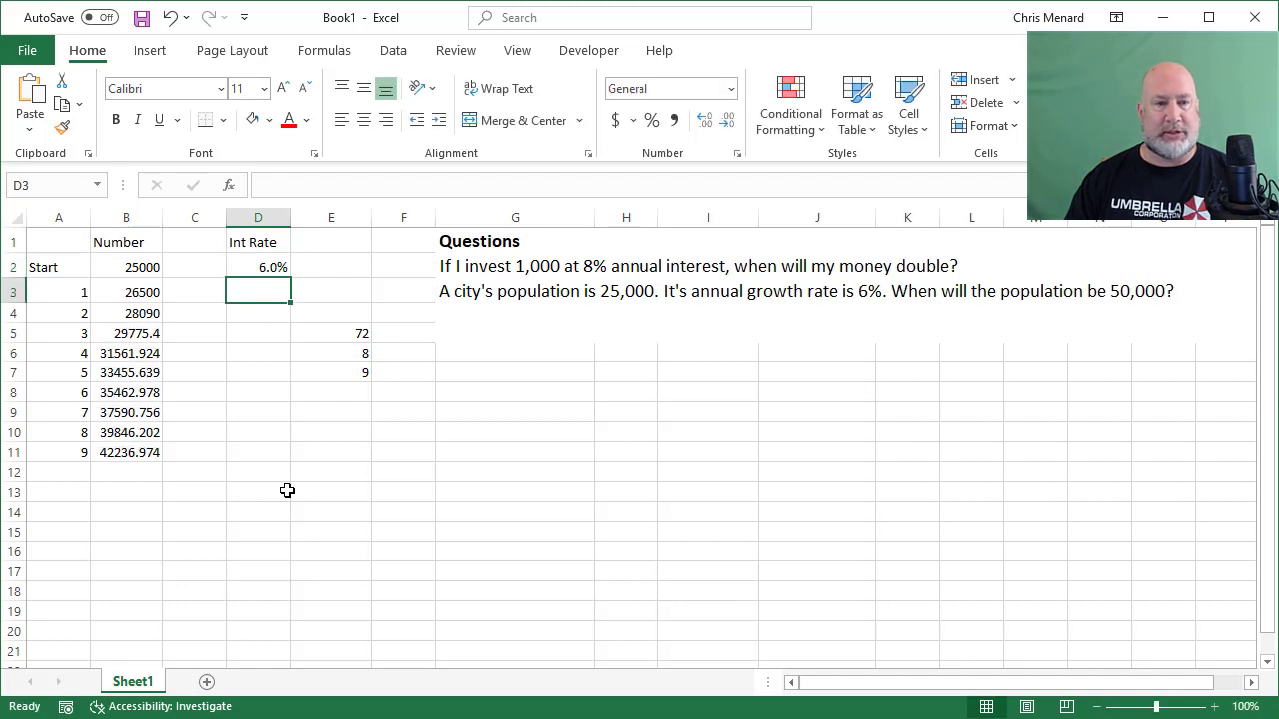
left_click(124, 292)
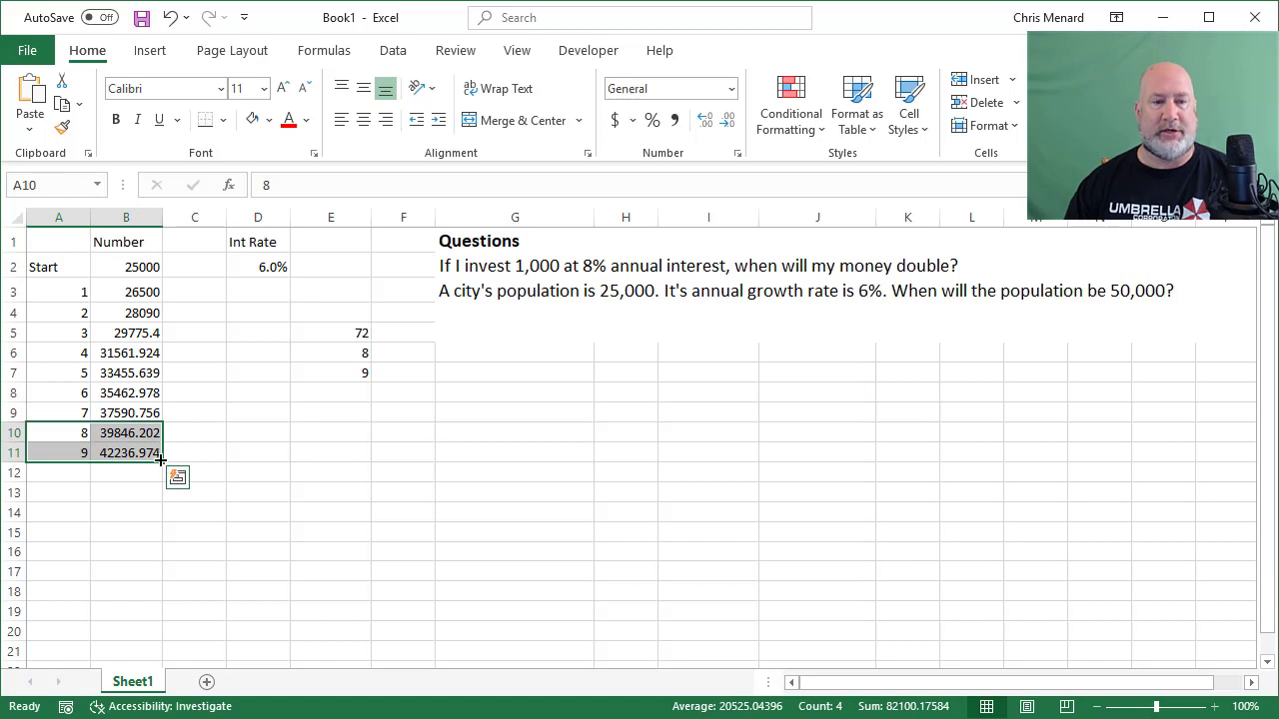
left_click_drag(160, 460, 160, 515)
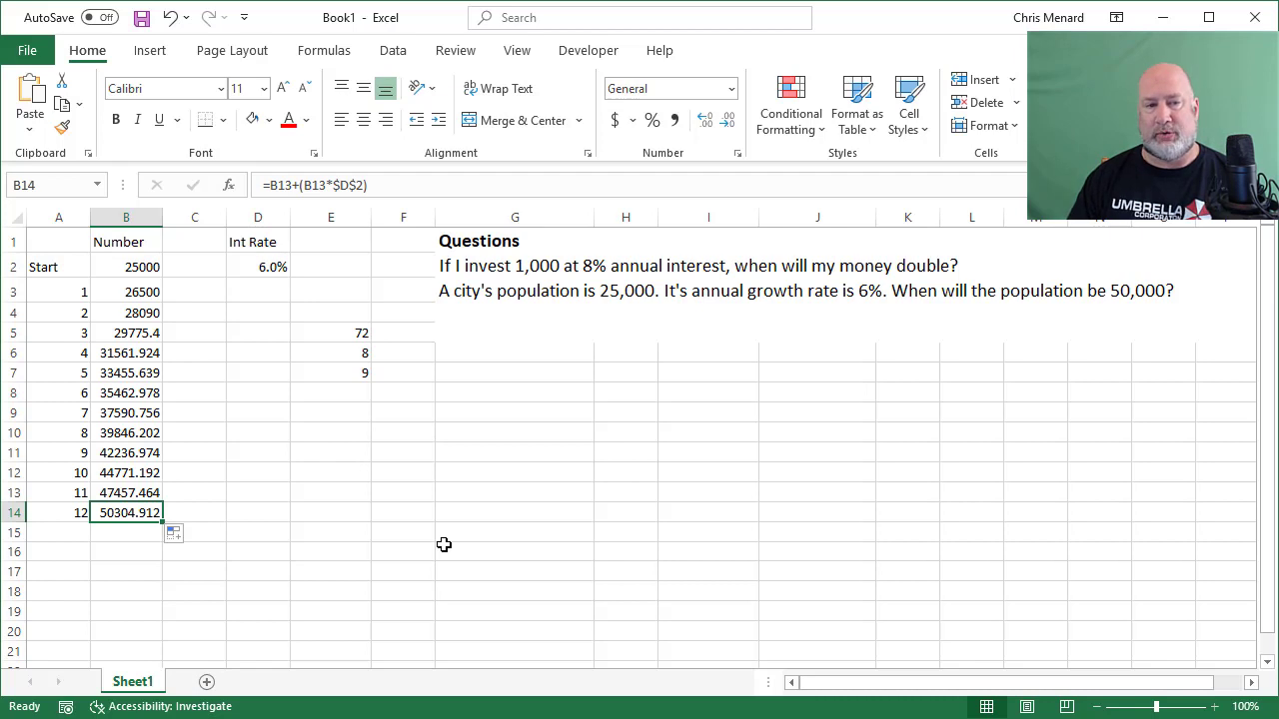
Review the growth formulas down the balance column, then switch to the web browser.
left_click(125, 292)
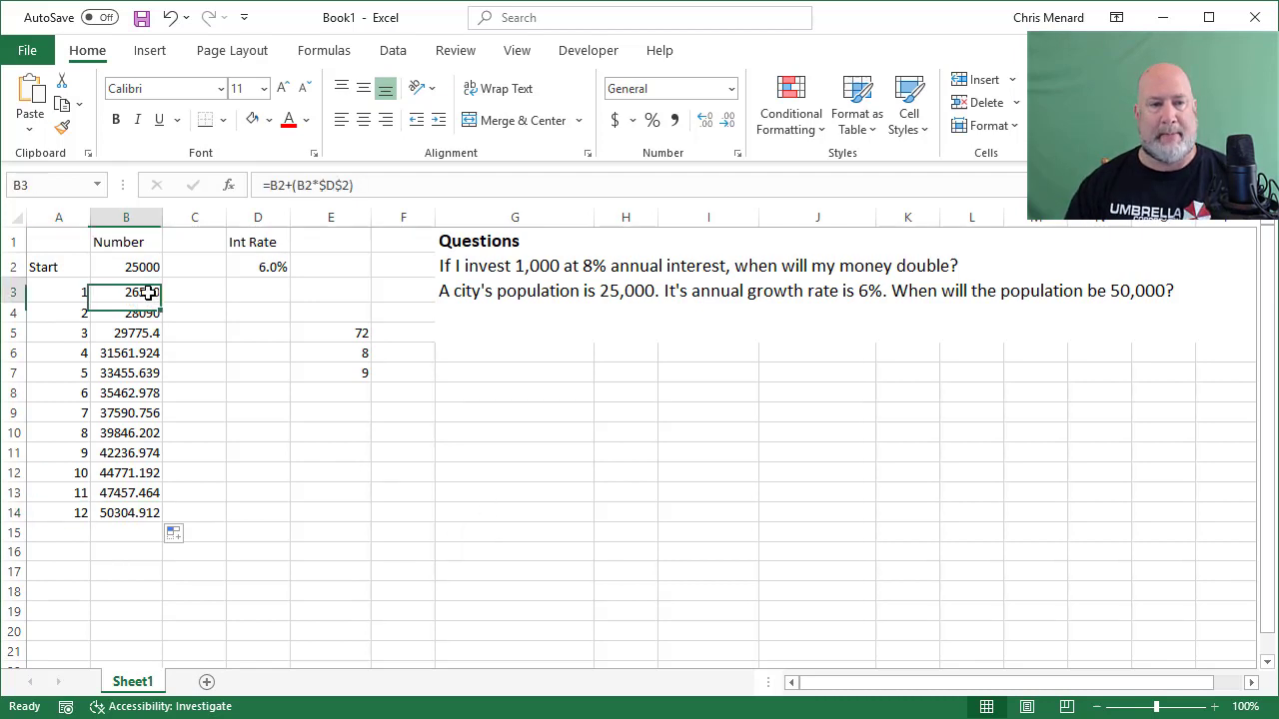
left_click_drag(148, 292, 147, 511)
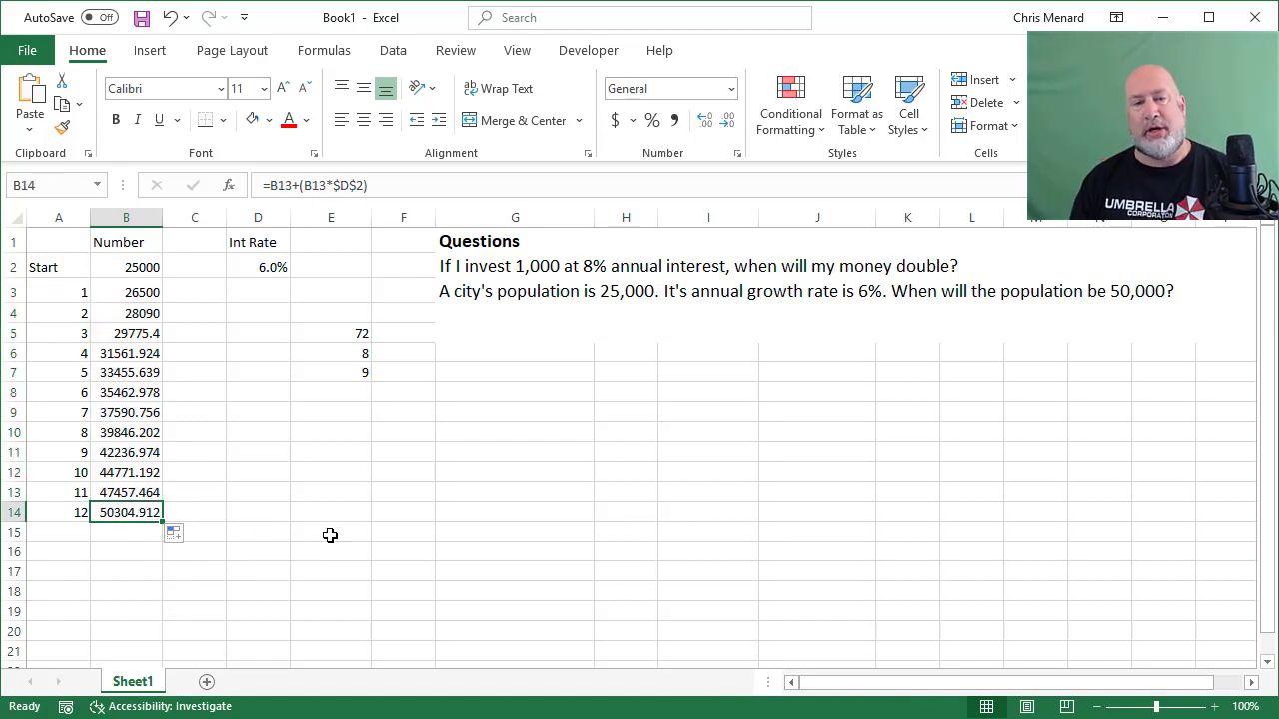
mouse_move(272, 536)
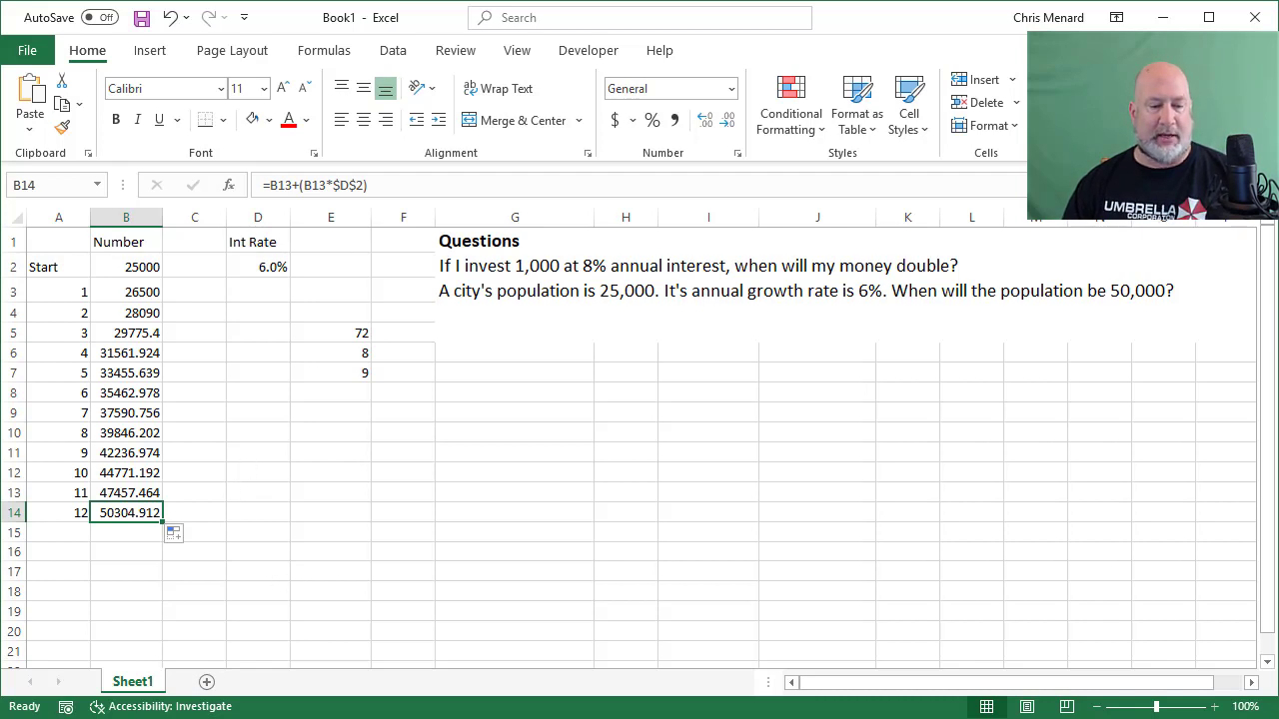
left_click(529, 22)
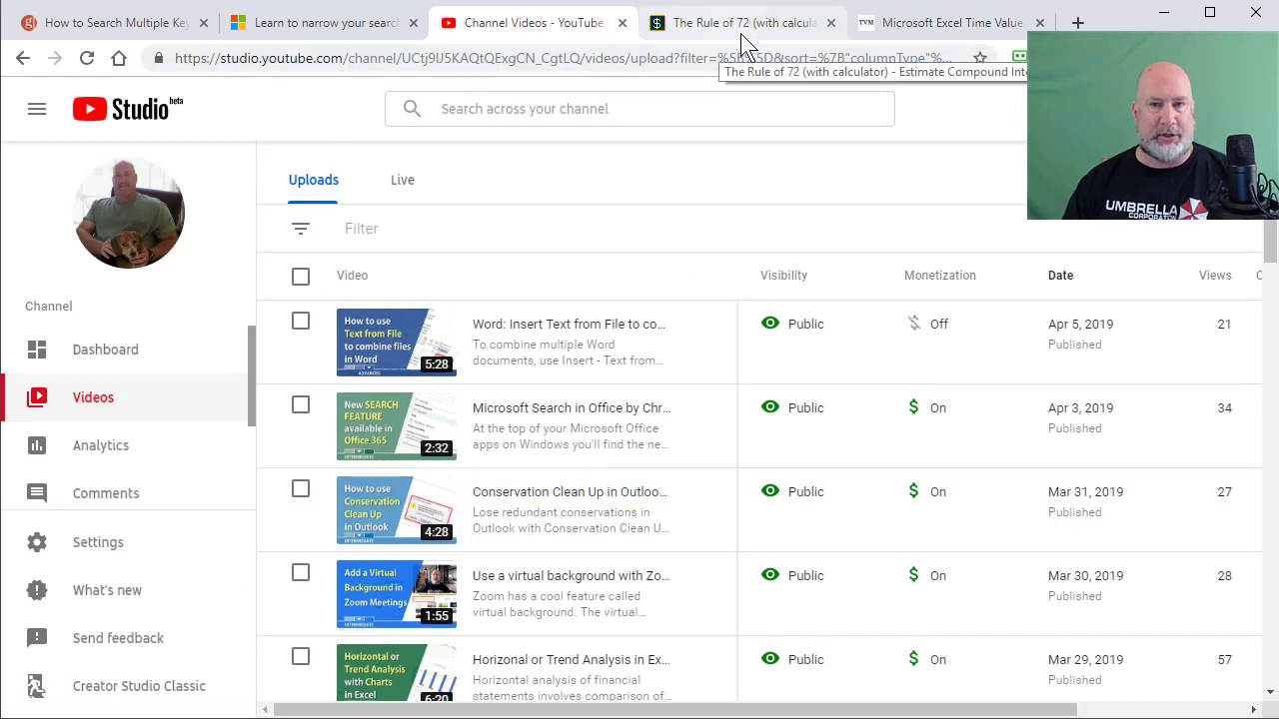
Run the Rule of 72 calculator for 8% (9.01 years) and 6% (11.9 years).
left_click(739, 22)
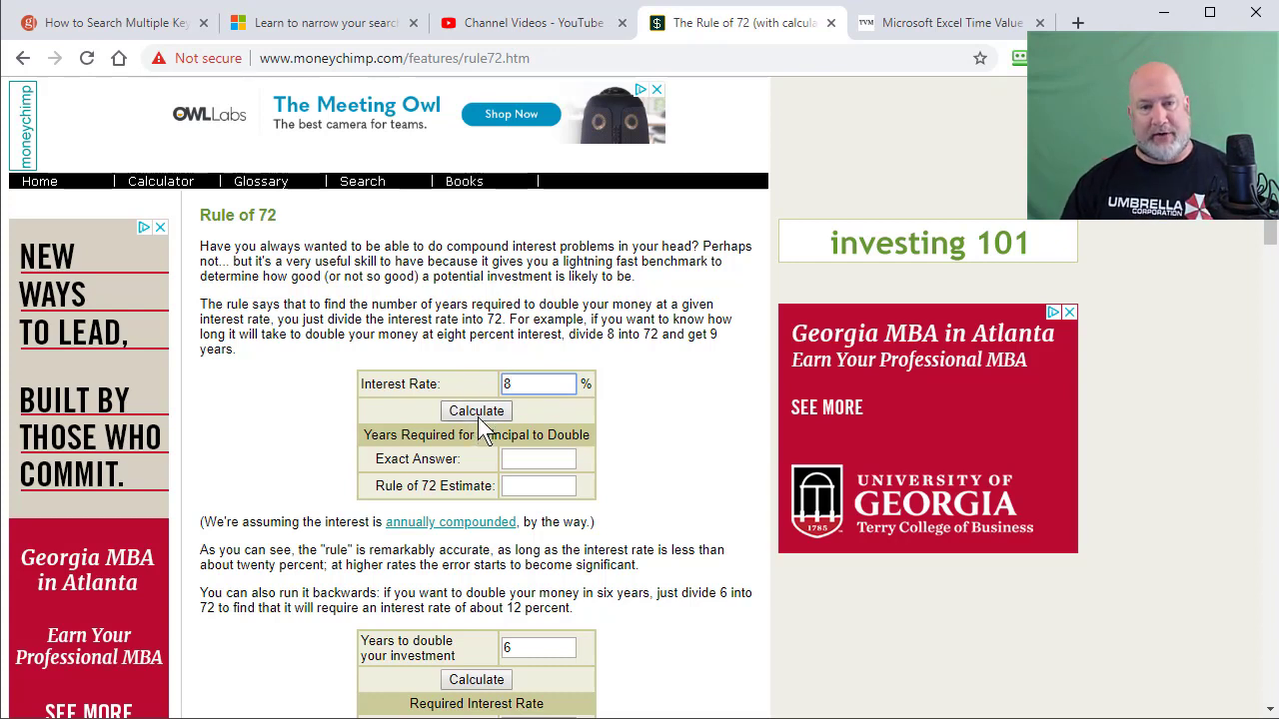
left_click(476, 411)
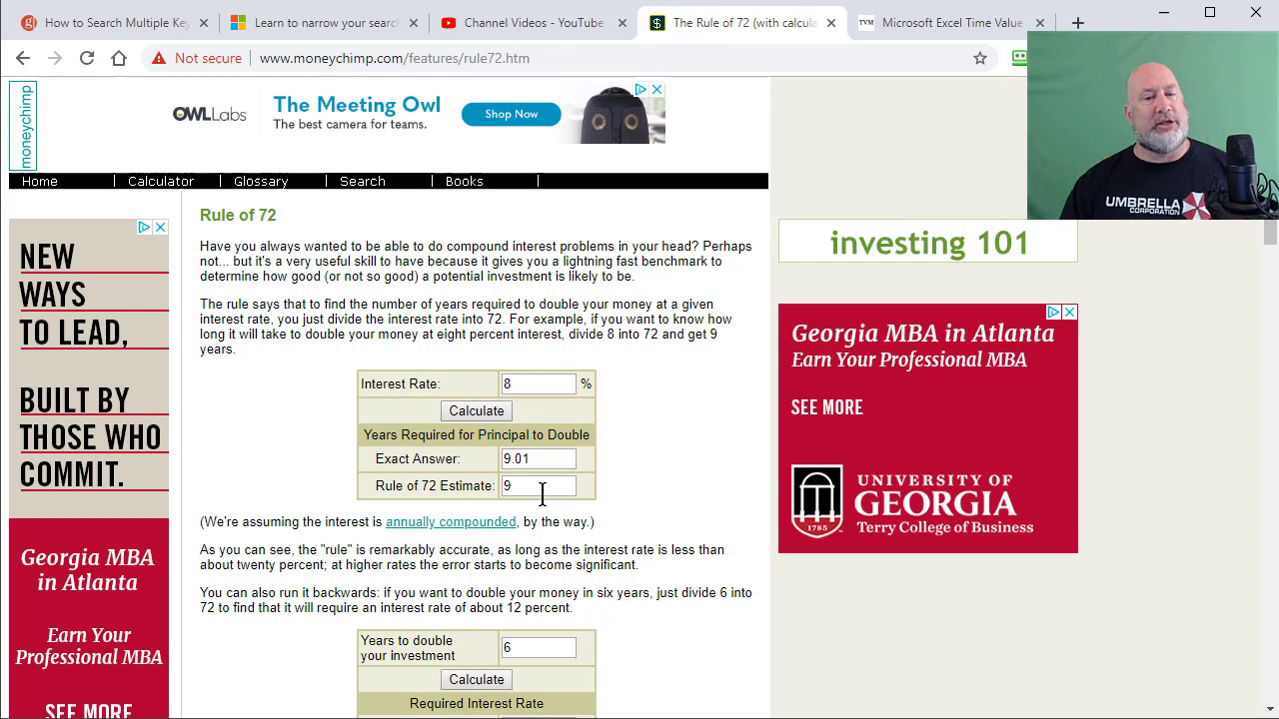
mouse_move(543, 510)
type("6")
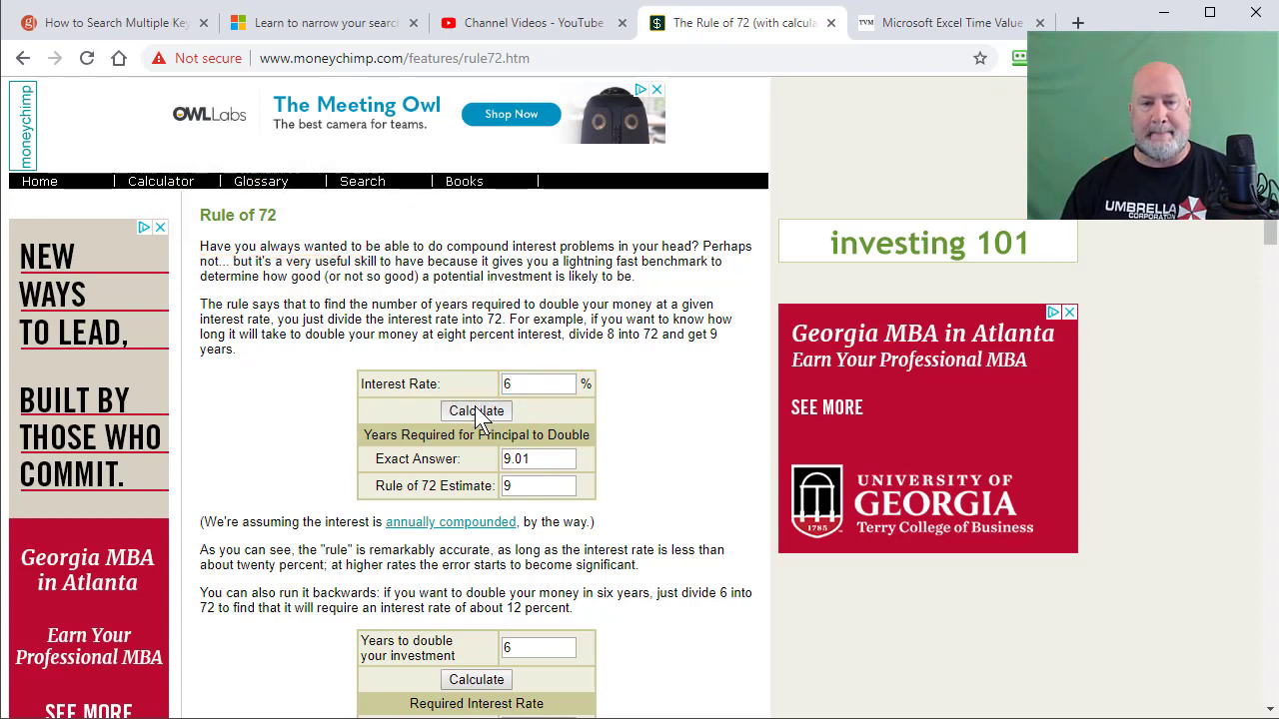
left_click(476, 412)
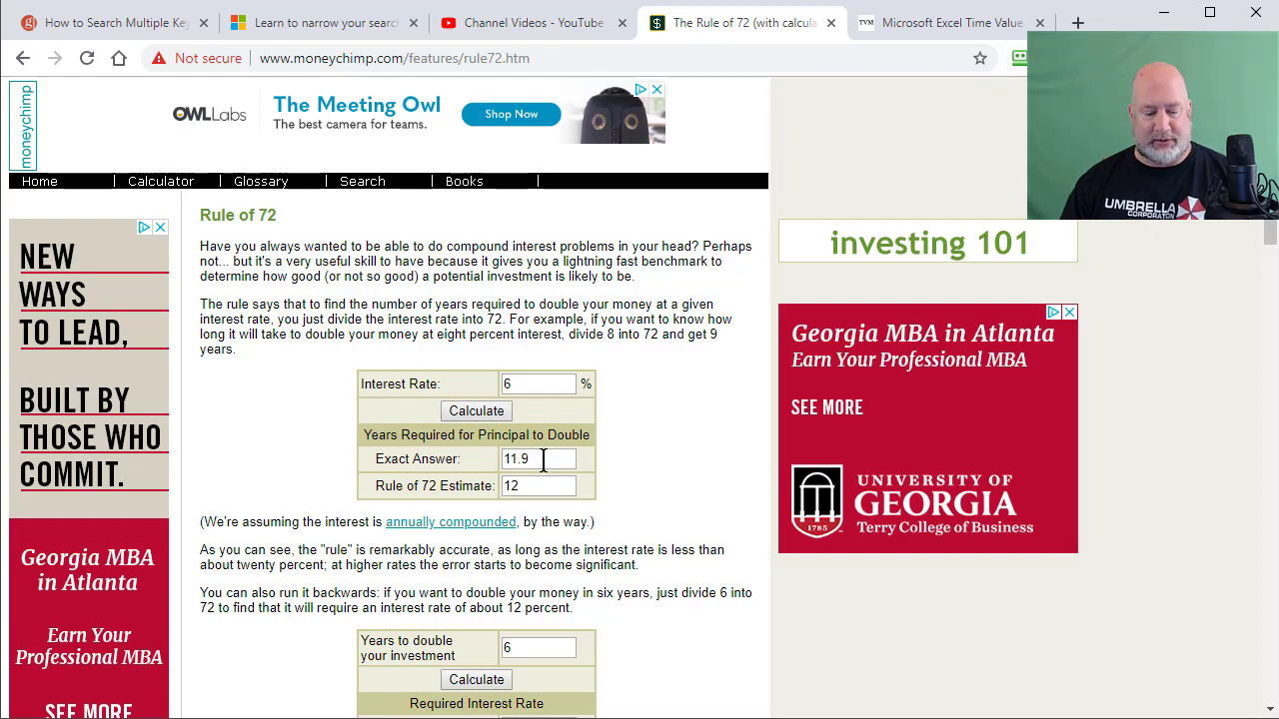
left_click(867, 16)
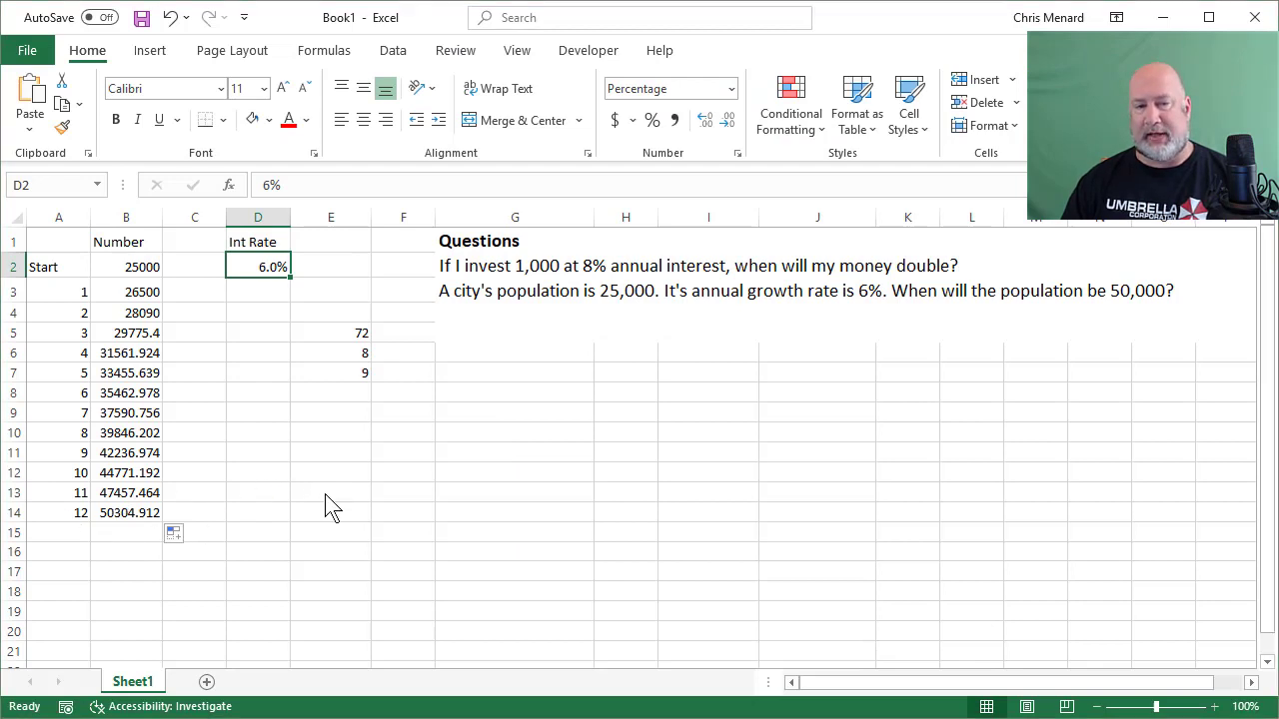
left_click(739, 22)
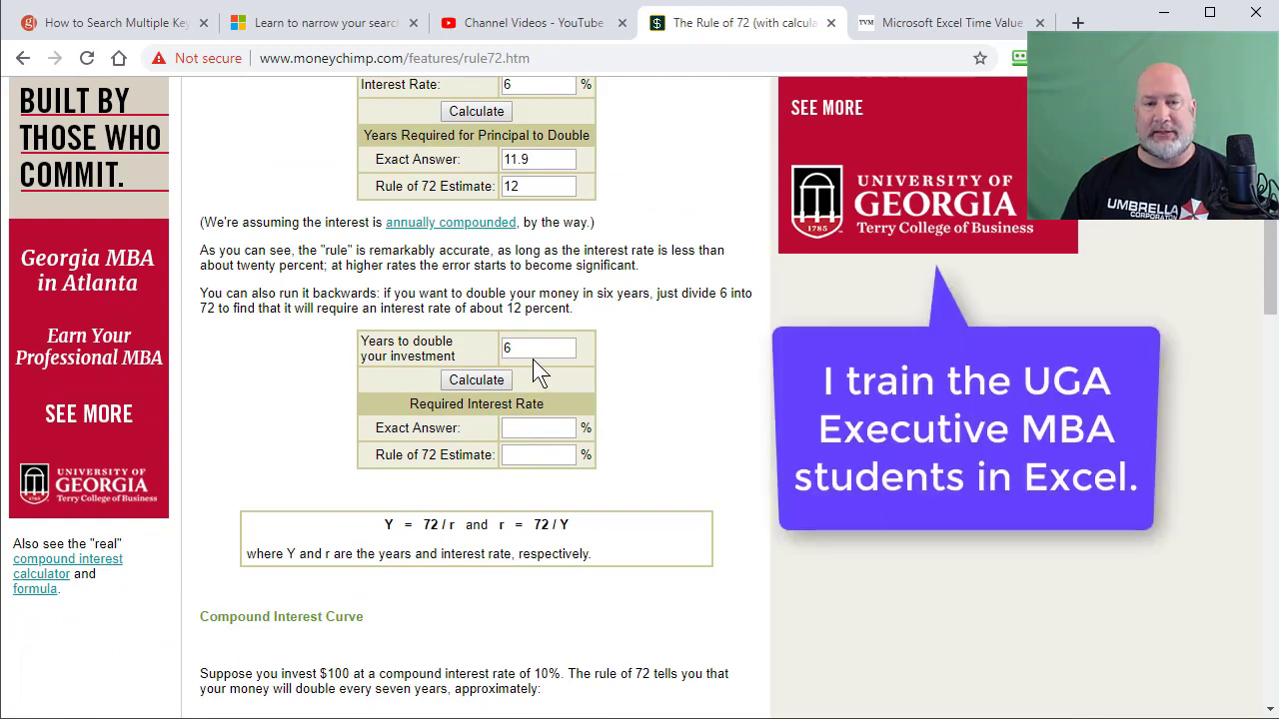
Calculate the rate needed for money to double in 6 years.
left_click(540, 348)
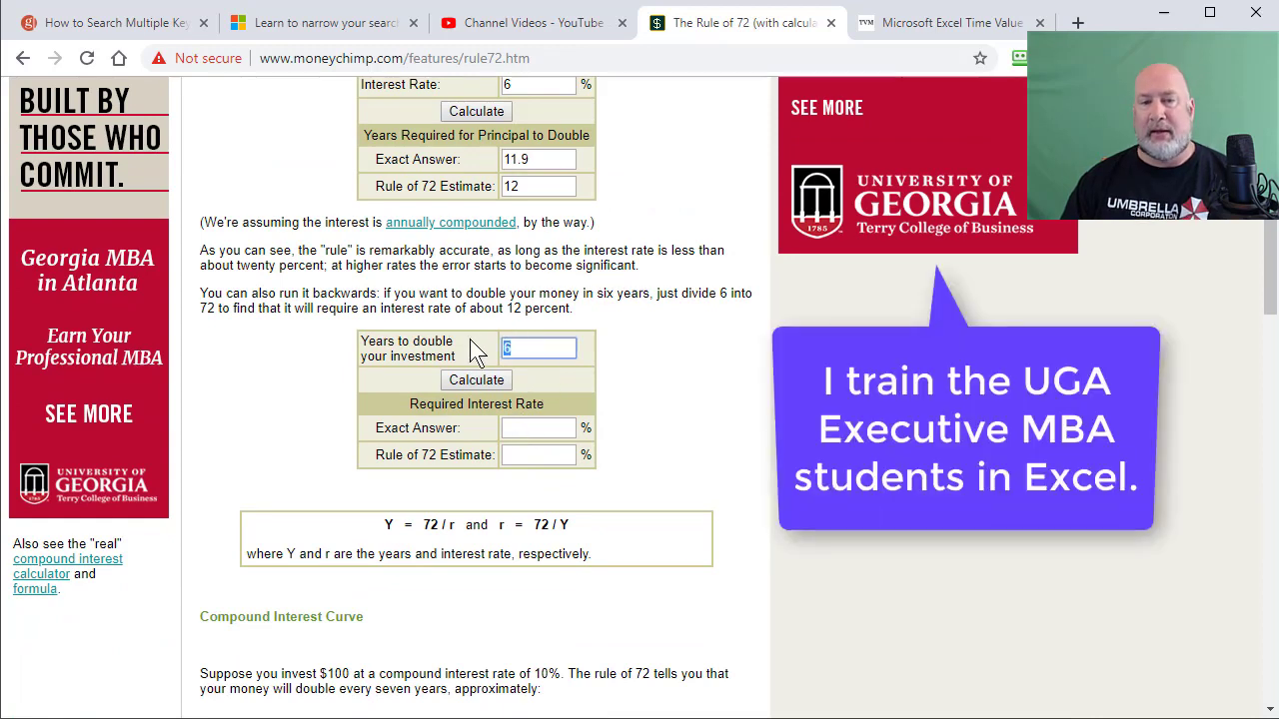
type("6")
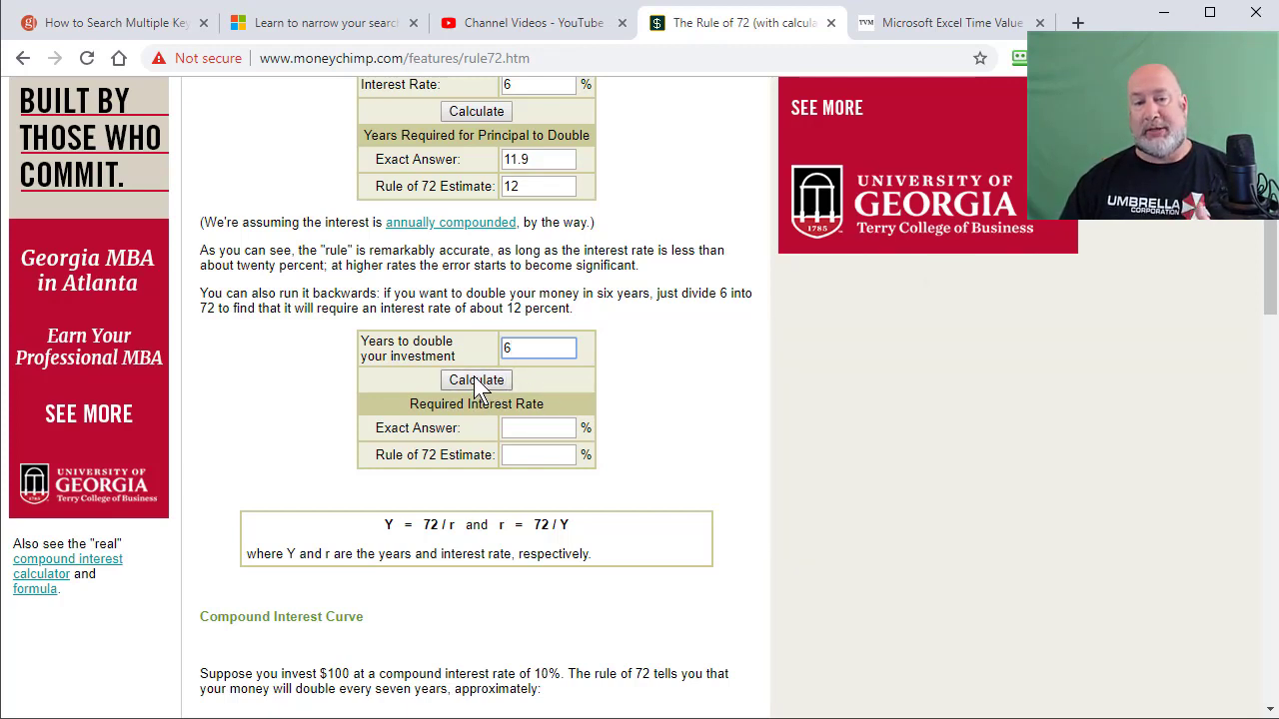
left_click(476, 379)
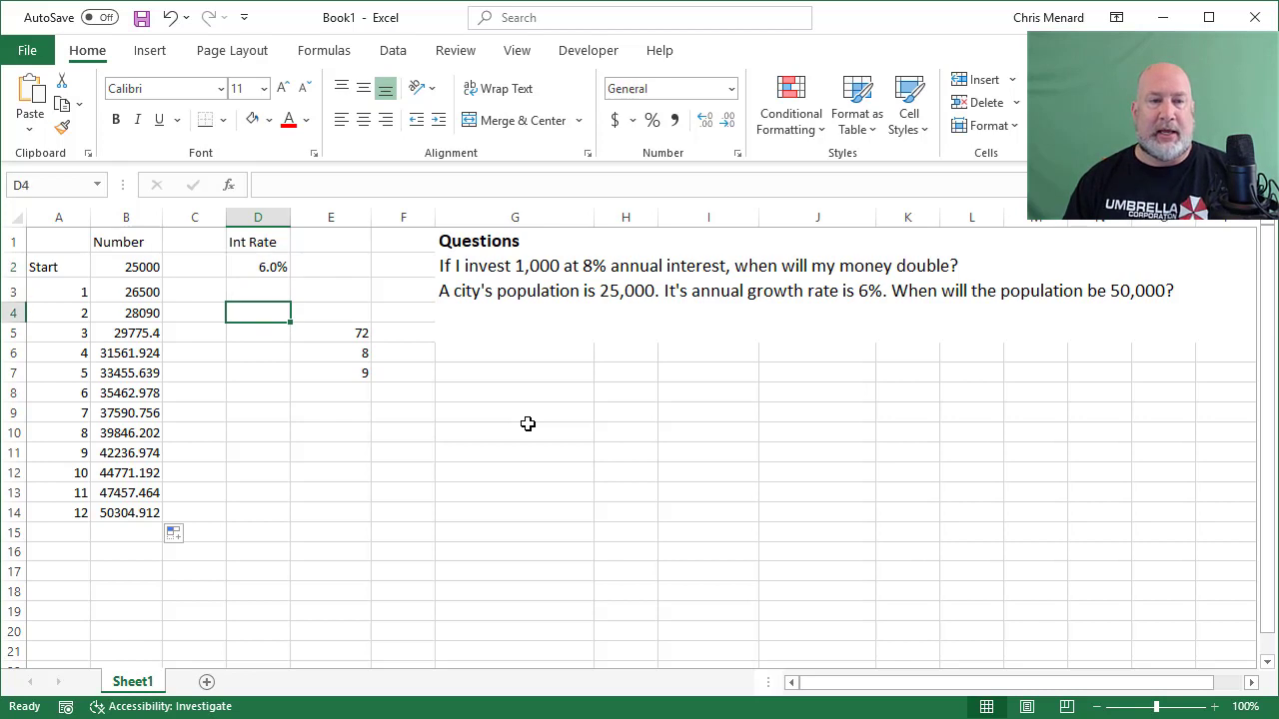
Reset the table to a 1000 start at 8% and clear years 10 to 12.
left_click(257, 240)
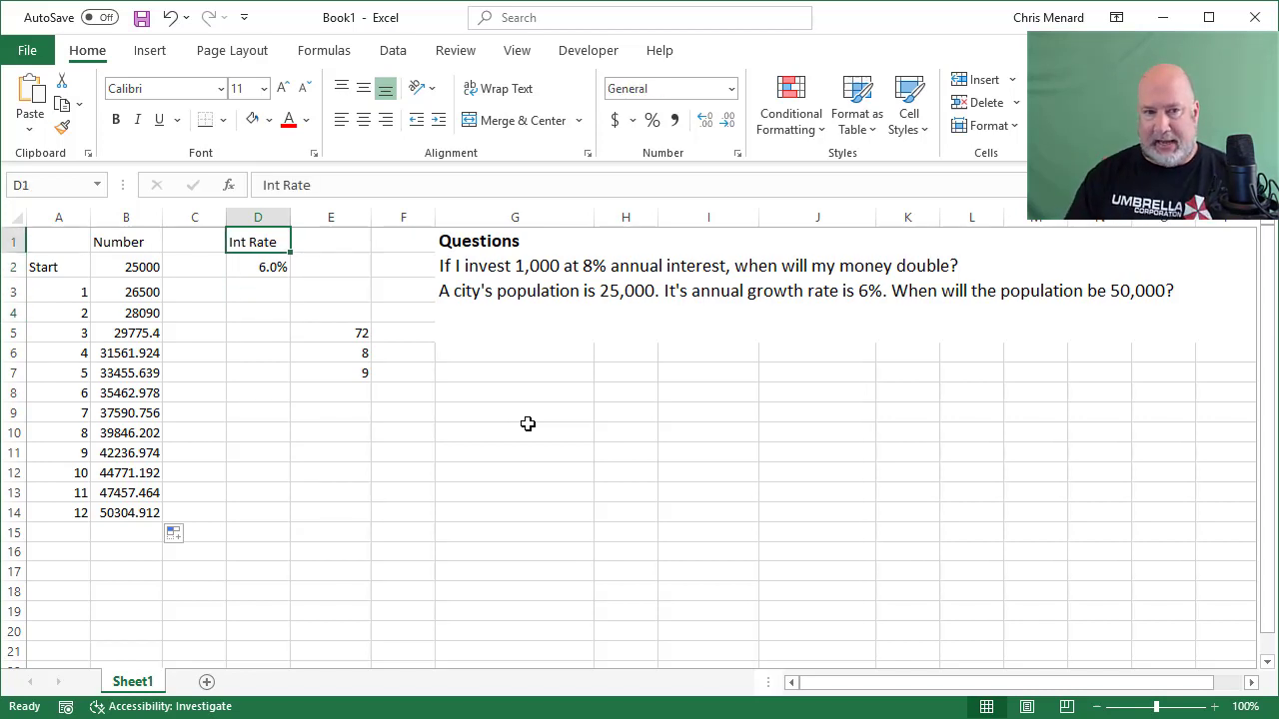
type("100")
left_click(257, 266)
type("8")
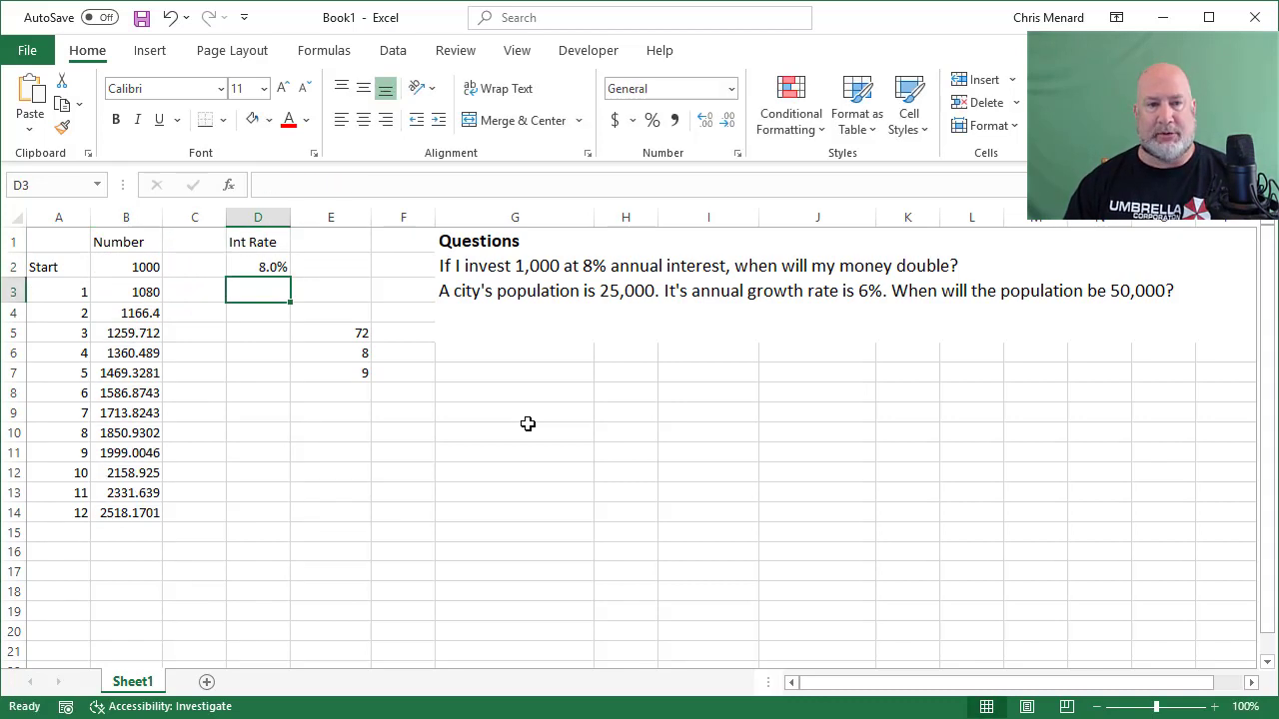
left_click_drag(58, 472, 126, 512)
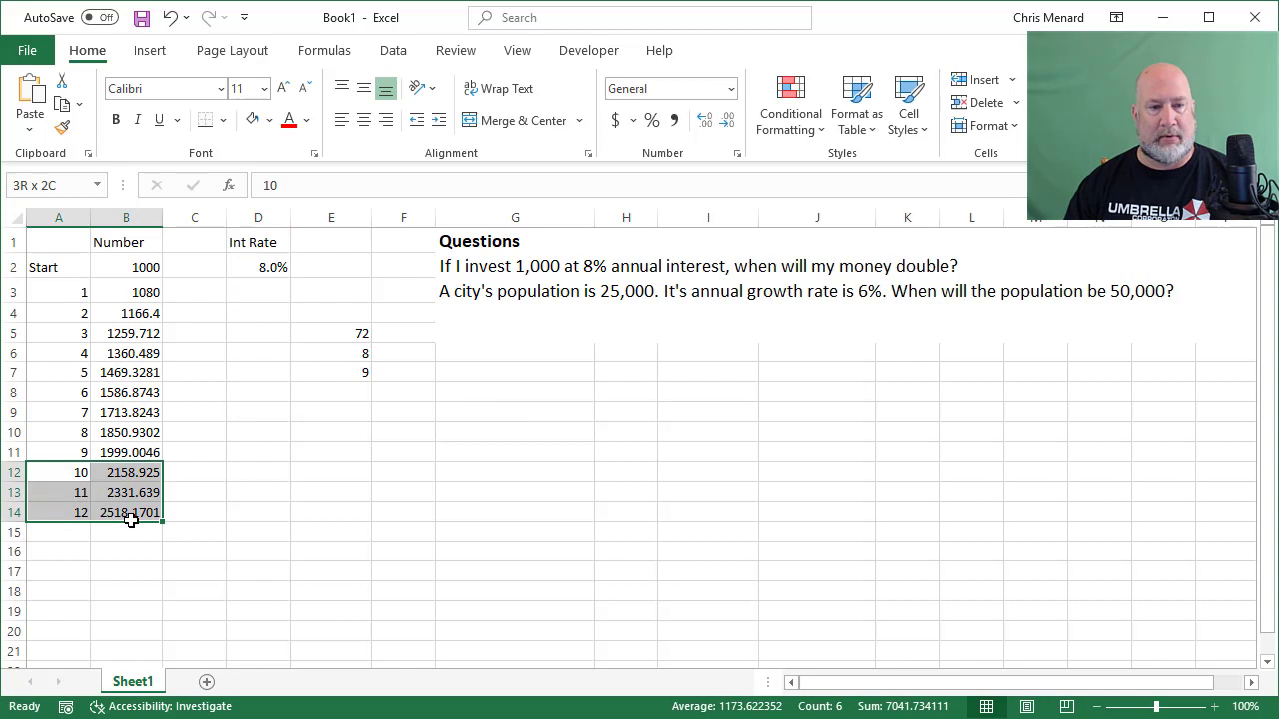
key("delete")
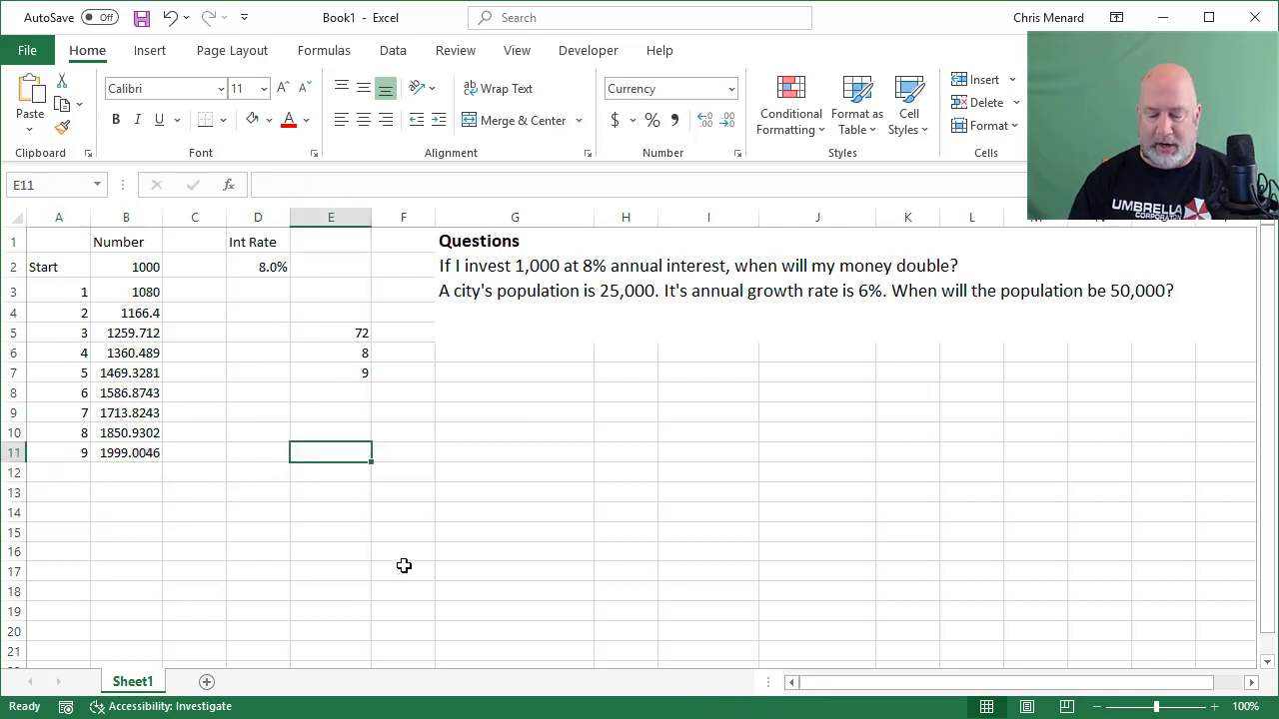
Enter =FV(D2,9,,-B2) in E11 giving $1,999.00, then review the formula.
type("=")
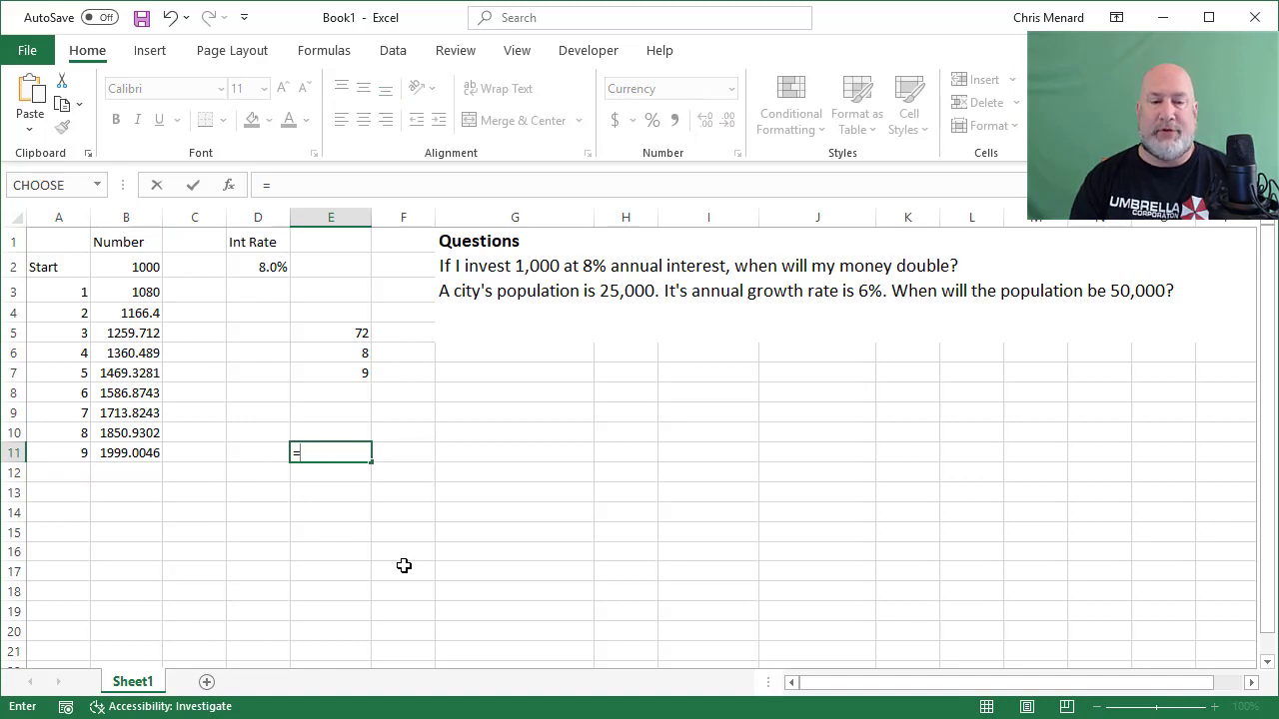
type("fv")
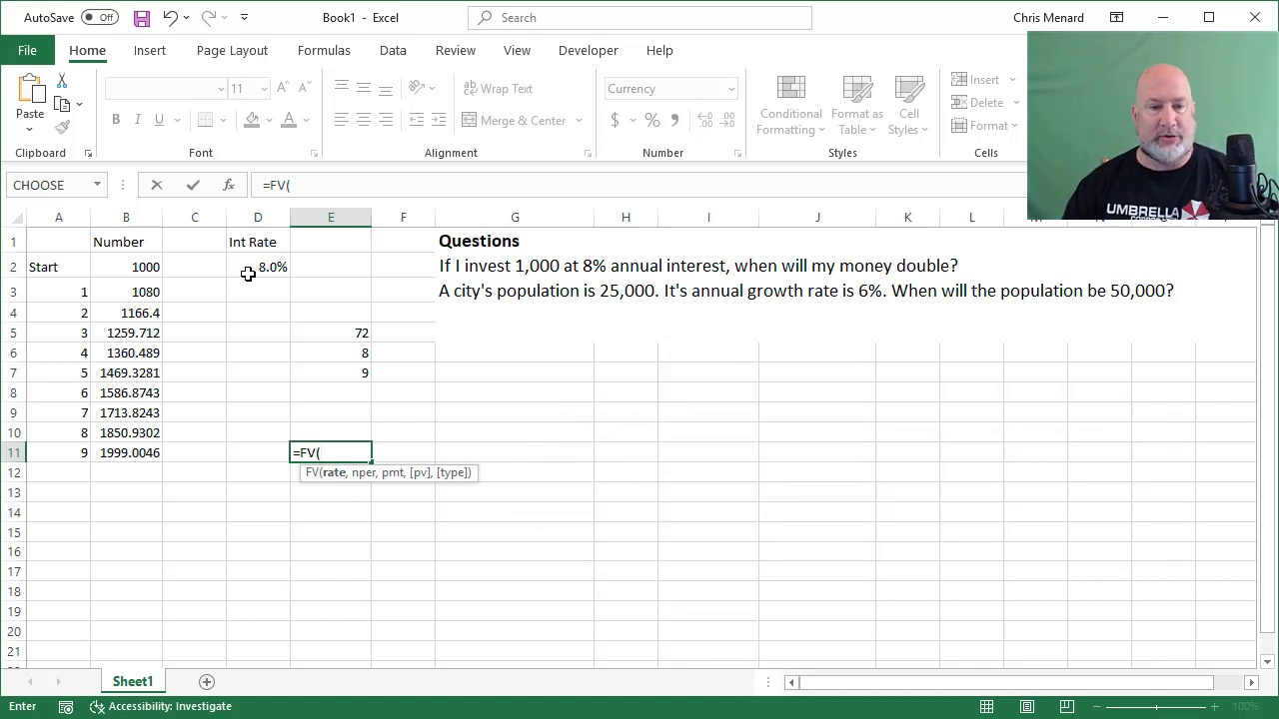
left_click(258, 268)
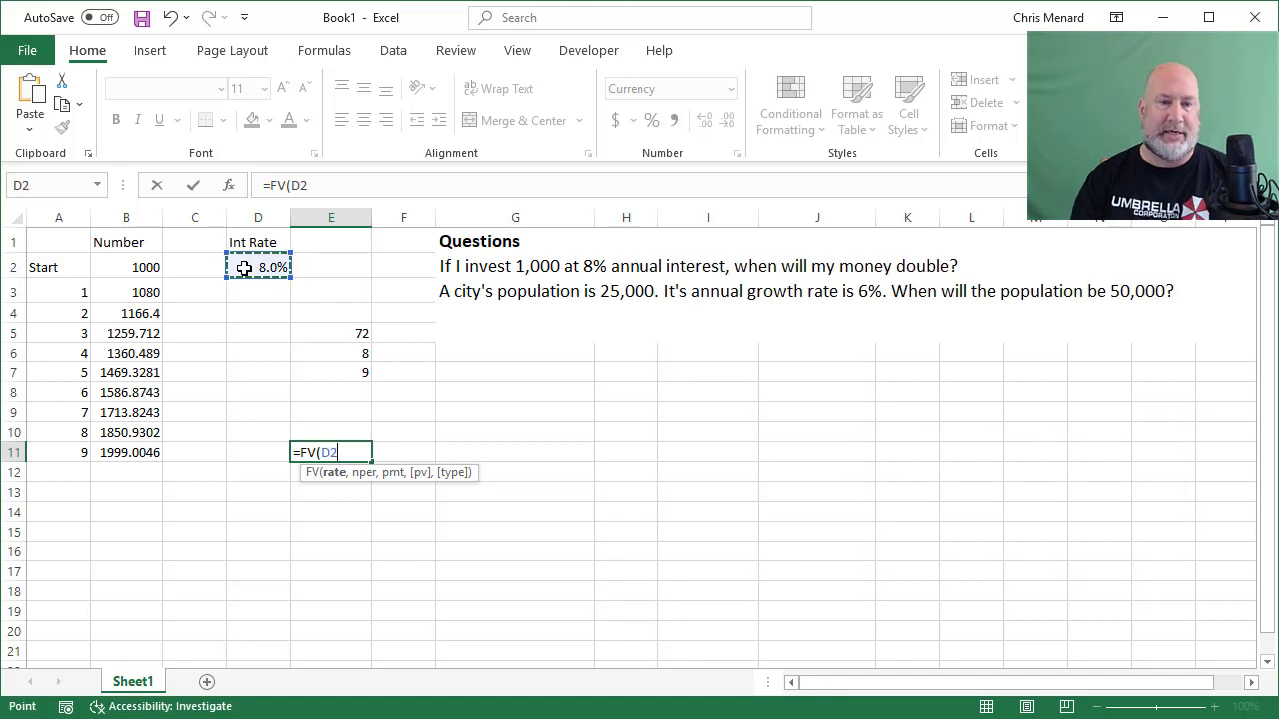
type(",")
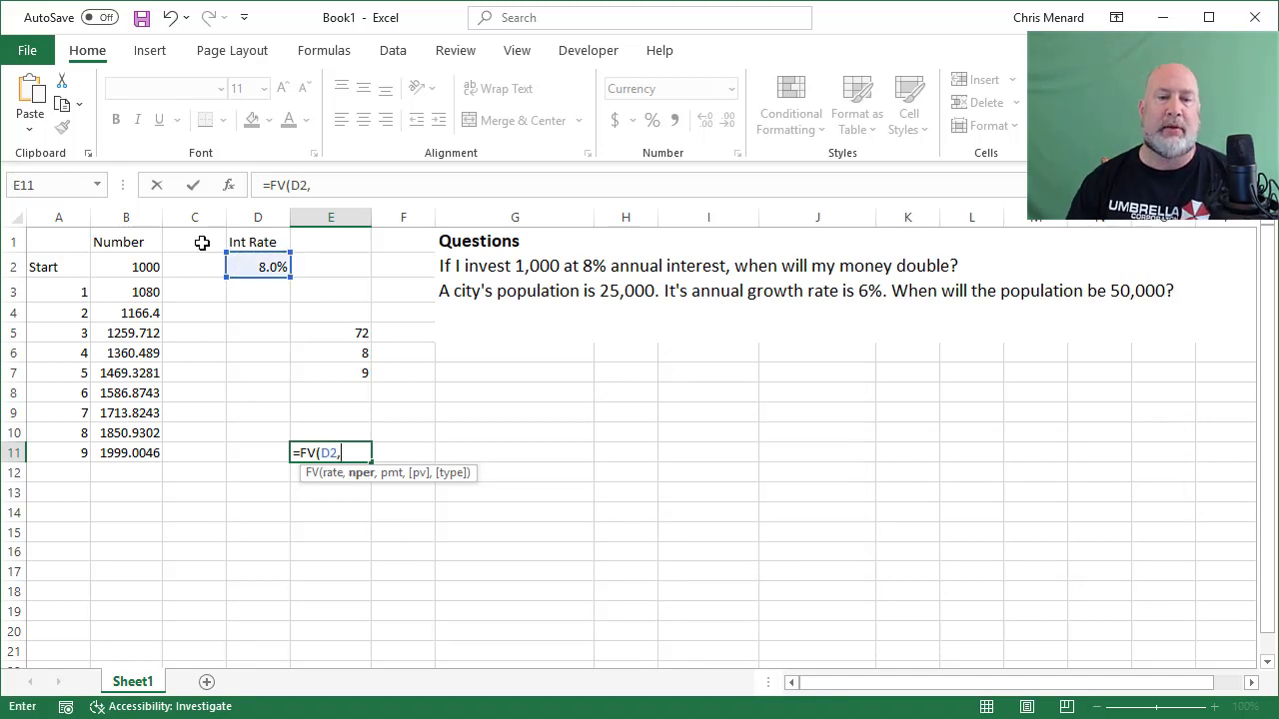
mouse_move(394, 392)
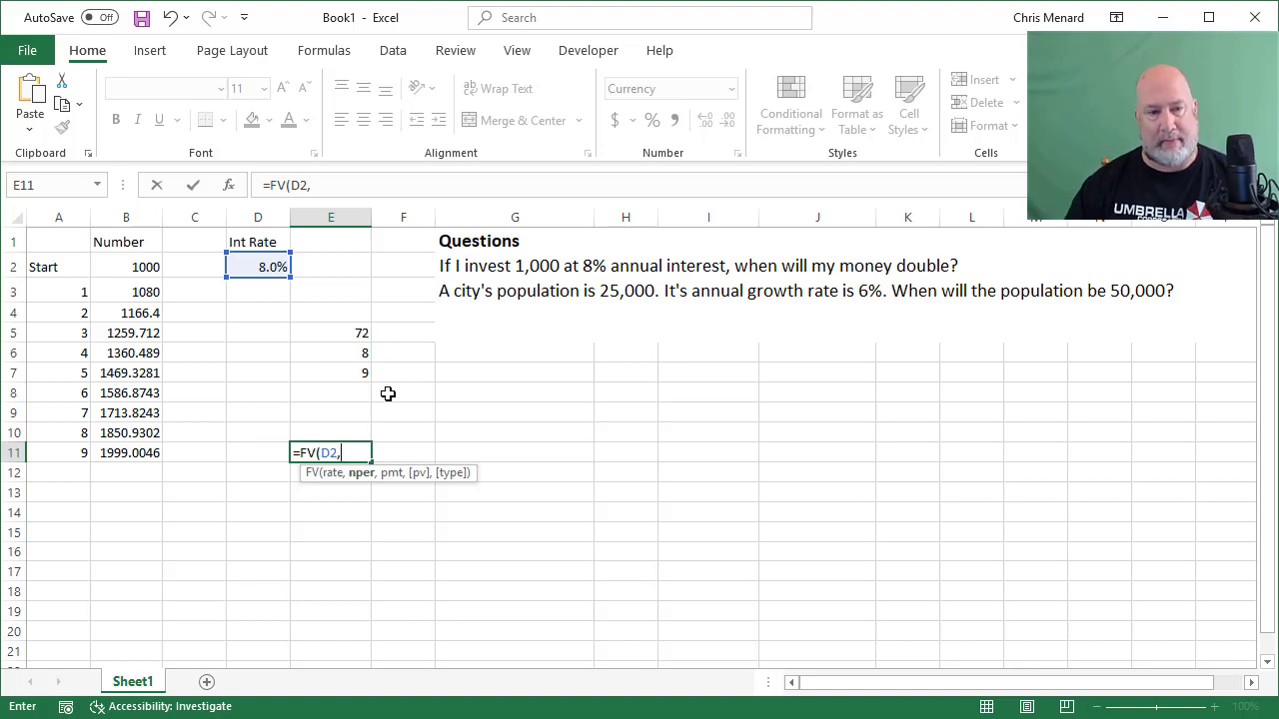
mouse_move(334, 418)
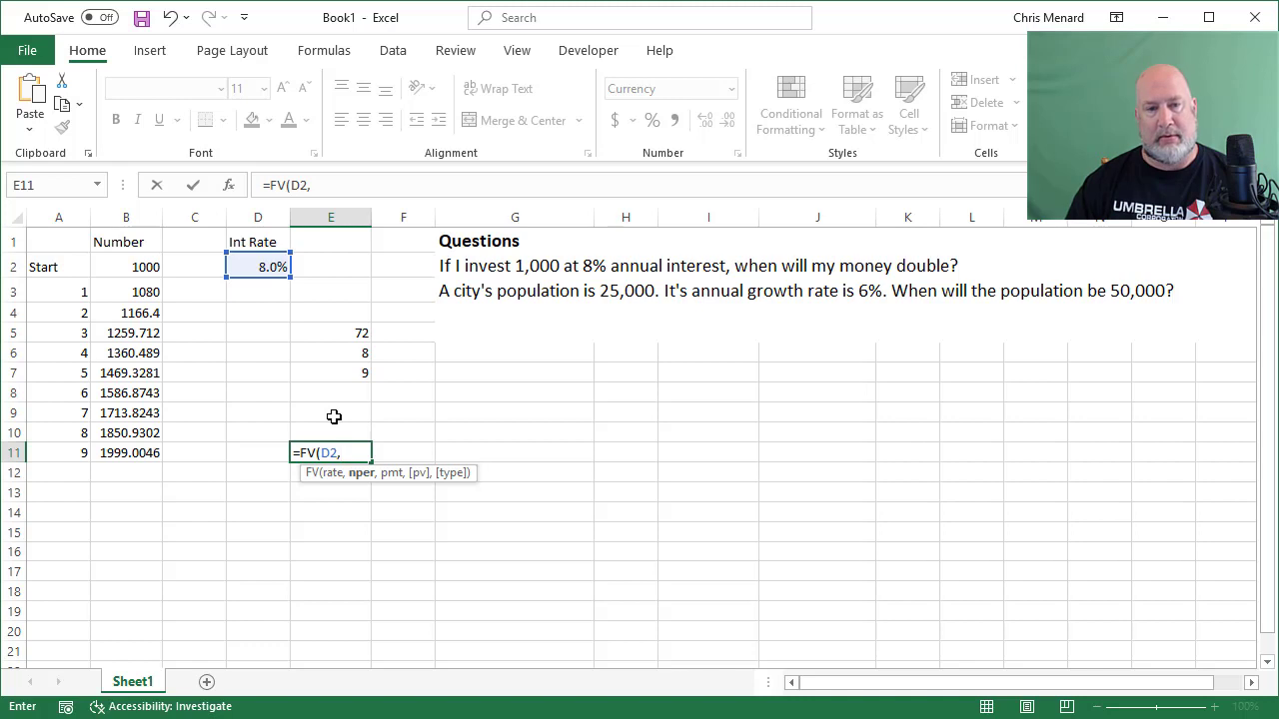
type("9,")
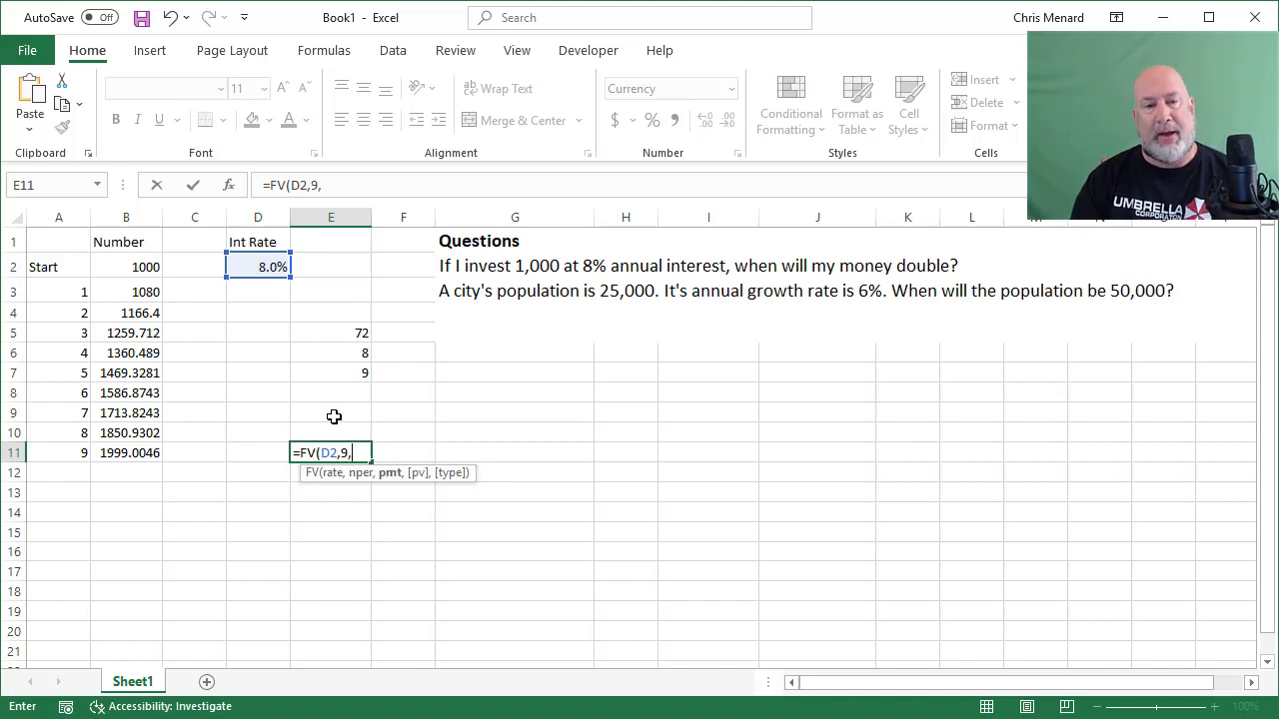
type(",-")
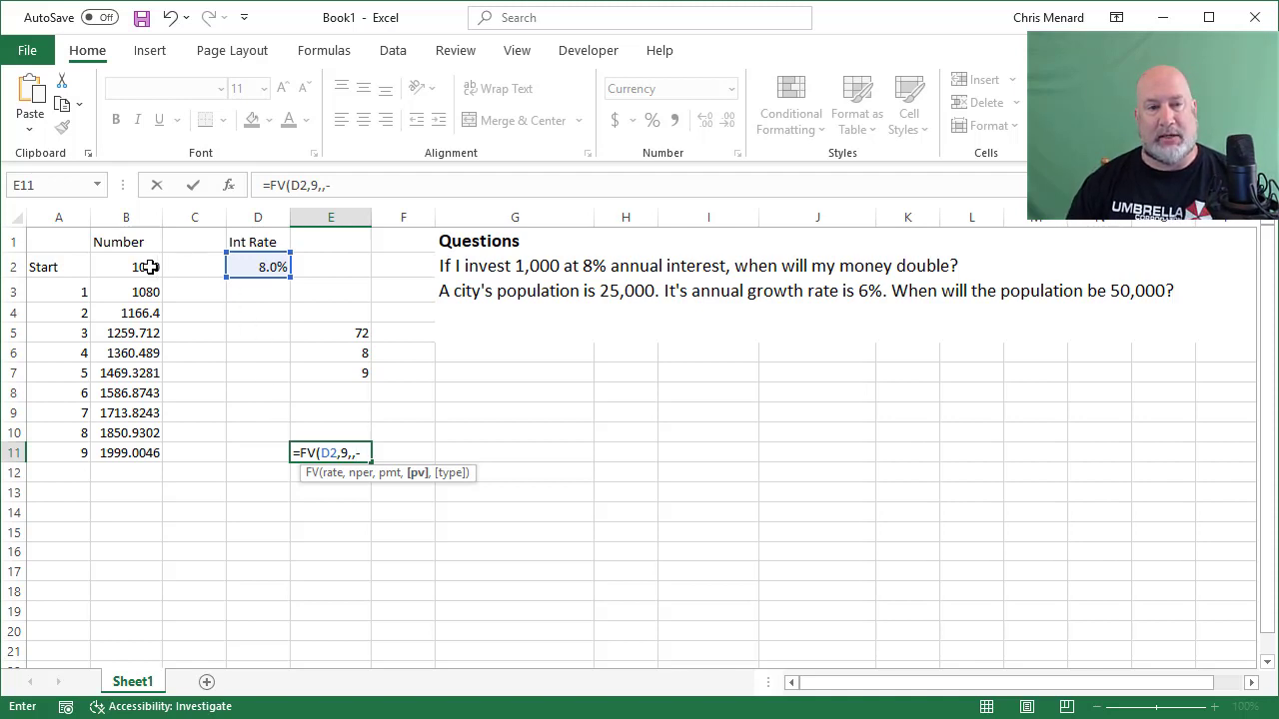
left_click(126, 268)
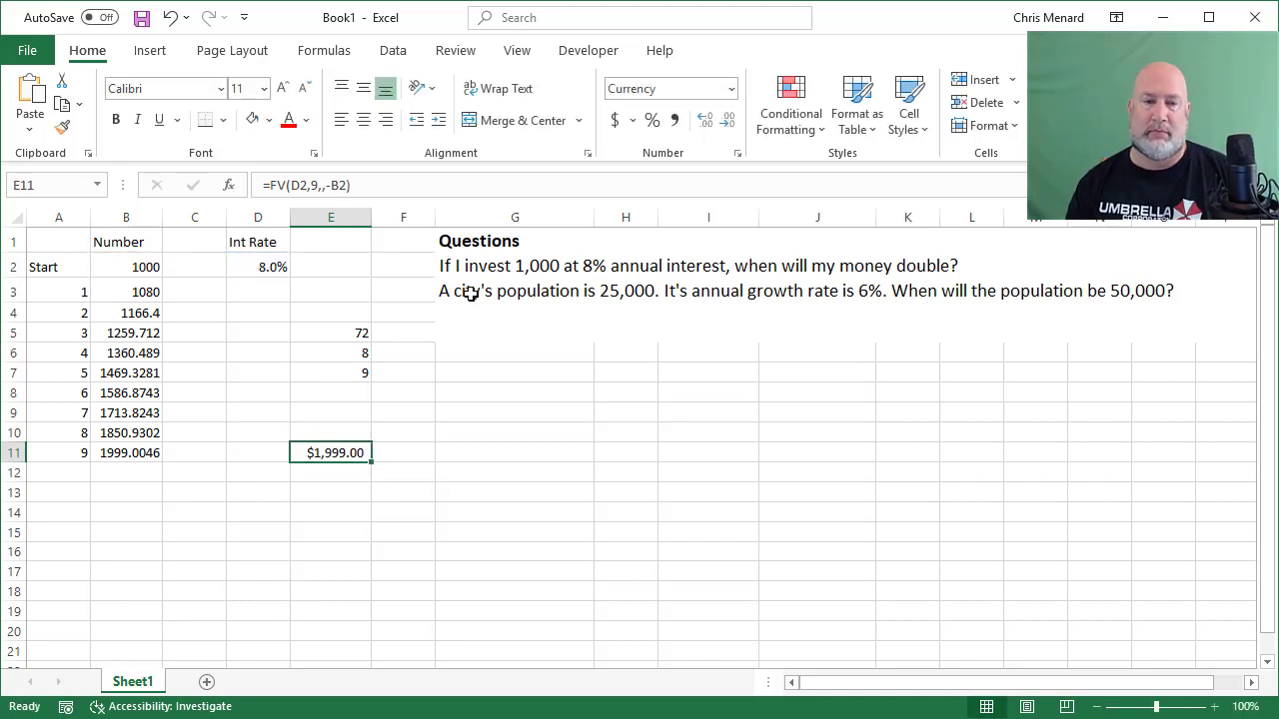
double_click(332, 452)
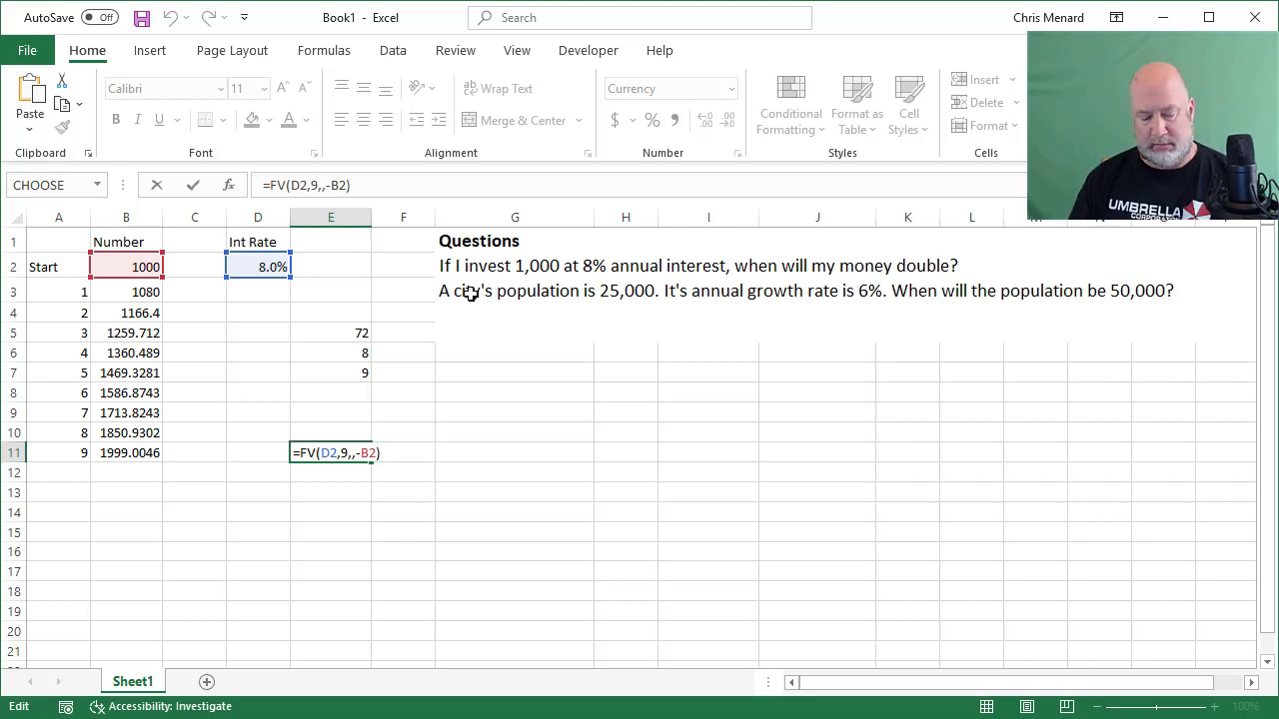
key("enter")
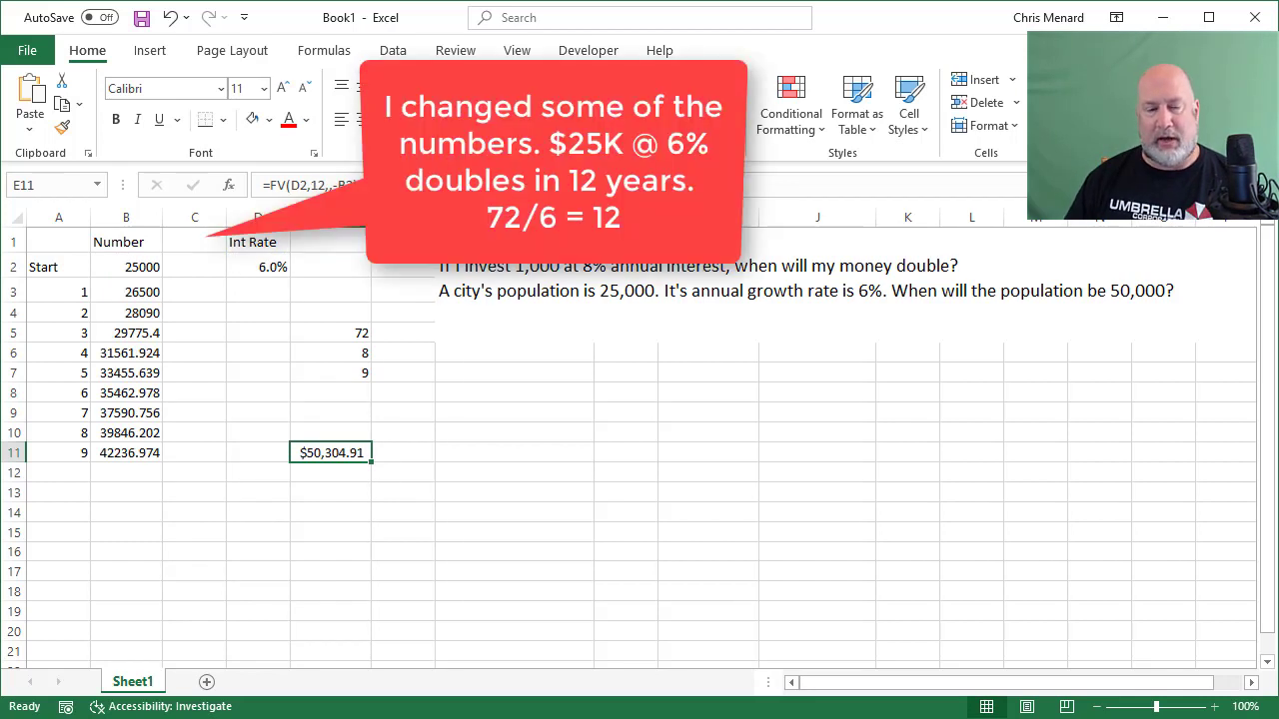
Enter =NPER(D2,,-B2,50000) in C13, returning about 11.9 years.
left_click(194, 492)
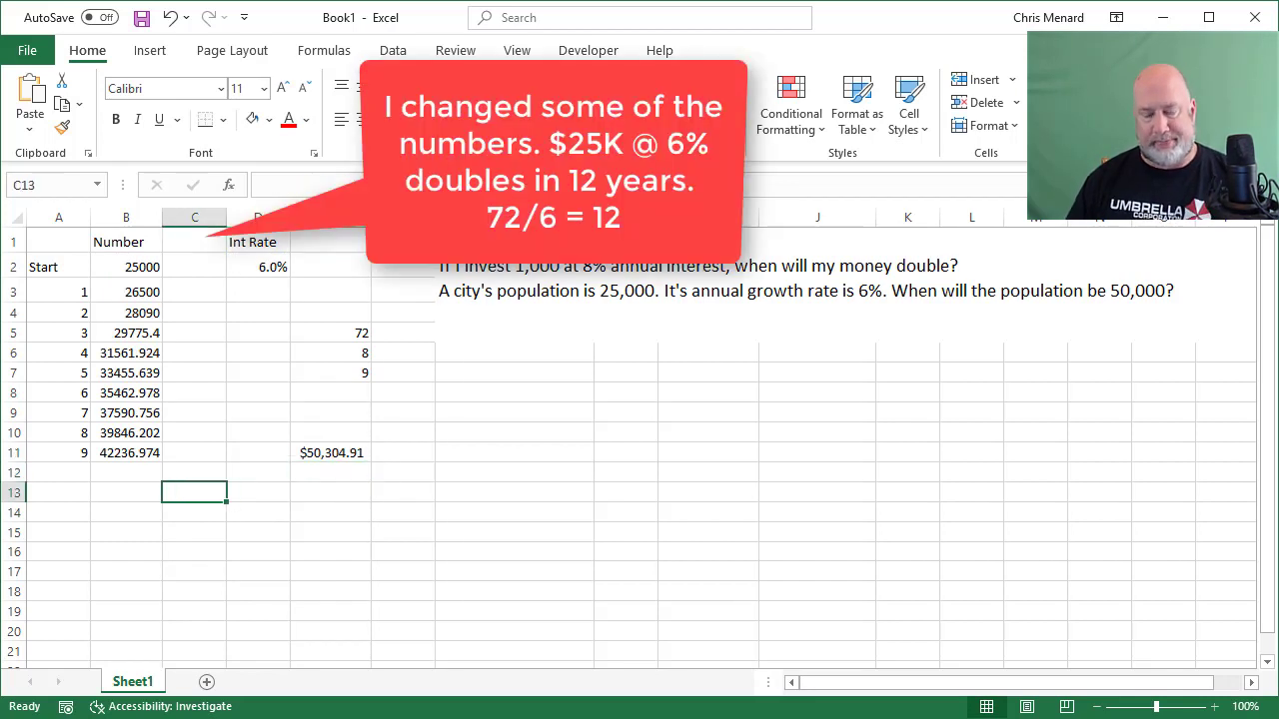
type("=np")
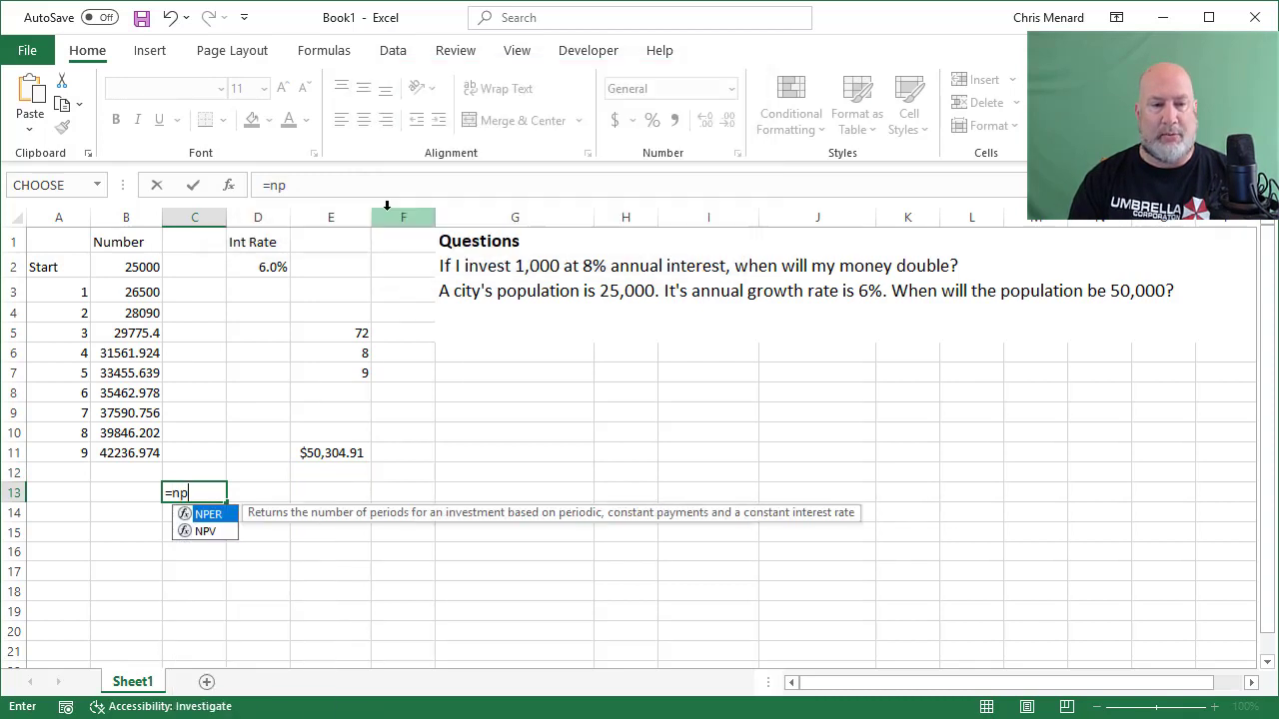
type("er")
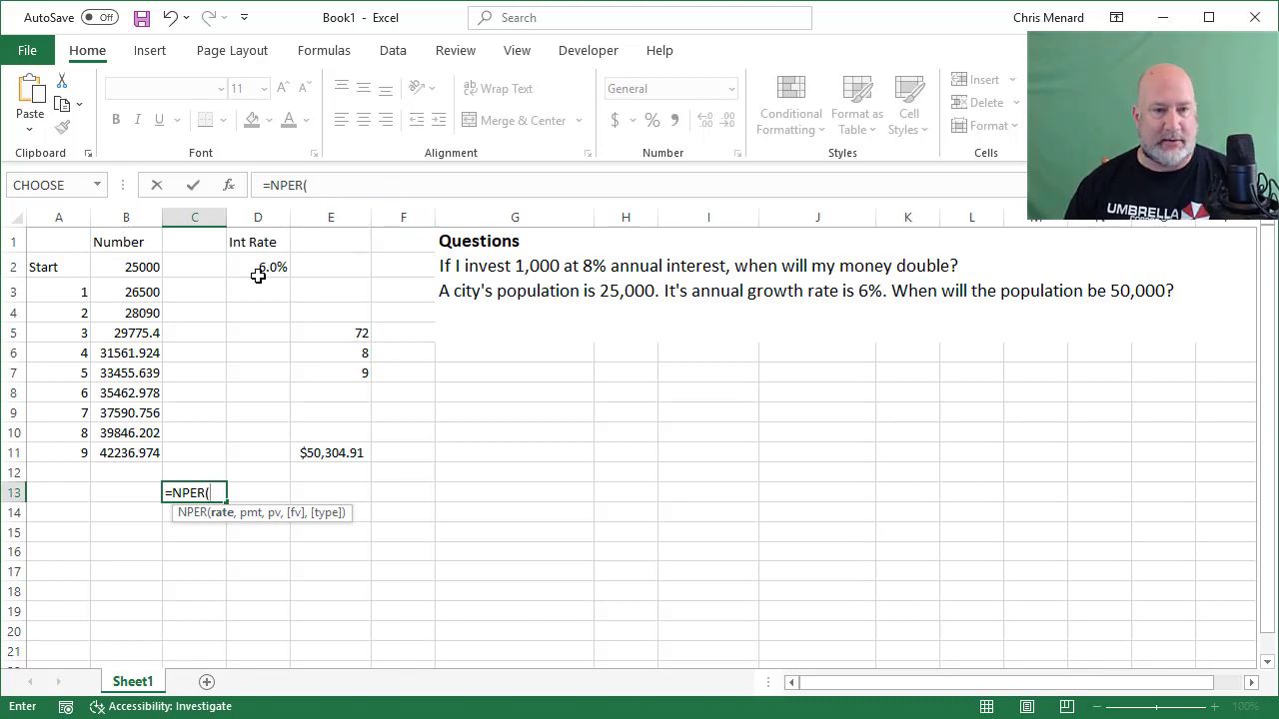
left_click(258, 266)
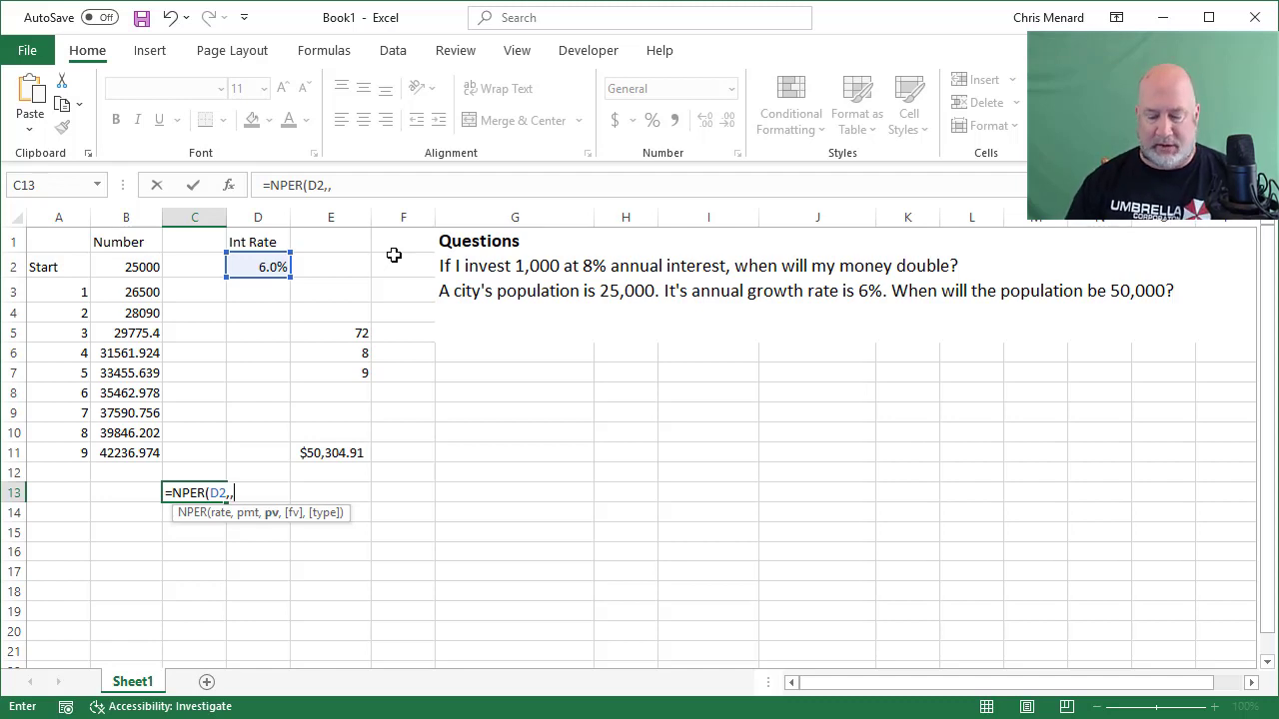
type("-")
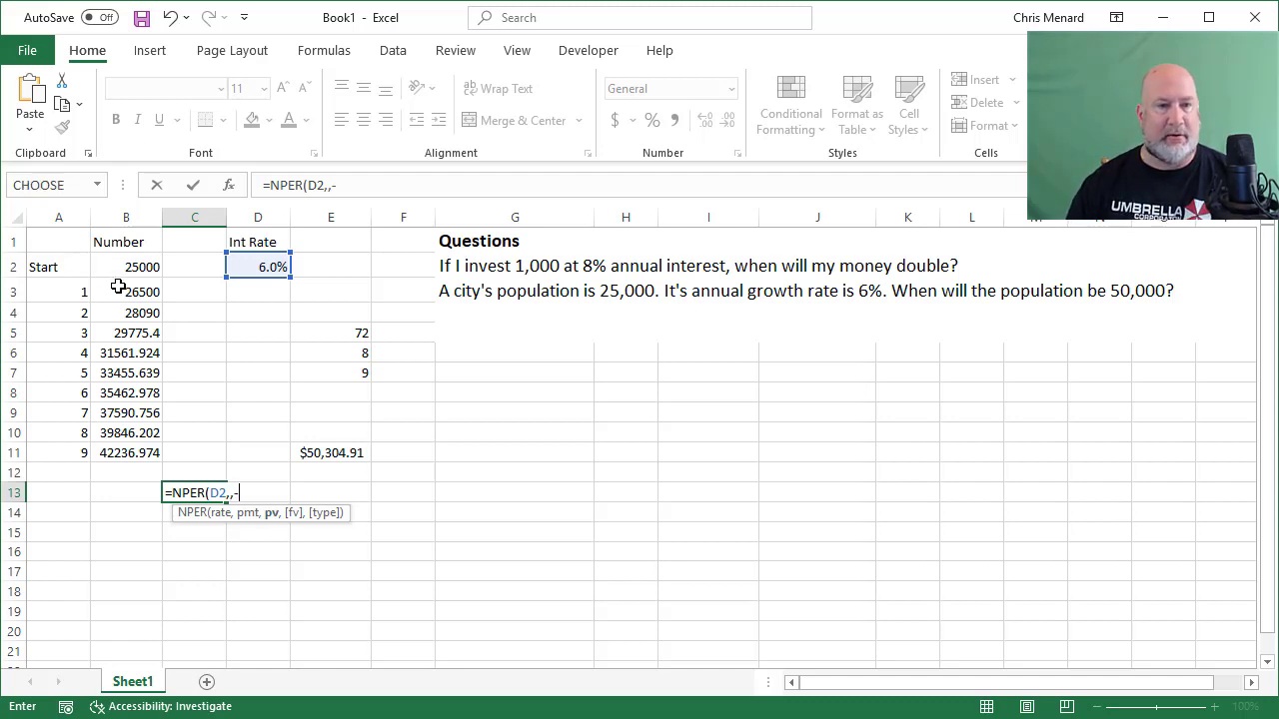
left_click(126, 266)
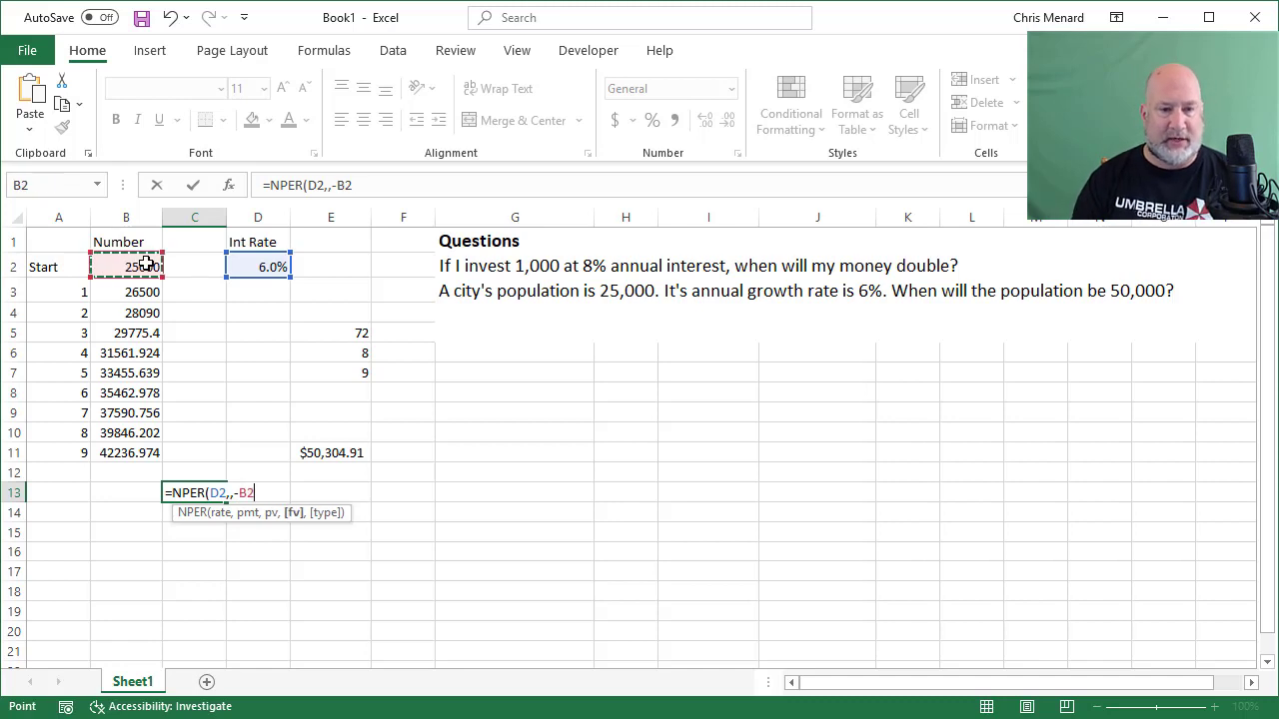
type(",")
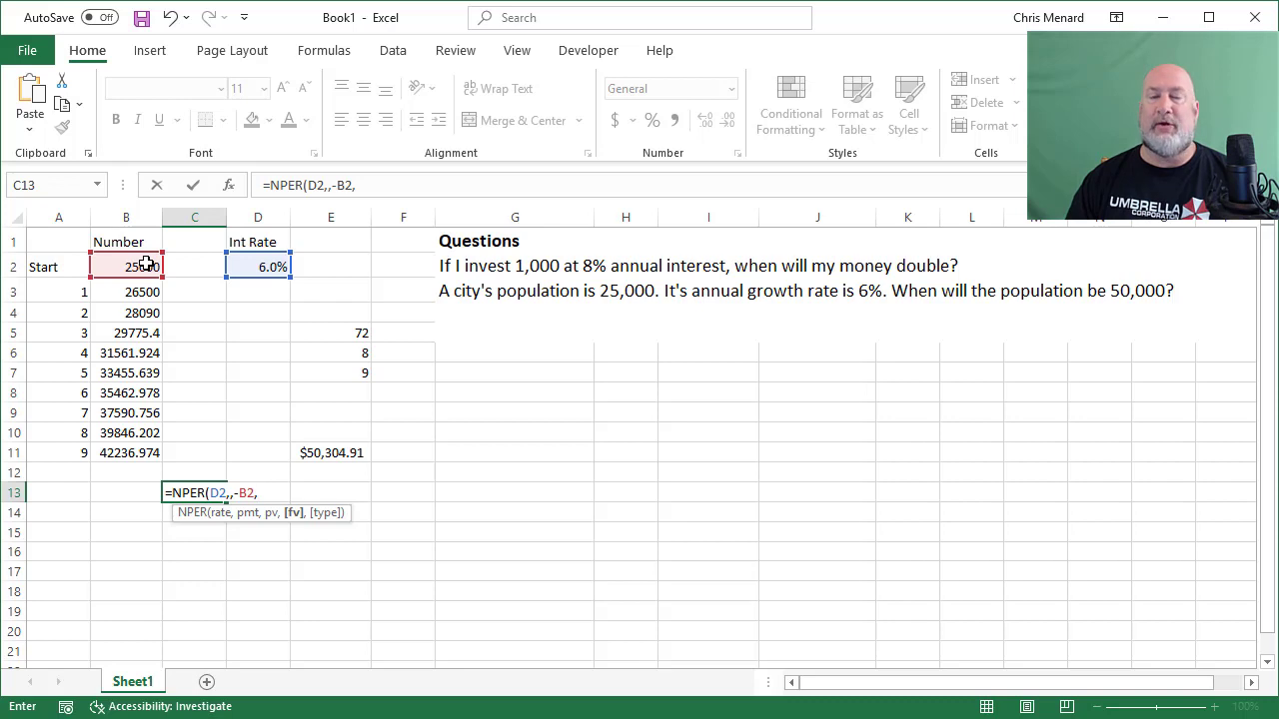
type("50000)")
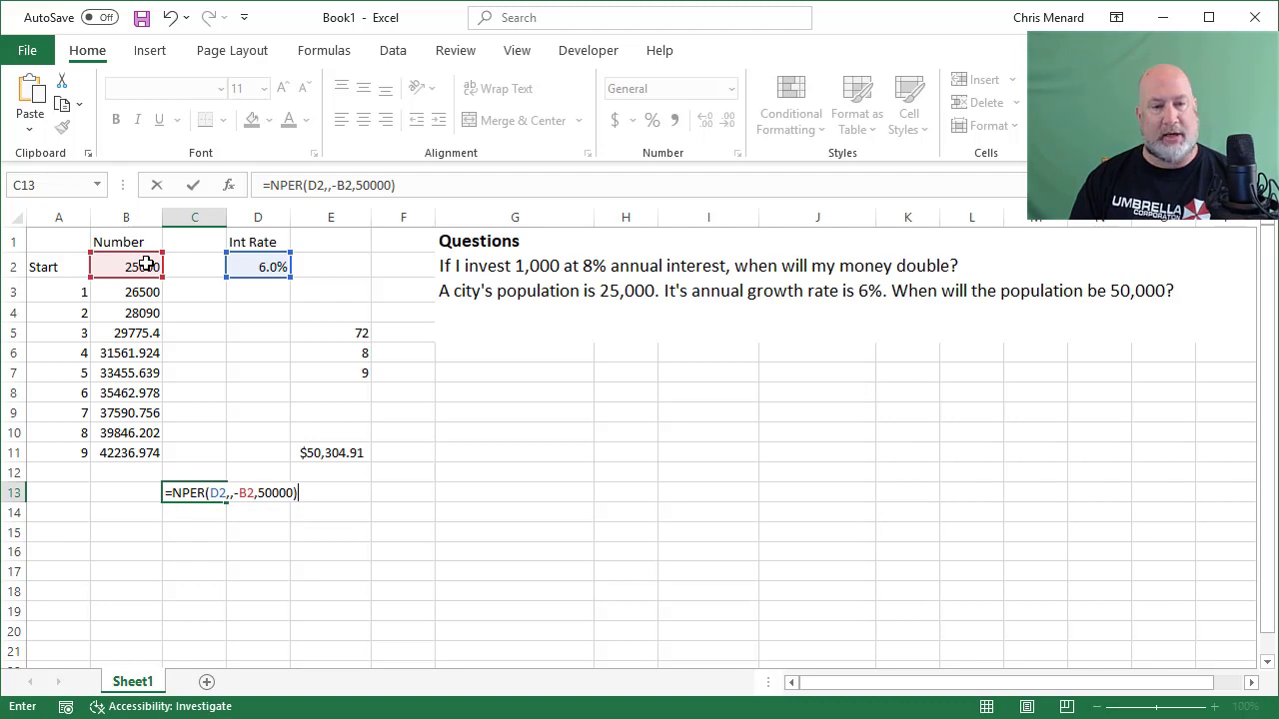
key("enter")
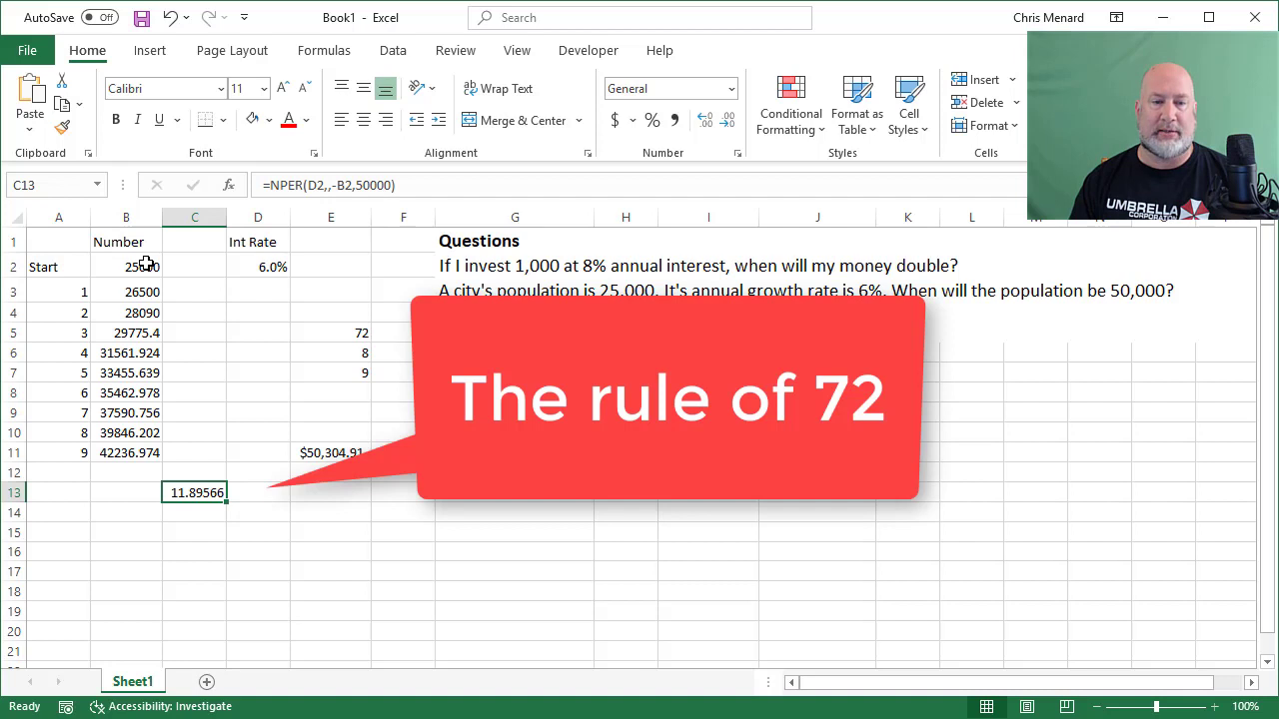
mouse_move(288, 415)
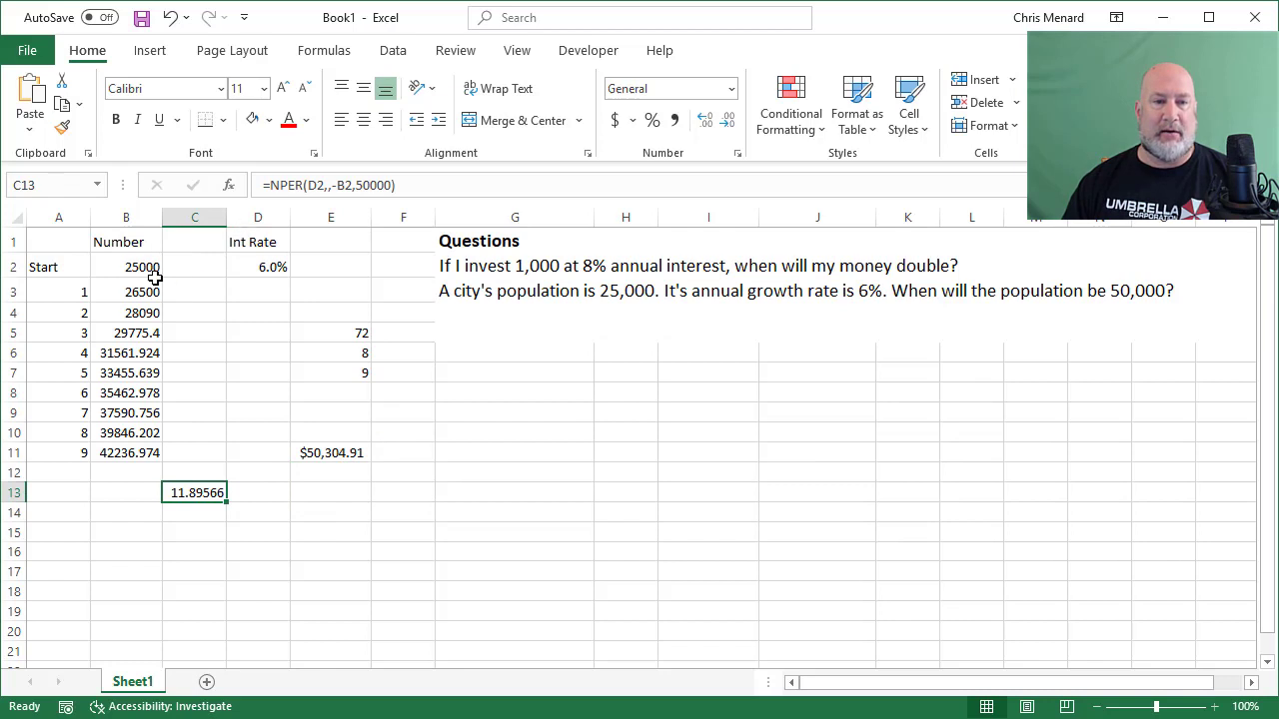
mouse_move(202, 313)
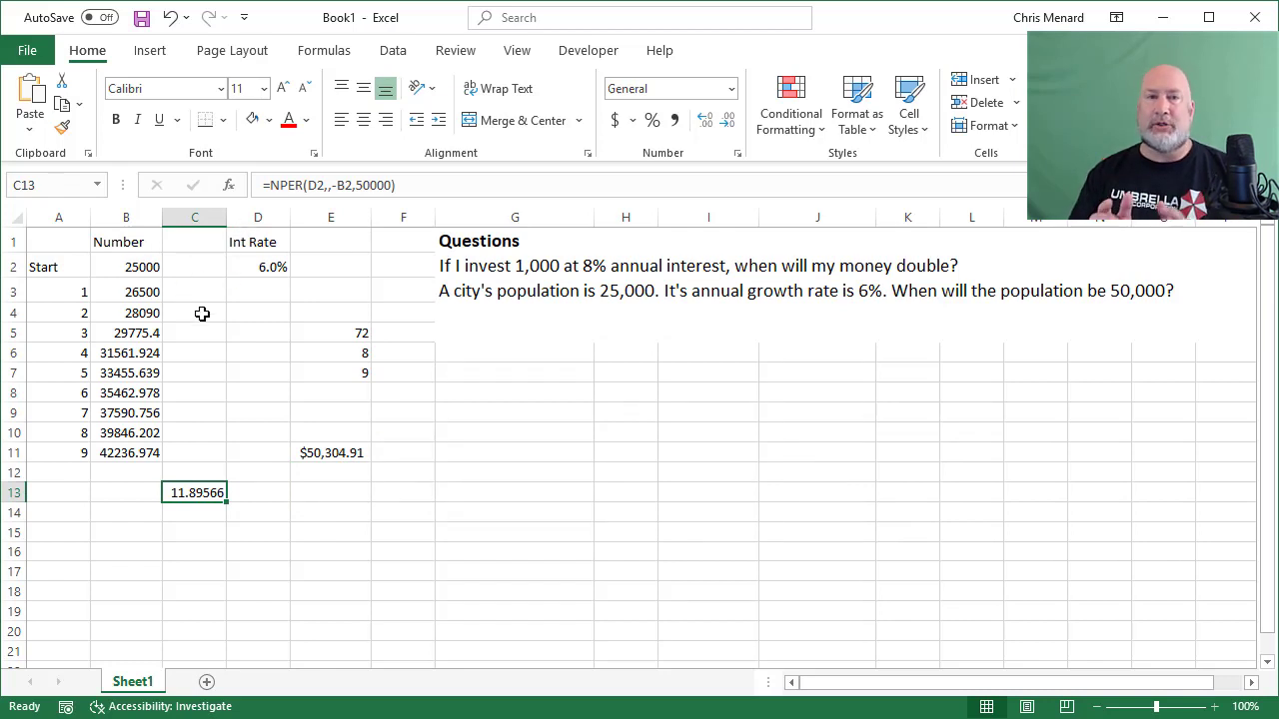